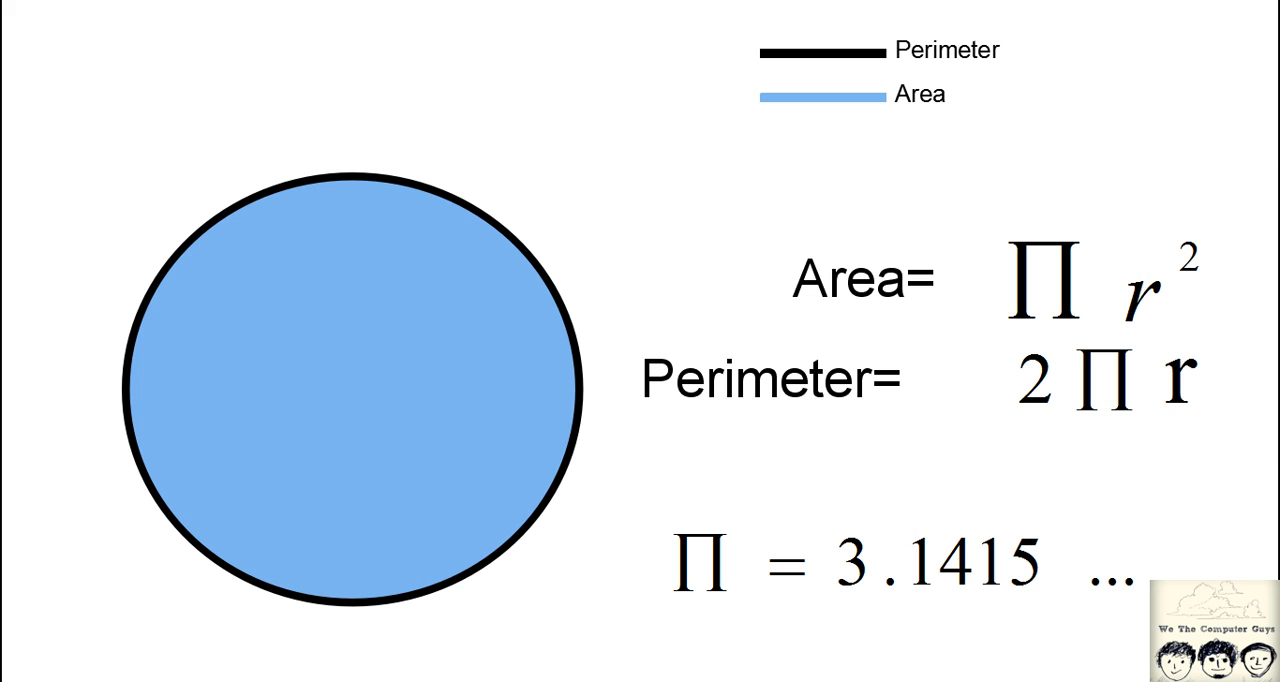
mouse_move(1144, 458)
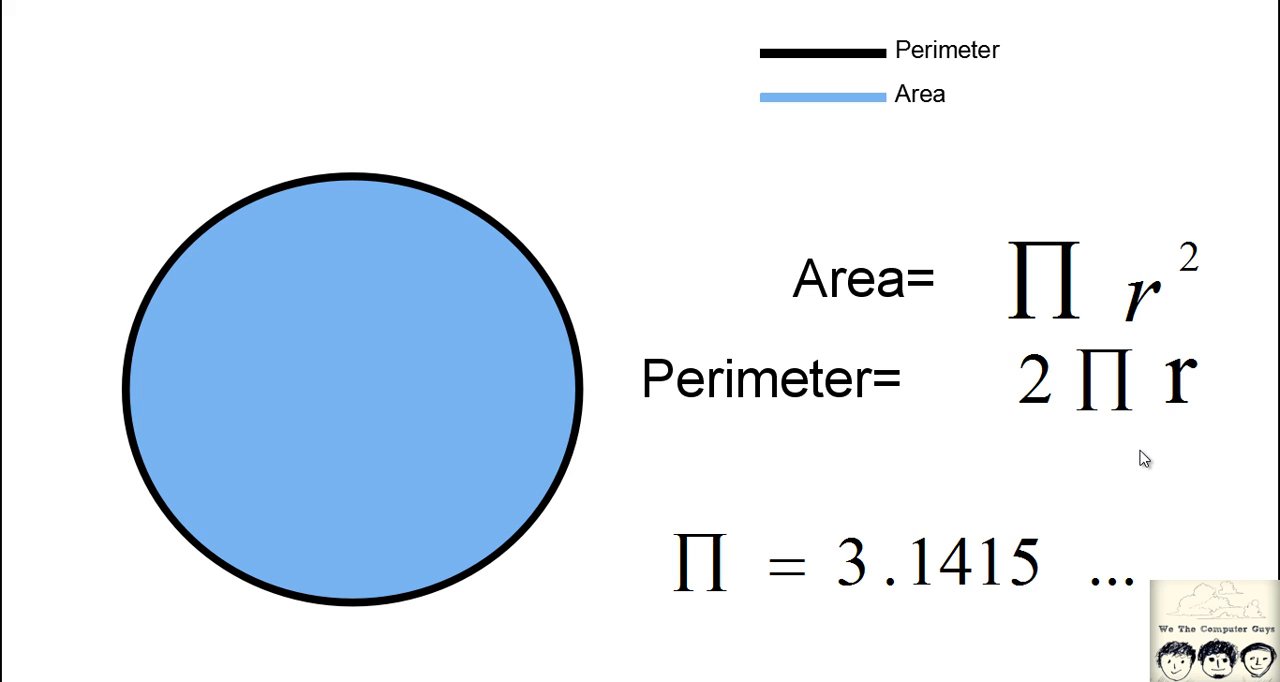
mouse_move(780, 580)
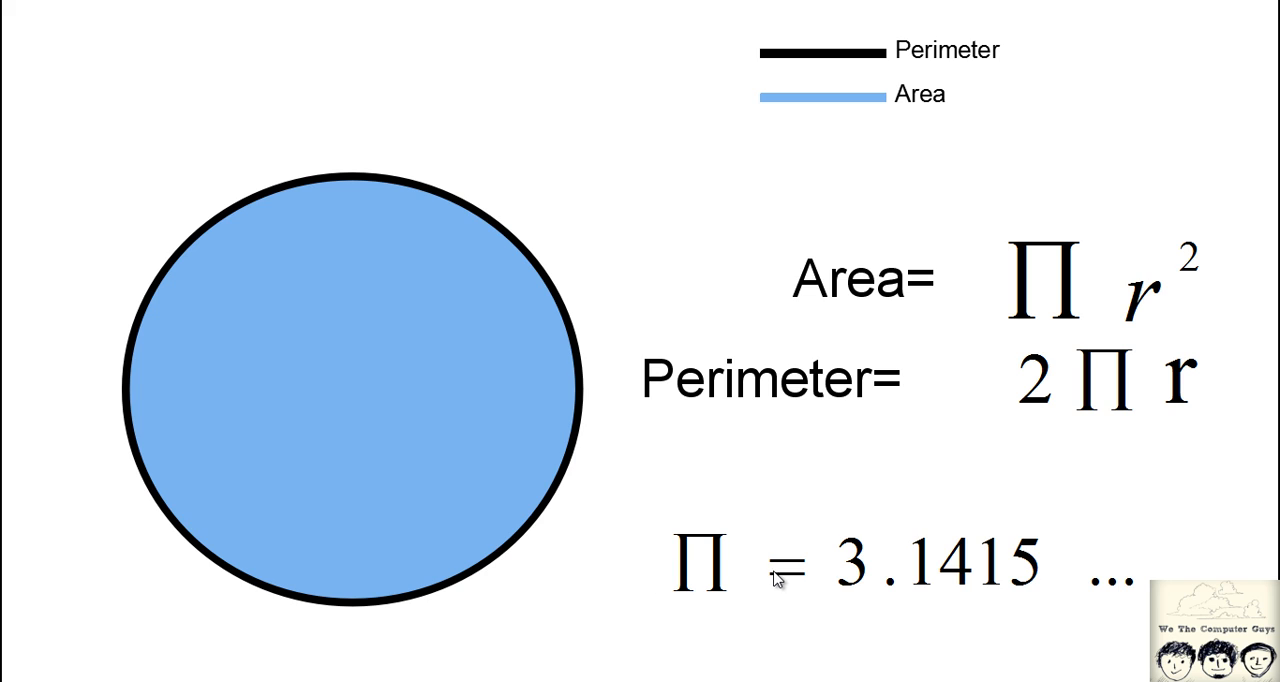
mouse_move(844, 588)
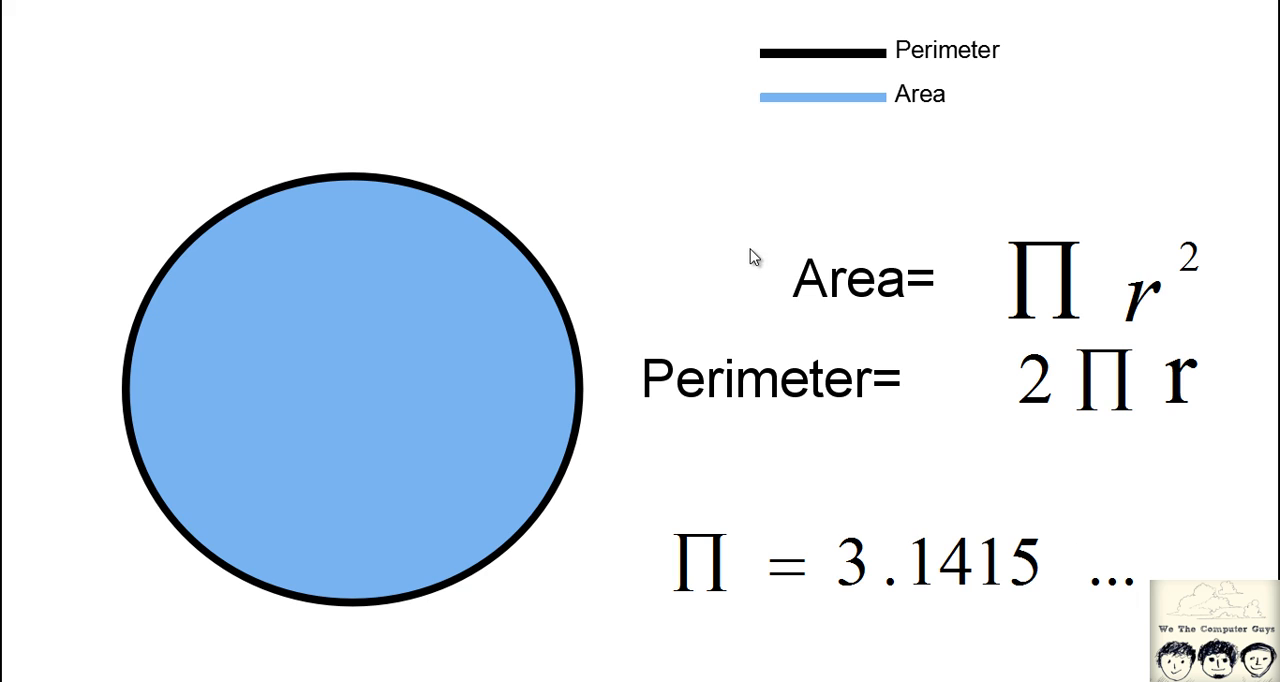
mouse_move(212, 454)
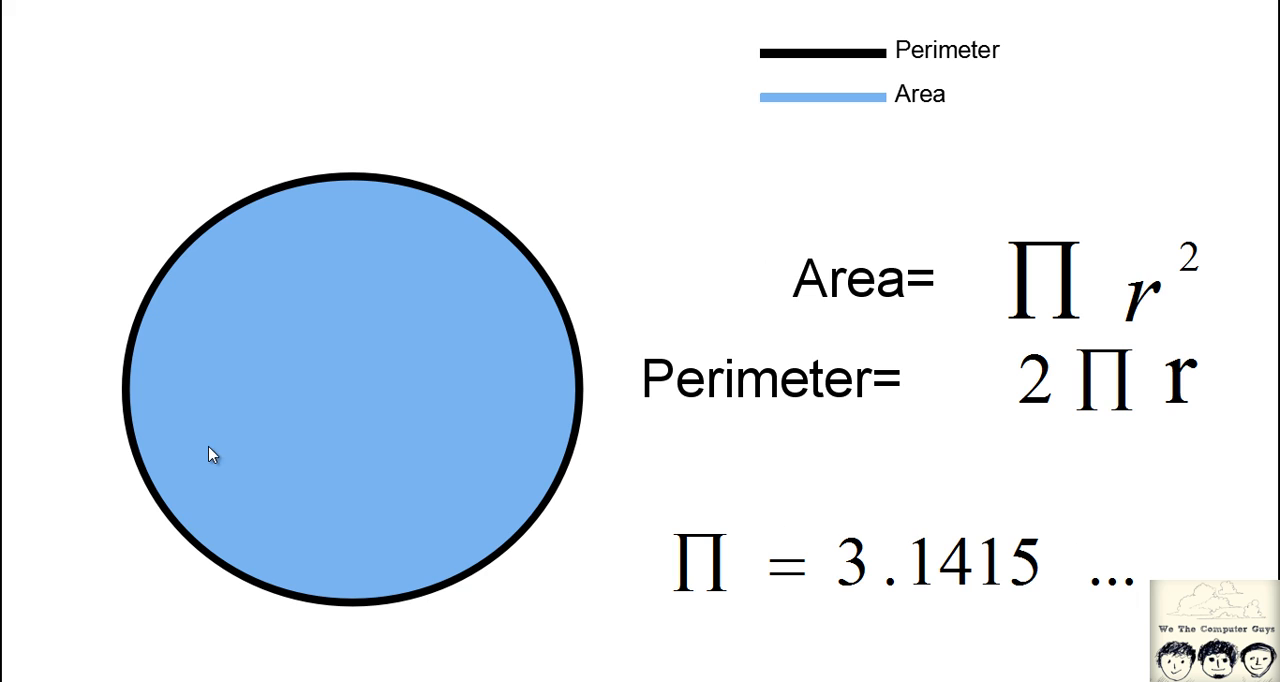
mouse_move(400, 350)
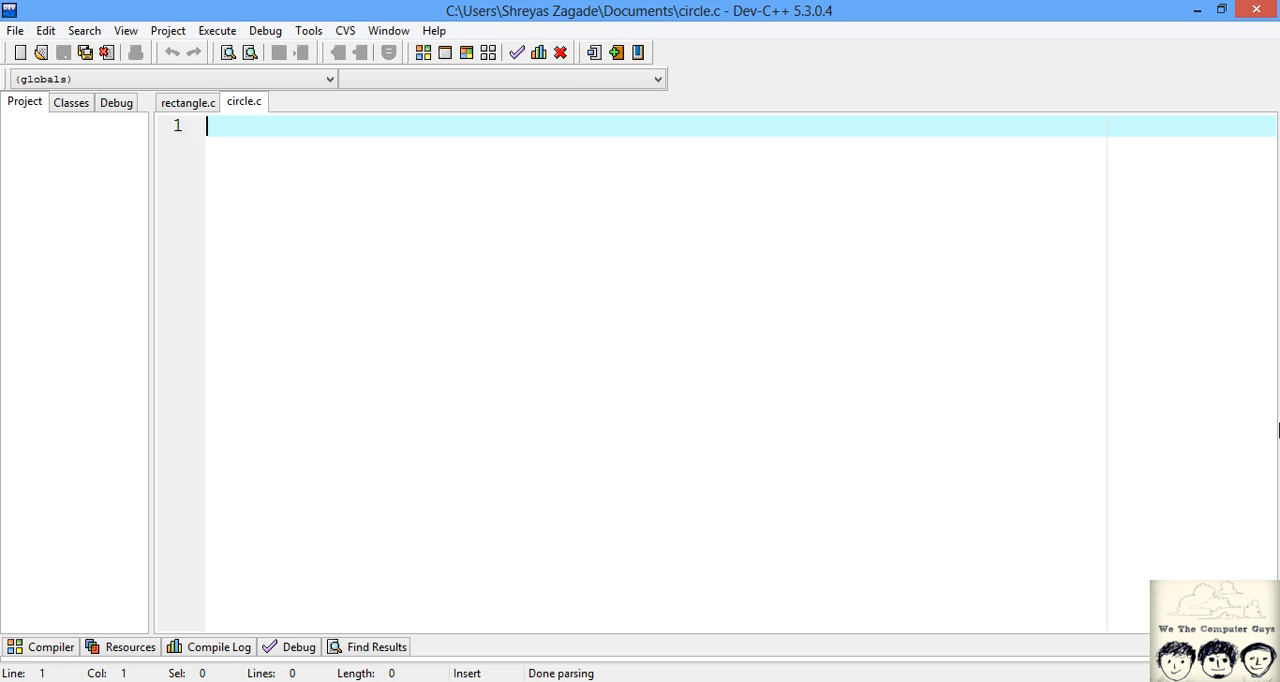
mouse_move(288, 172)
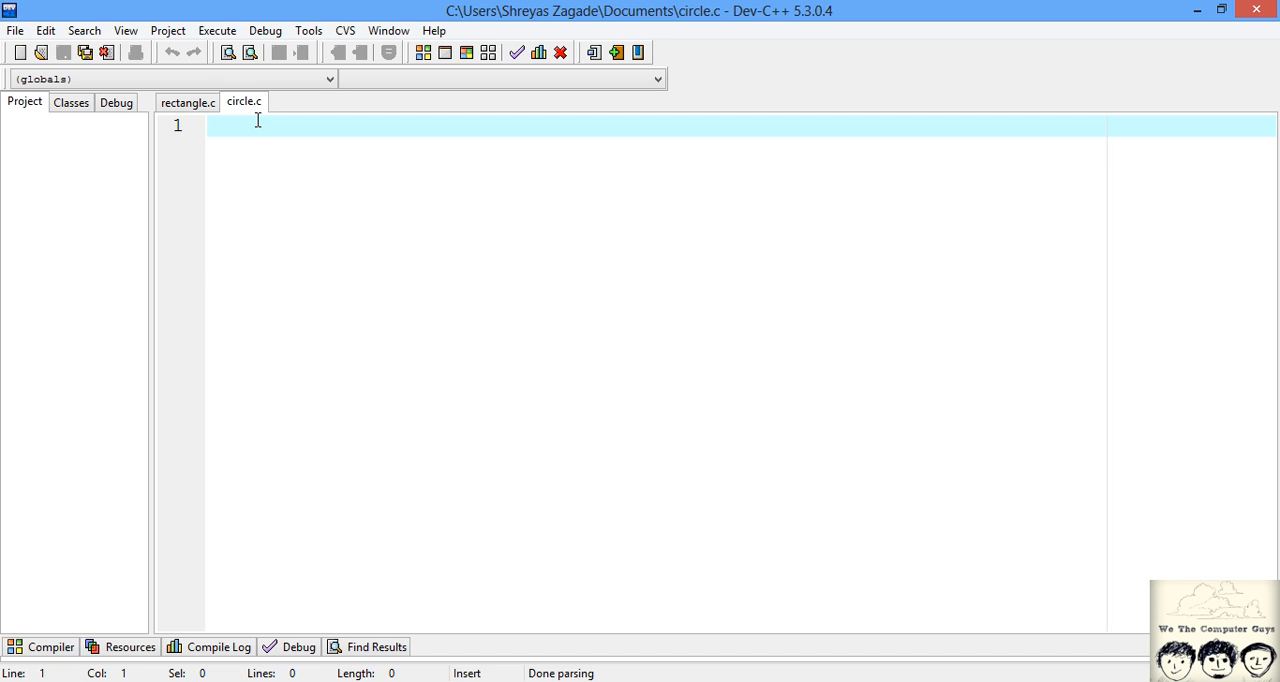
Add the #include<stdio.h> line at the top of circle.c.
text(#)
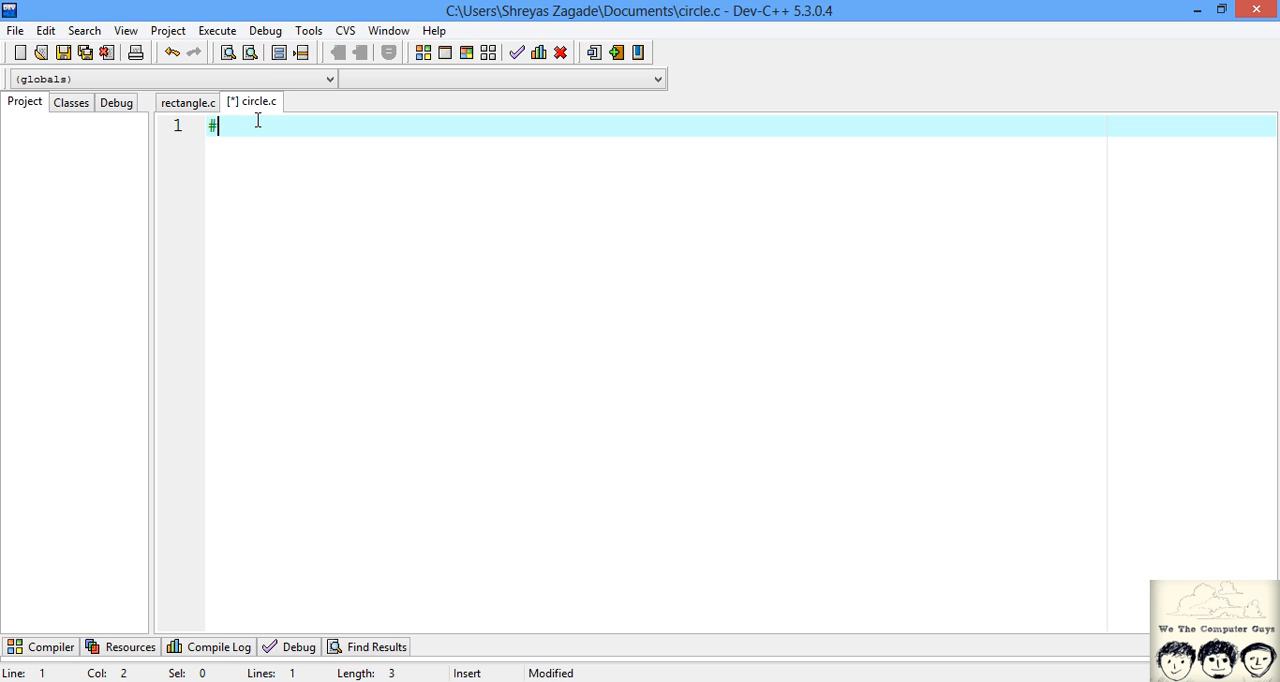
text(include)
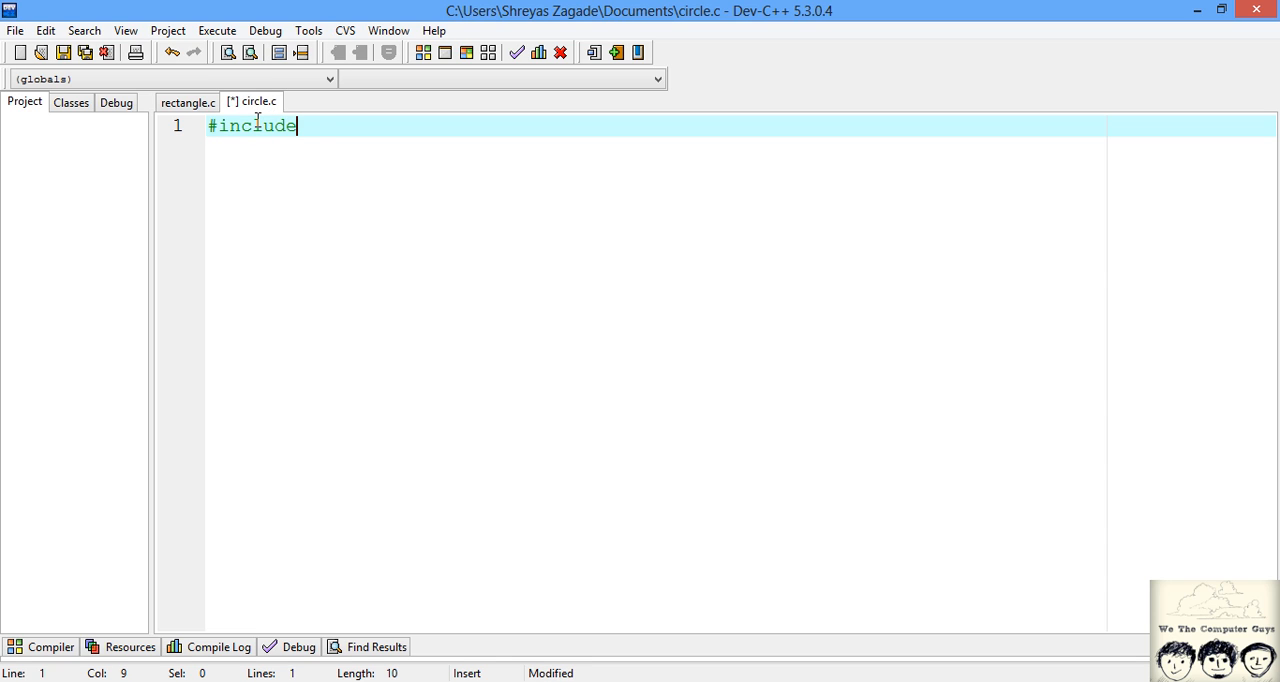
text(<stdio>)
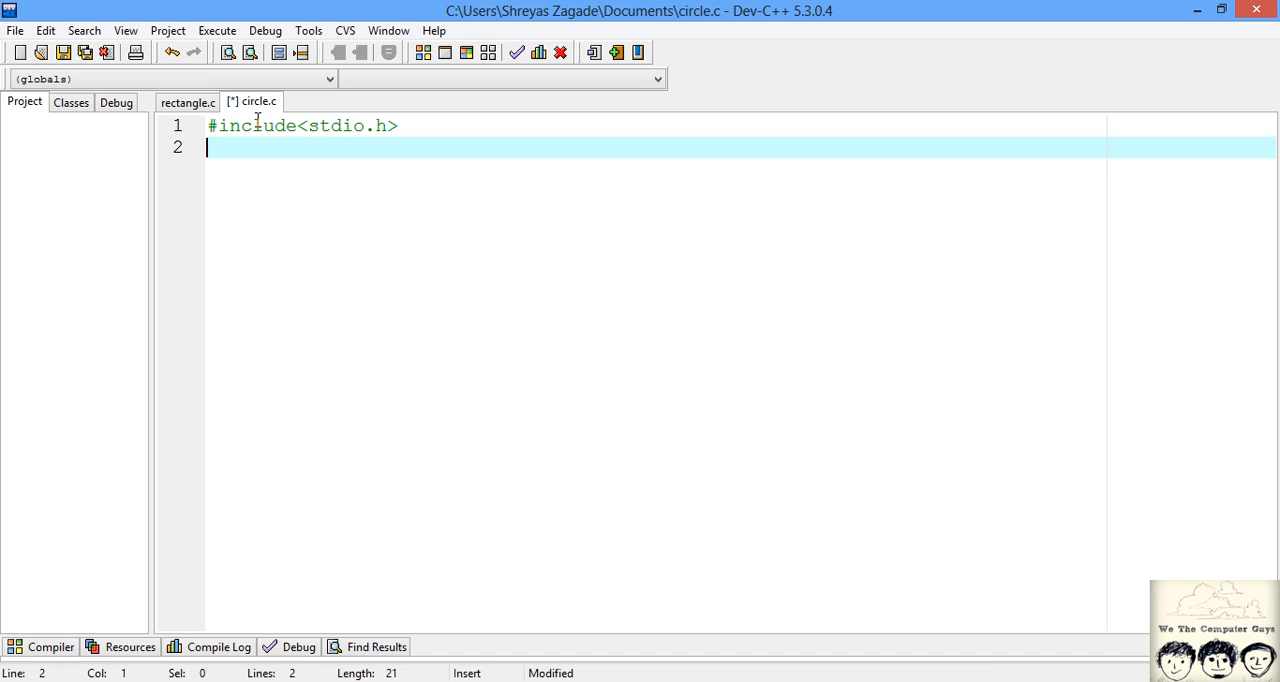
key(enter)
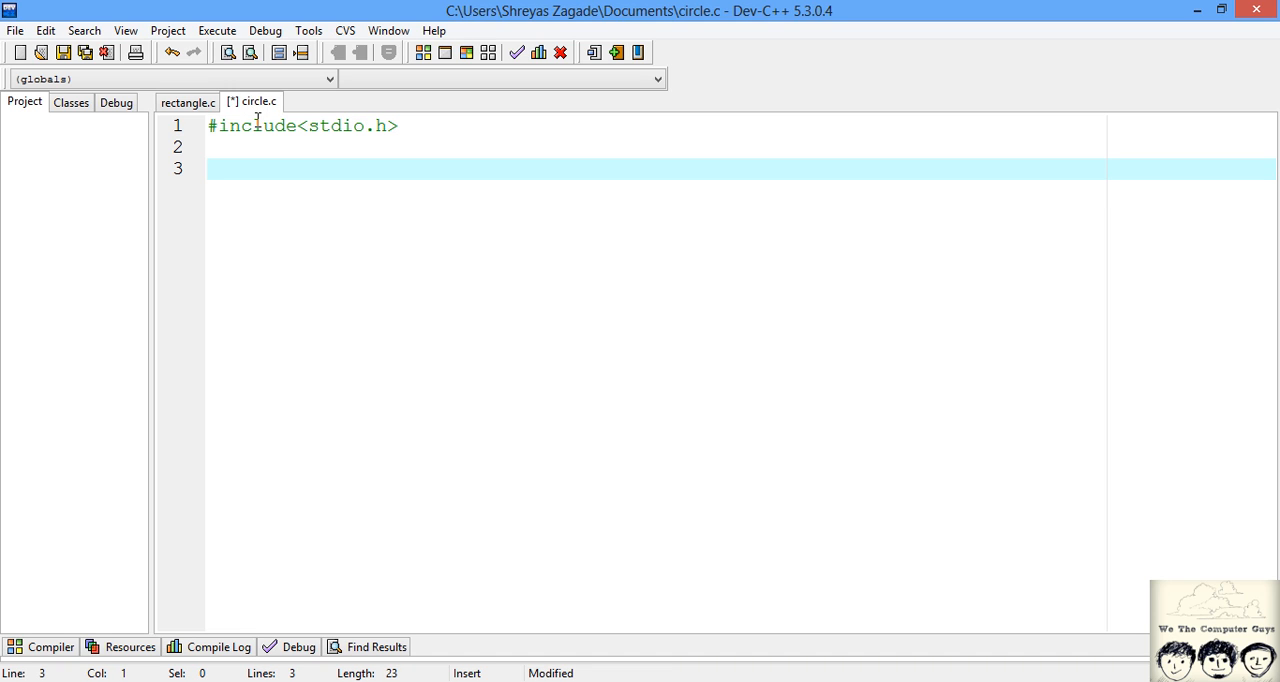
Write void main() with its opening brace below the include.
text(voi)
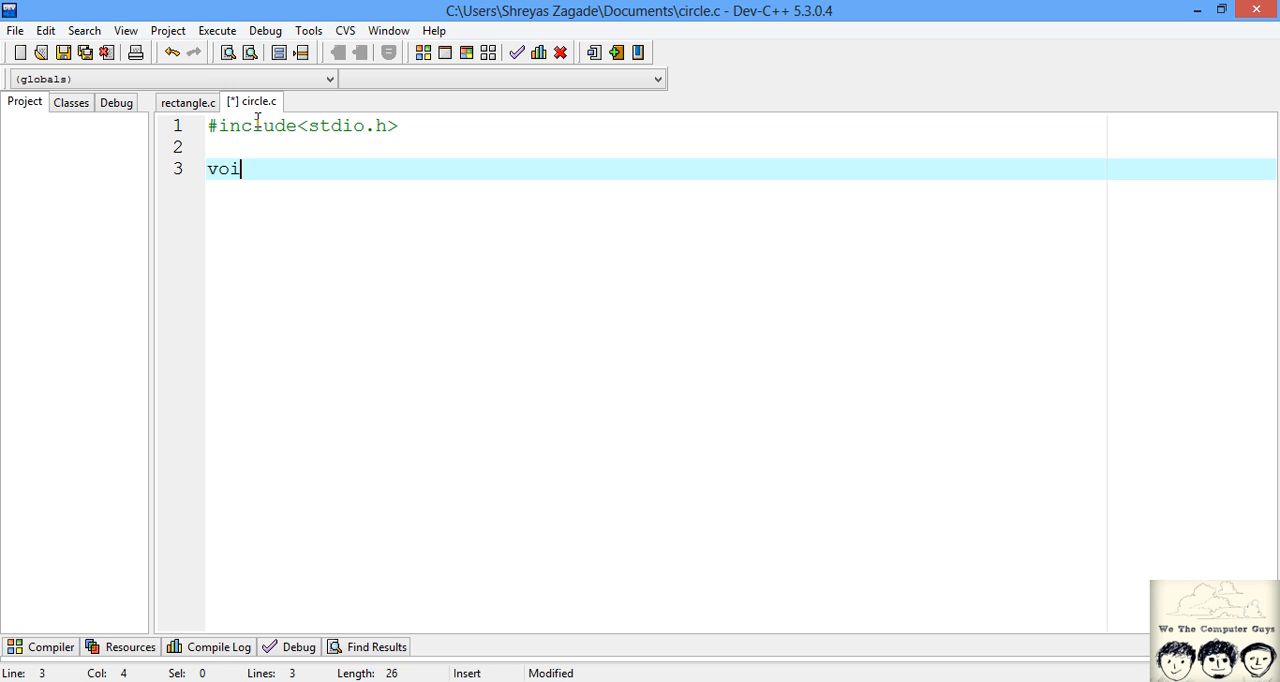
text(d ma)
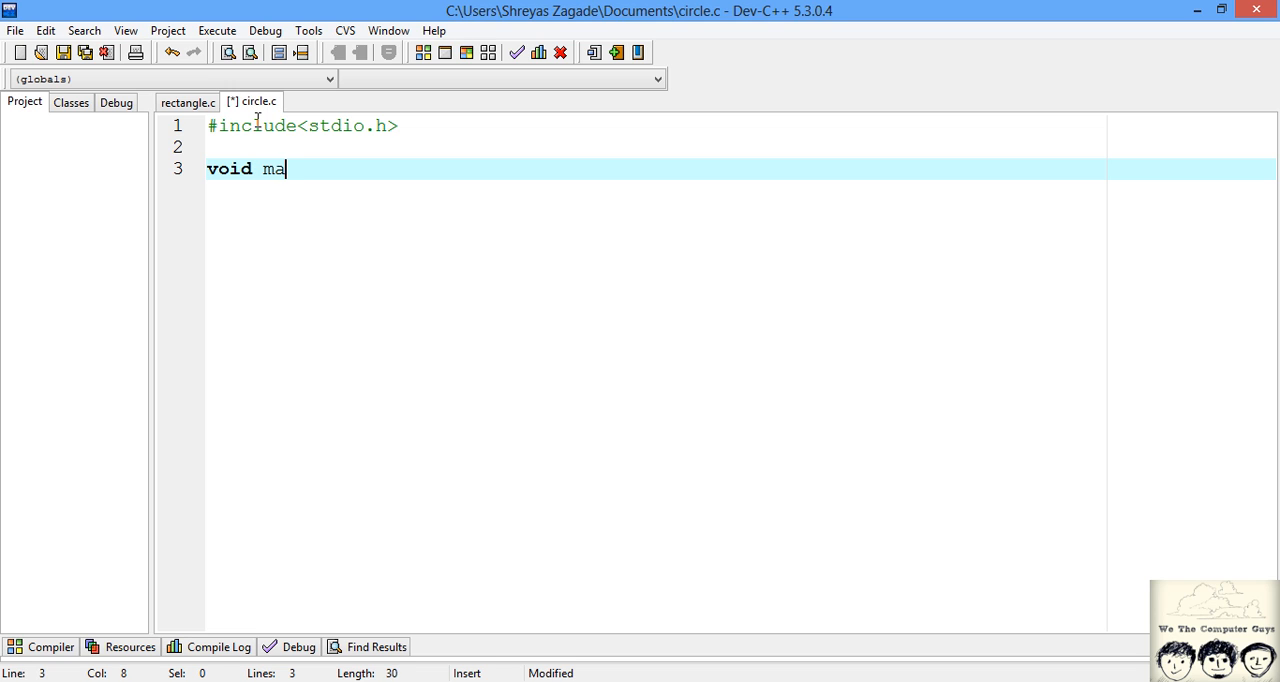
text(in())
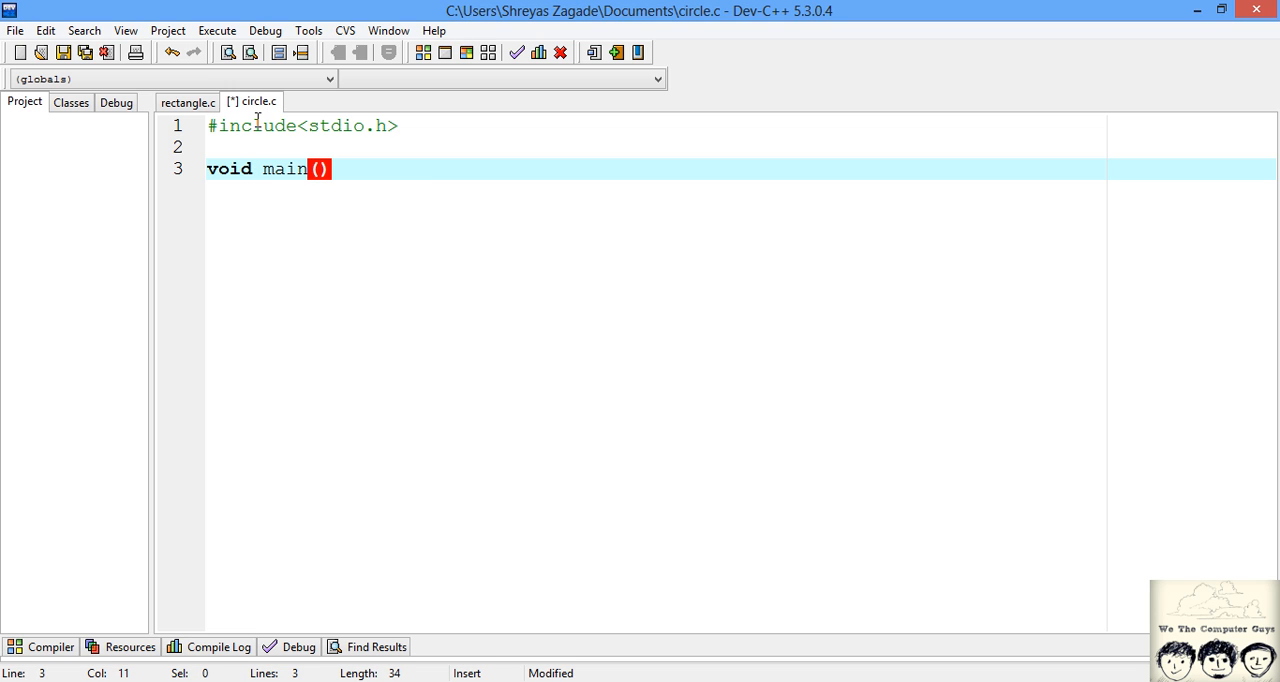
text({)
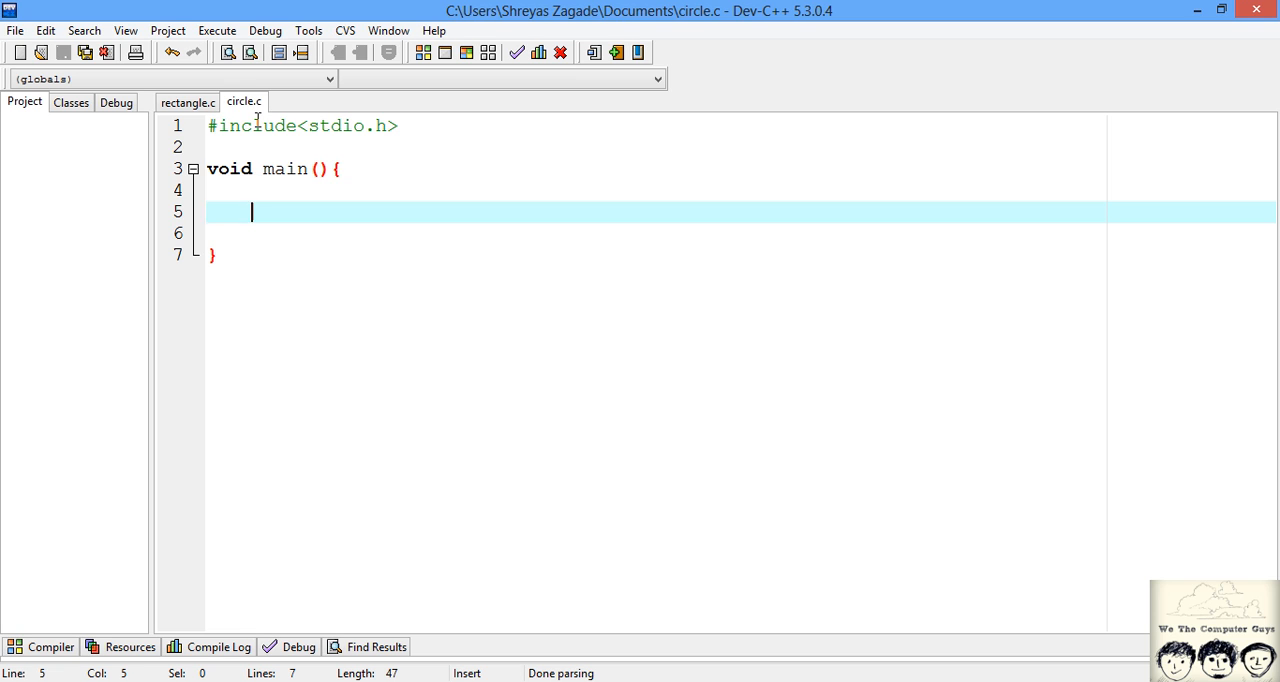
Write the declaration float pi=3.1415,radius,perimeter,area; as the first line of main.
text(float)
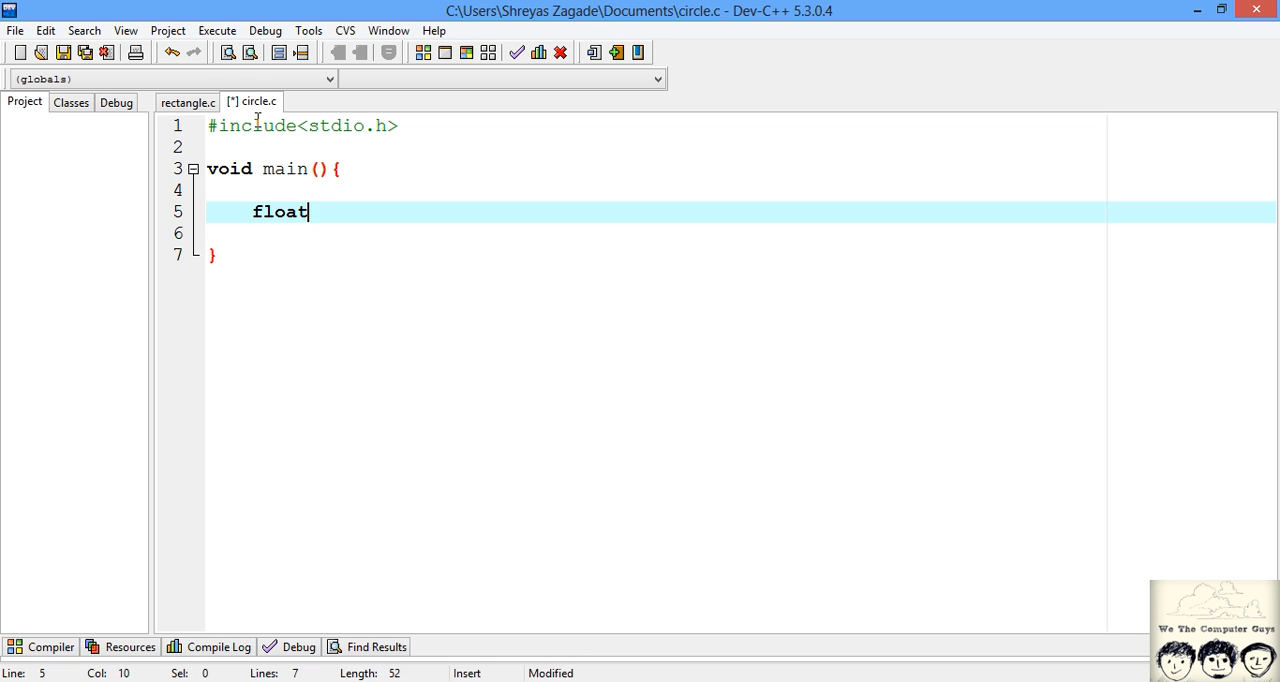
text(pi)
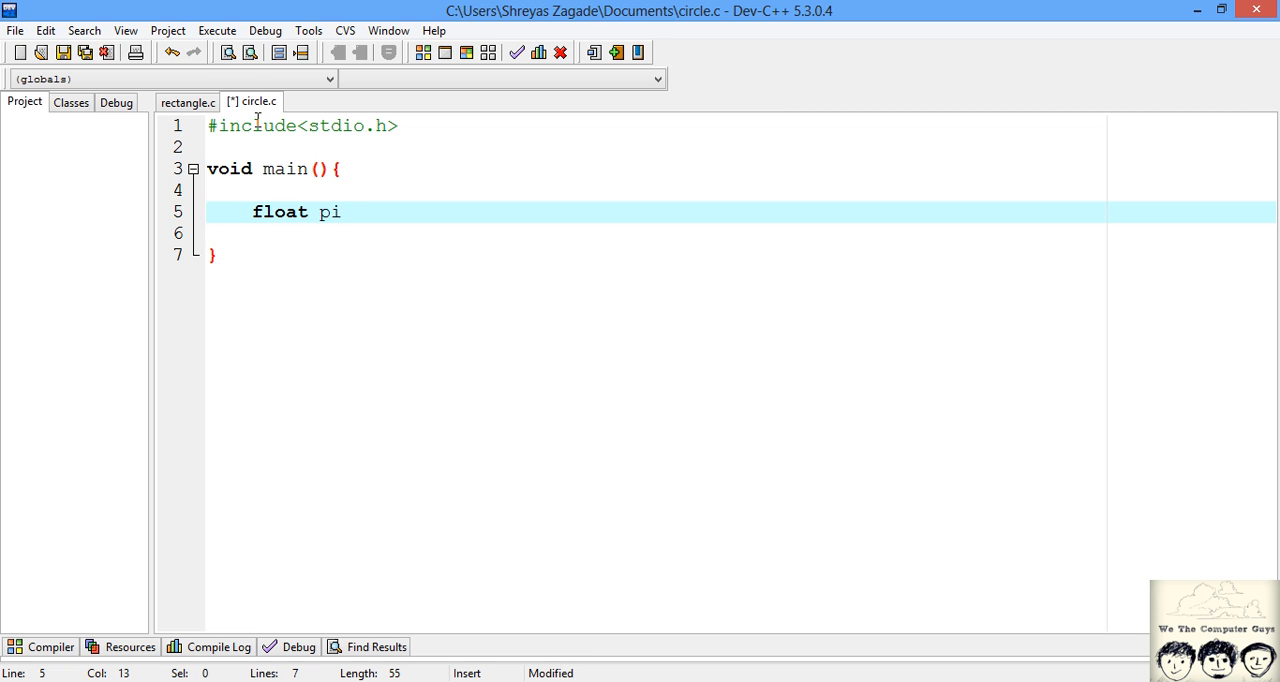
text(=)
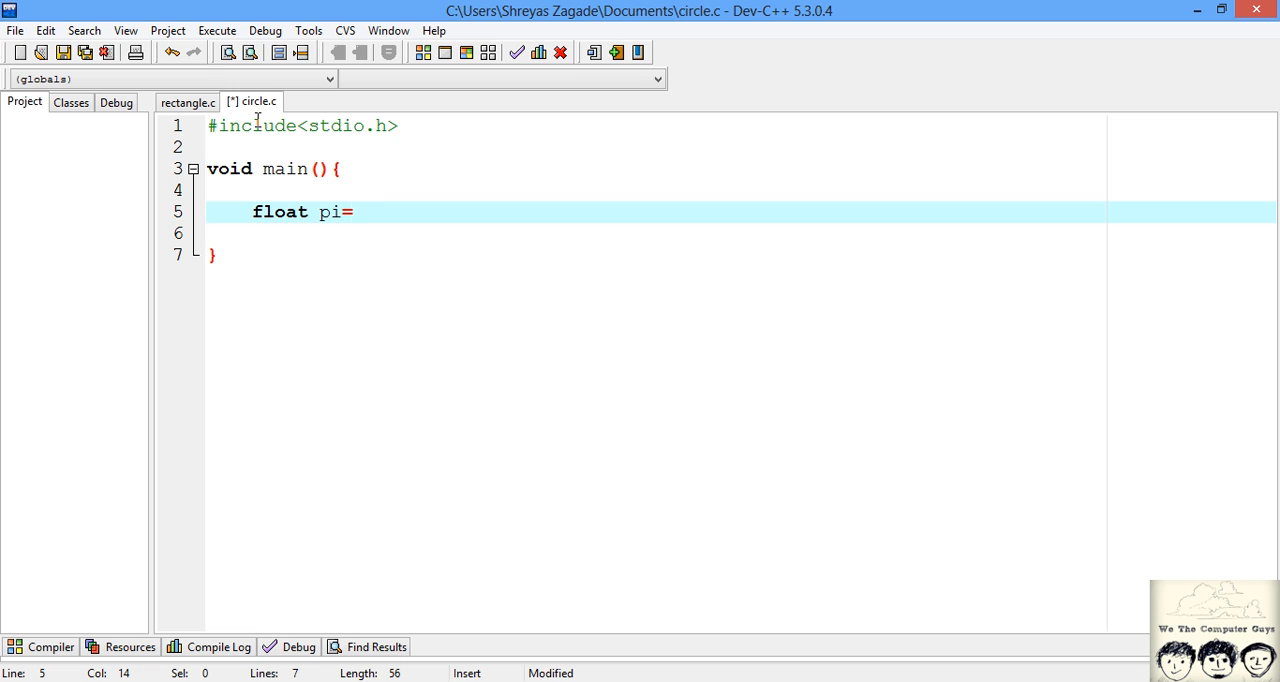
text(3.141)
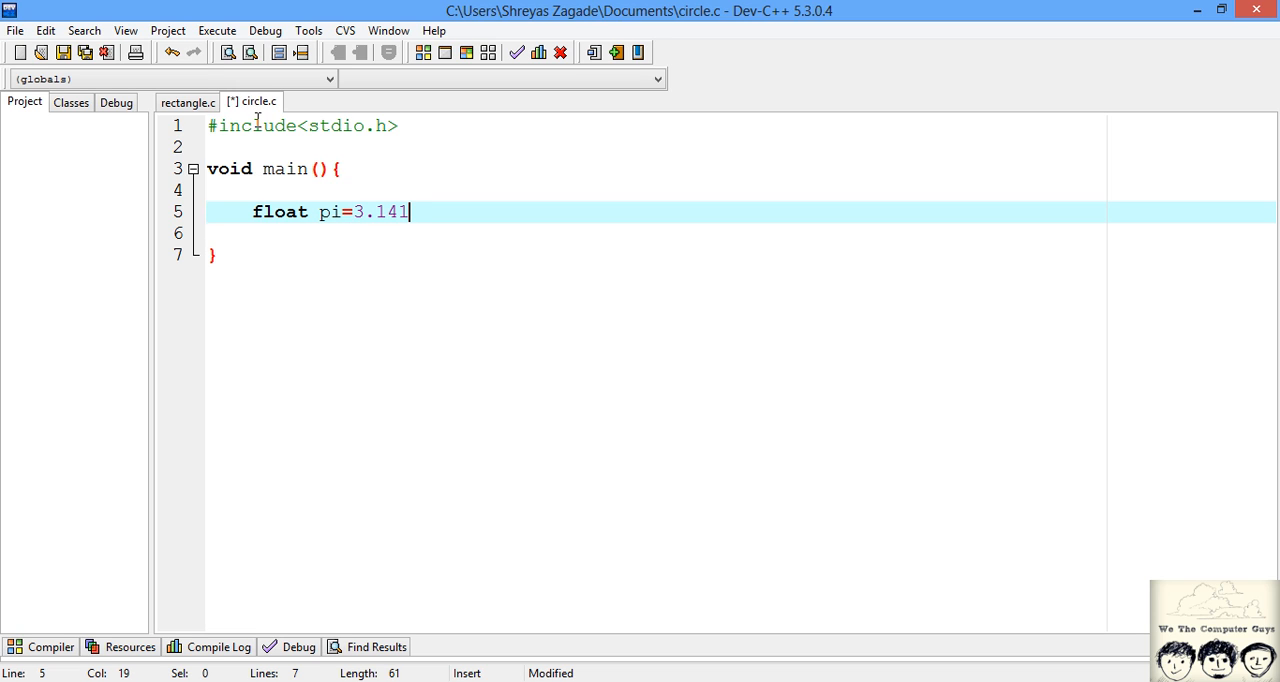
text(5)
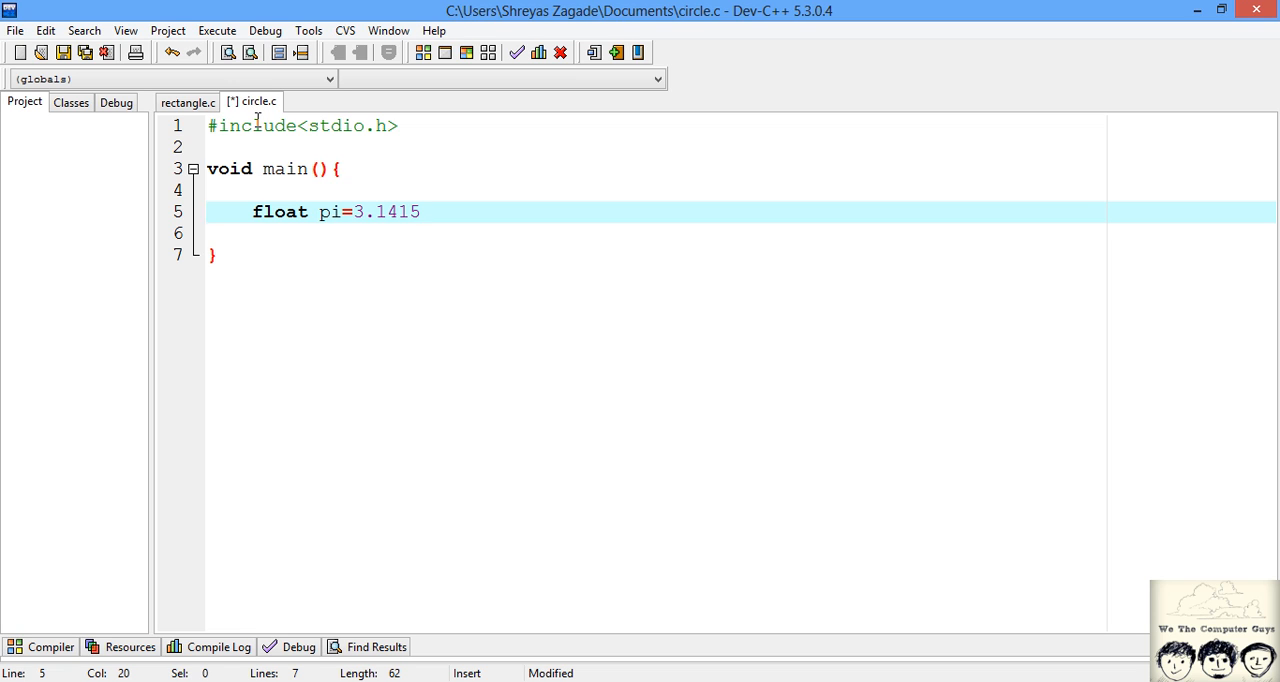
text(,)
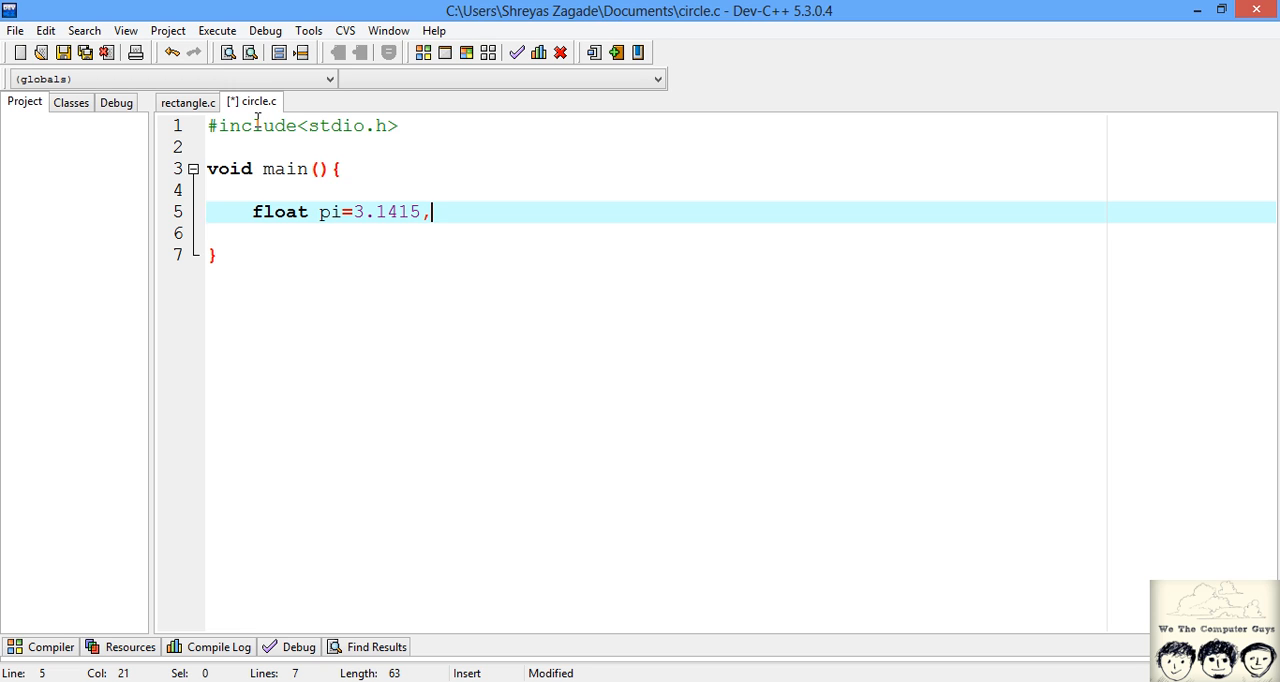
text(rad)
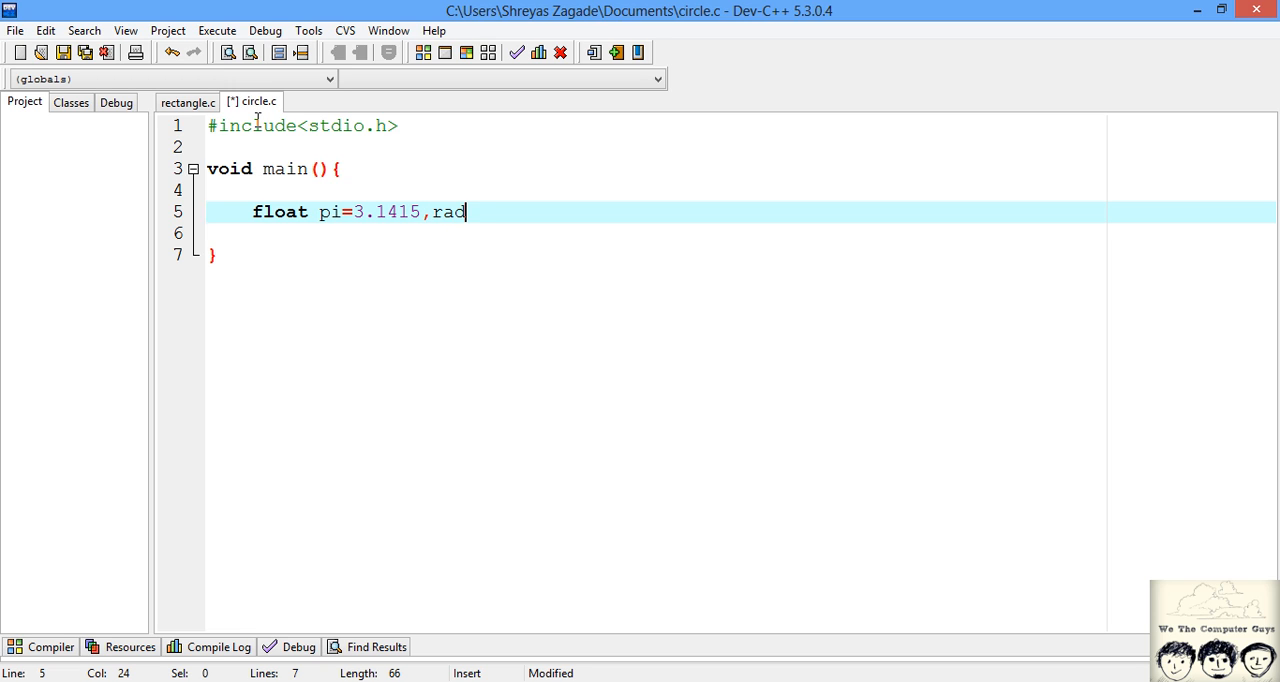
text(ius,)
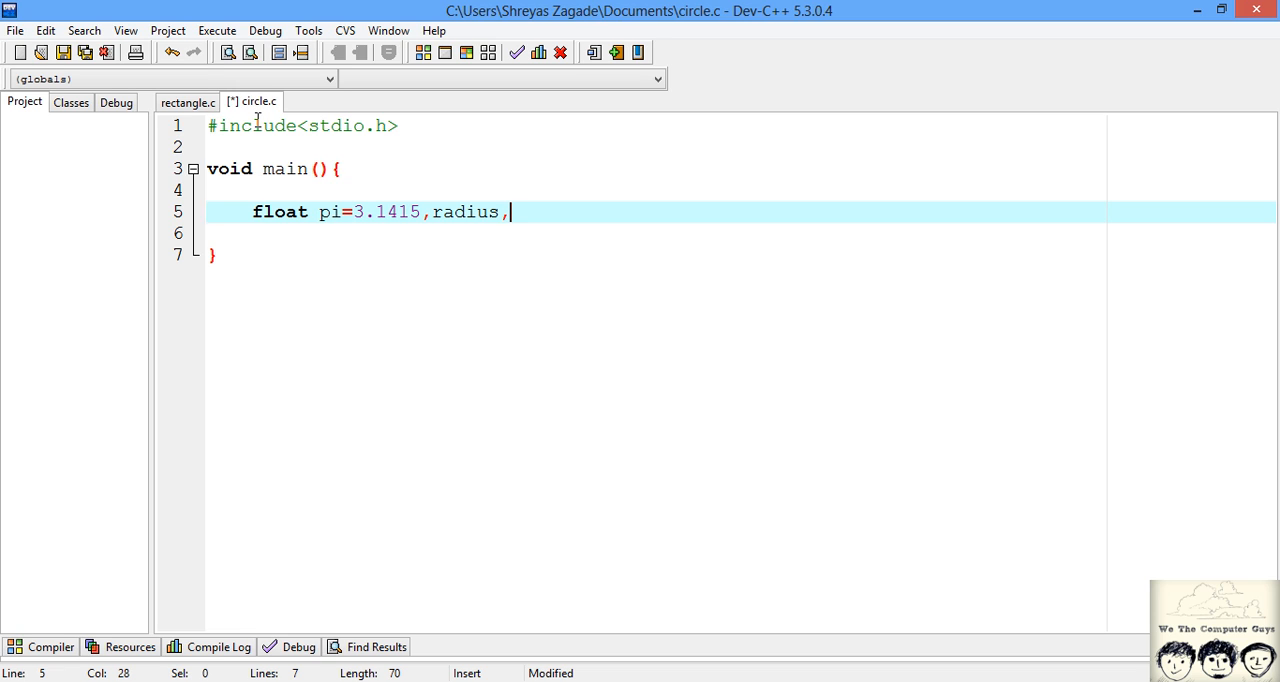
text(p)
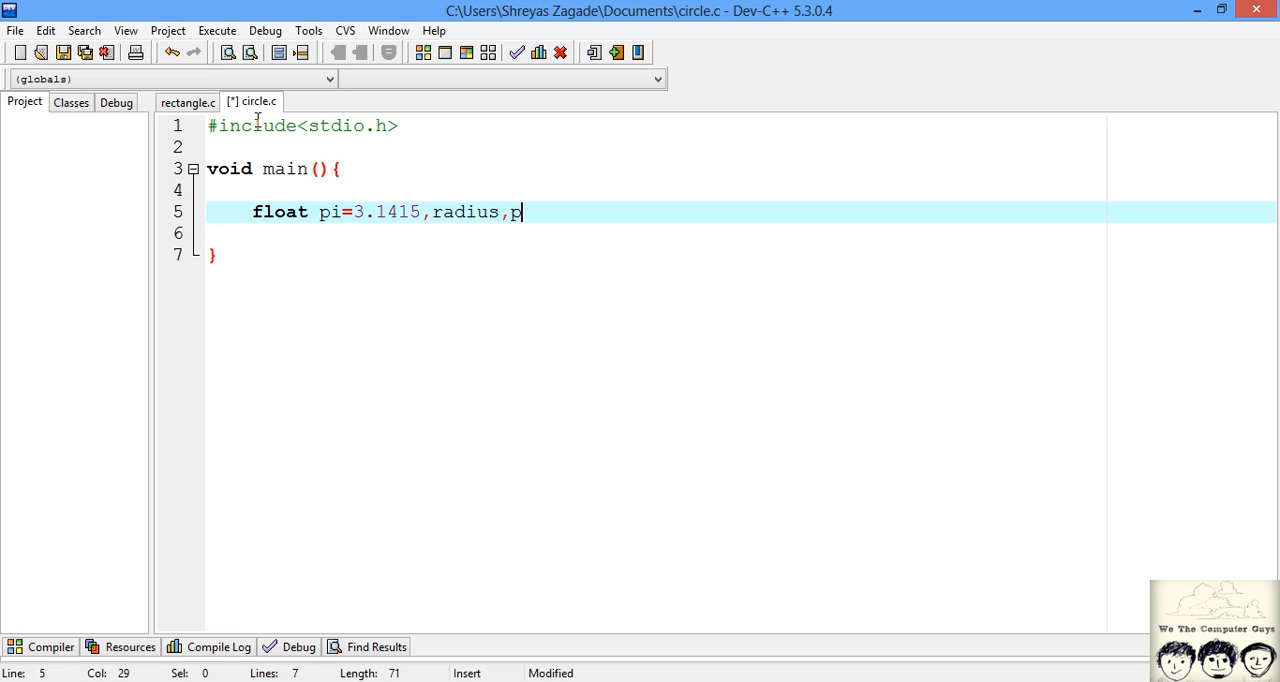
text(erimeter)
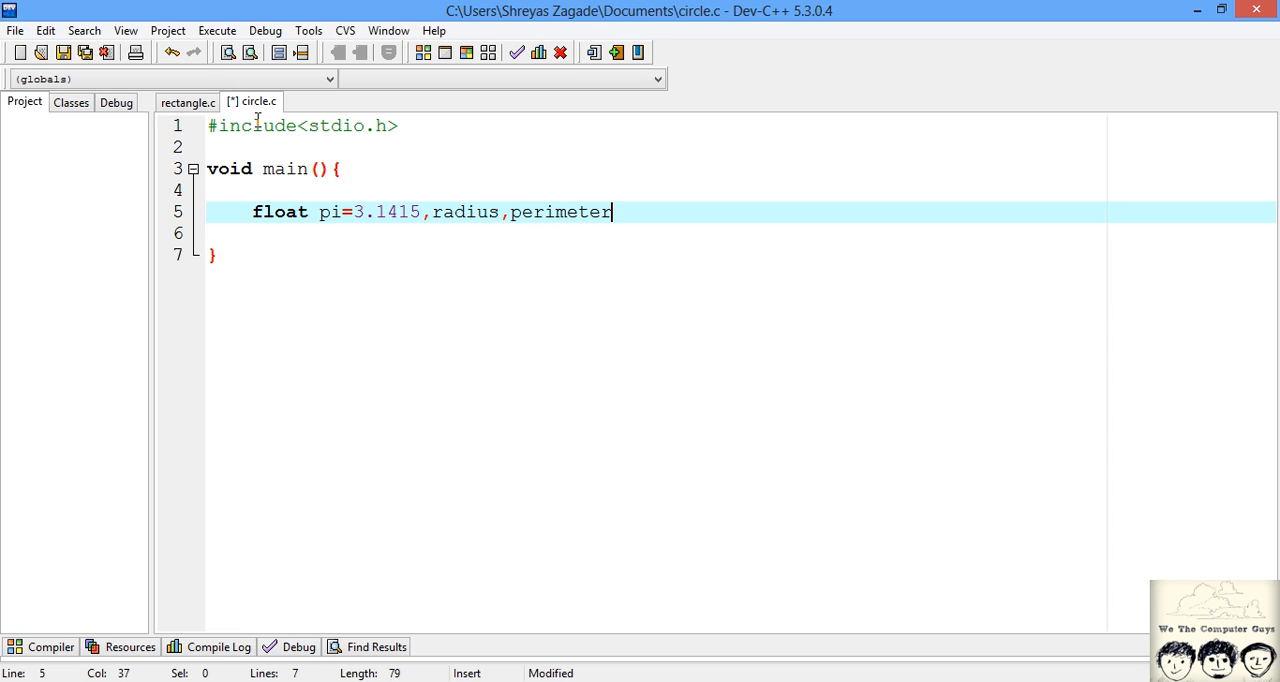
text(,)
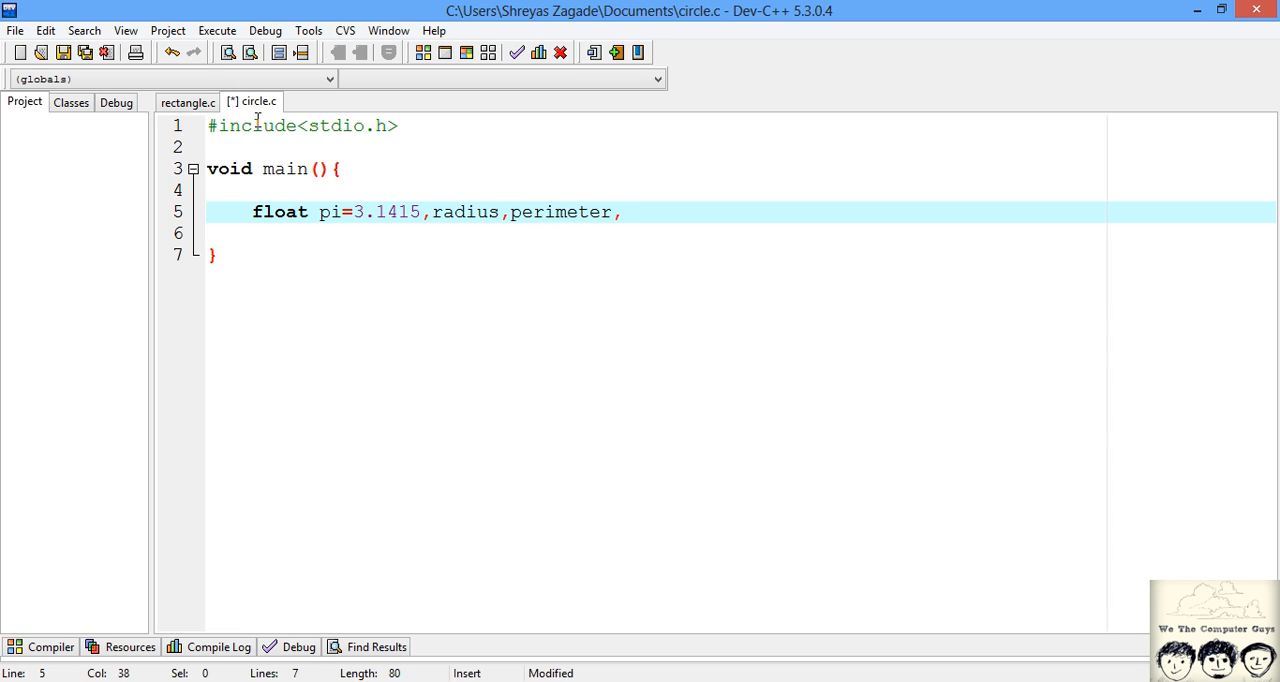
text(area;)
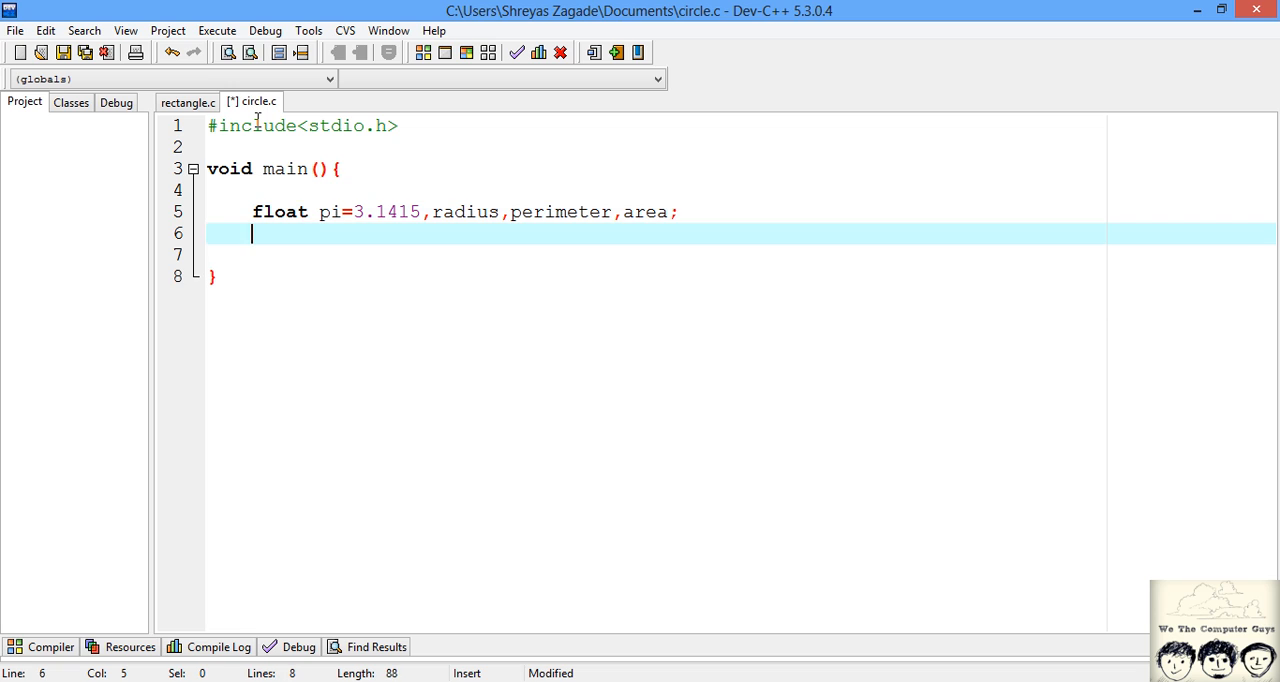
key(Enter)
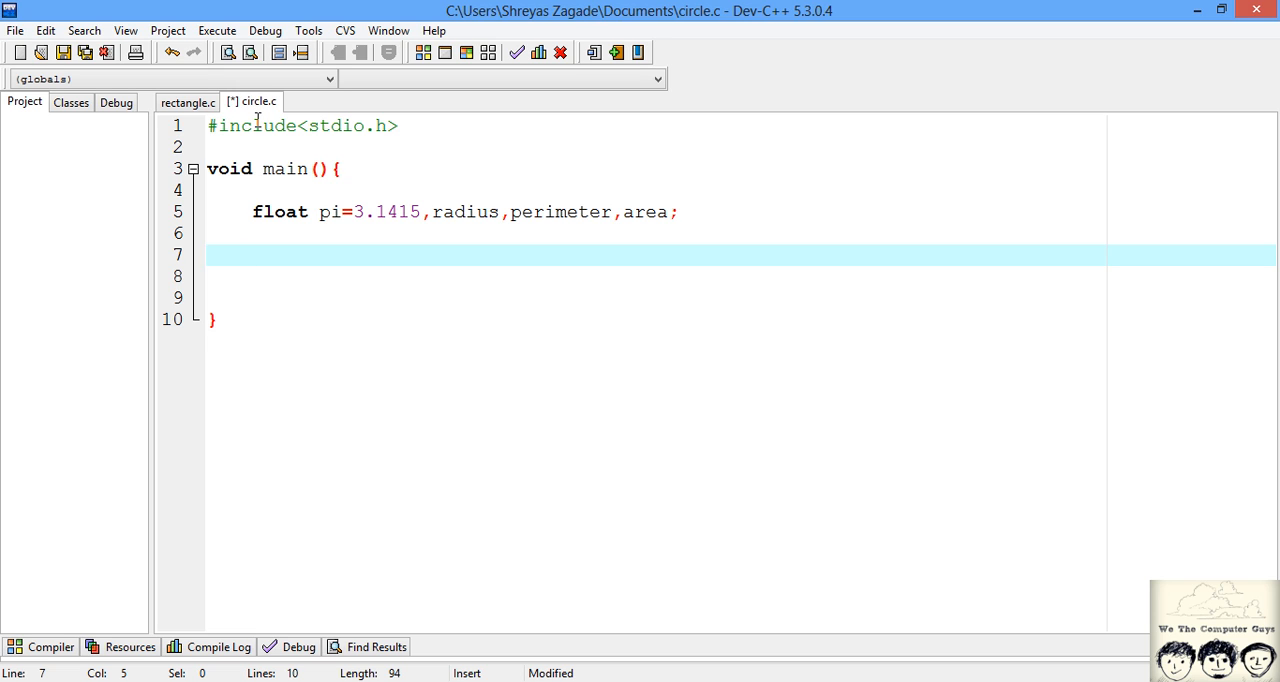
Write printf("ENter the radius\n"); to prompt for the radius.
text(pr)
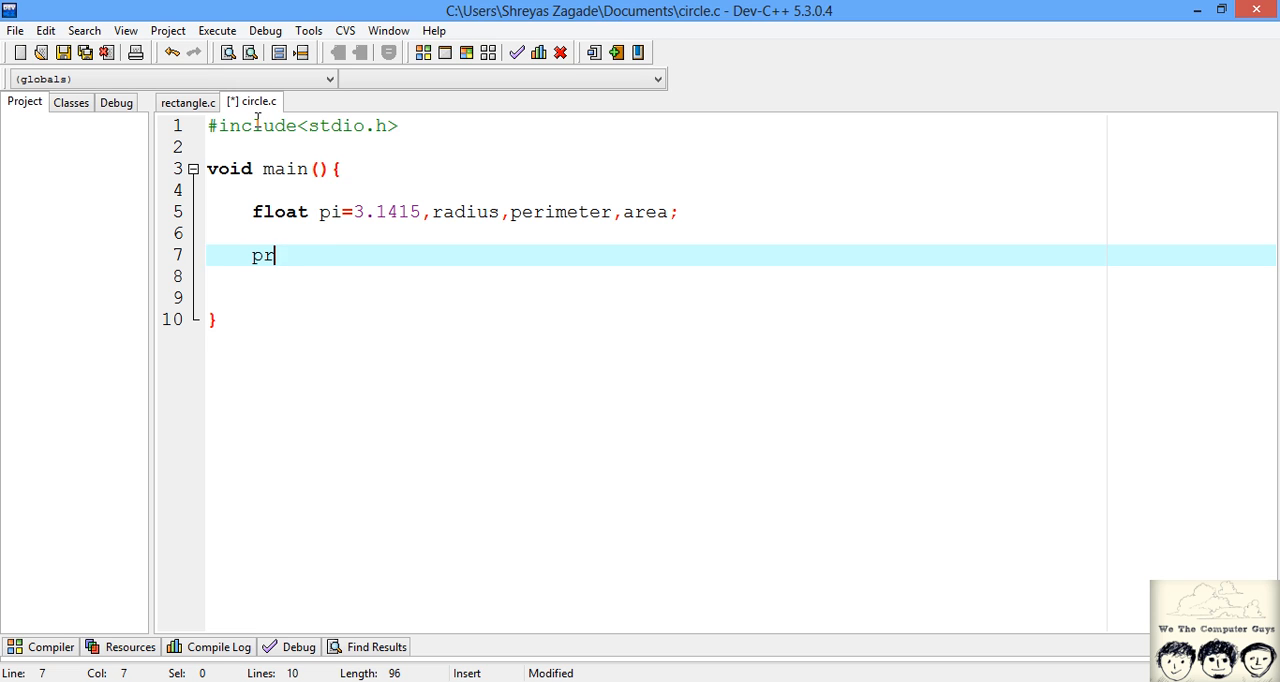
text(intf()
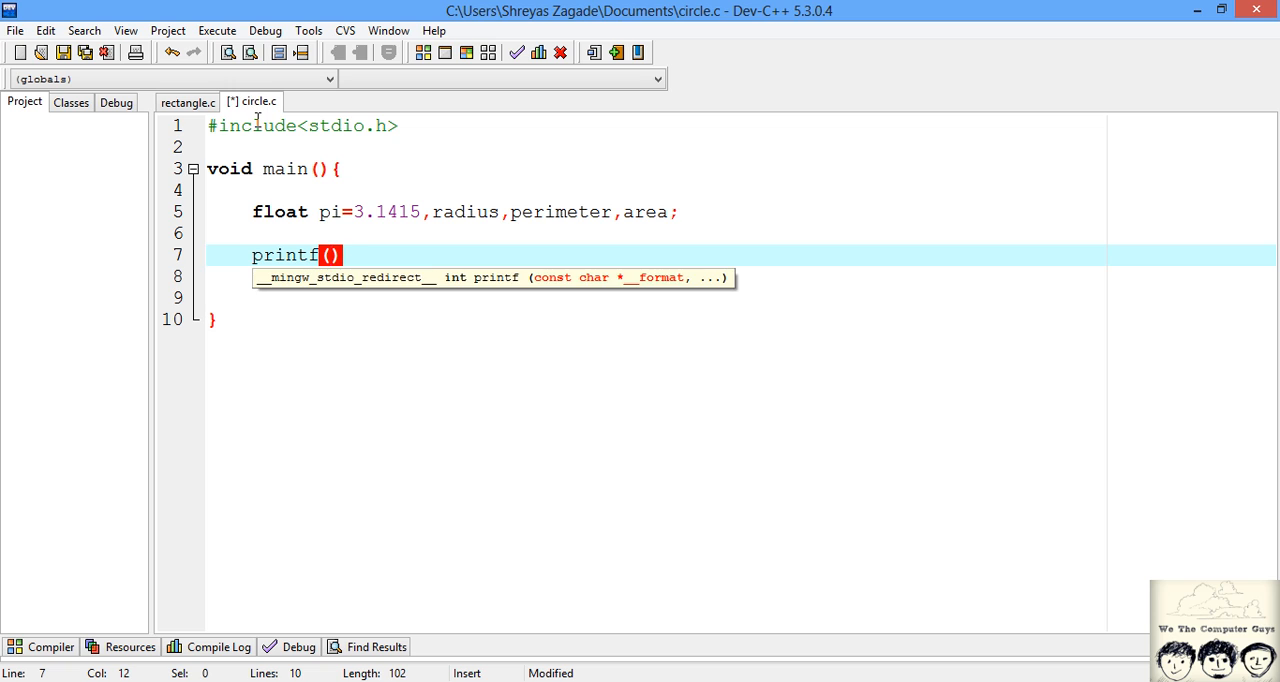
text(")
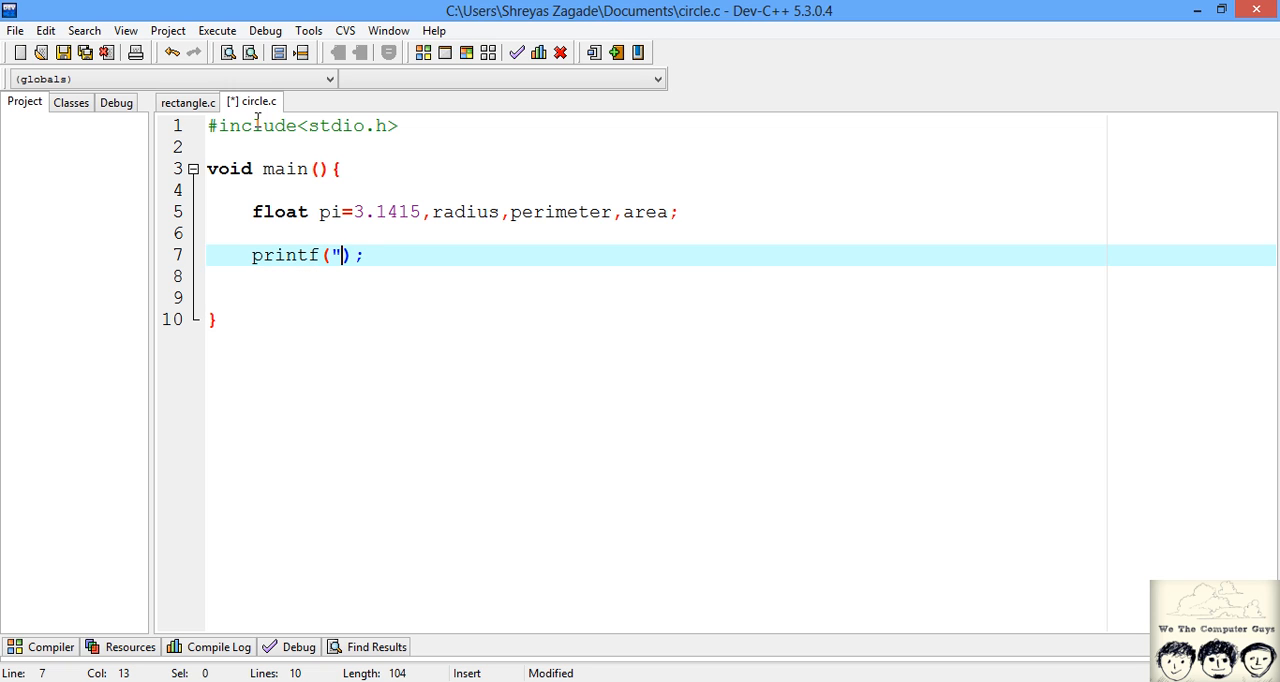
text(")
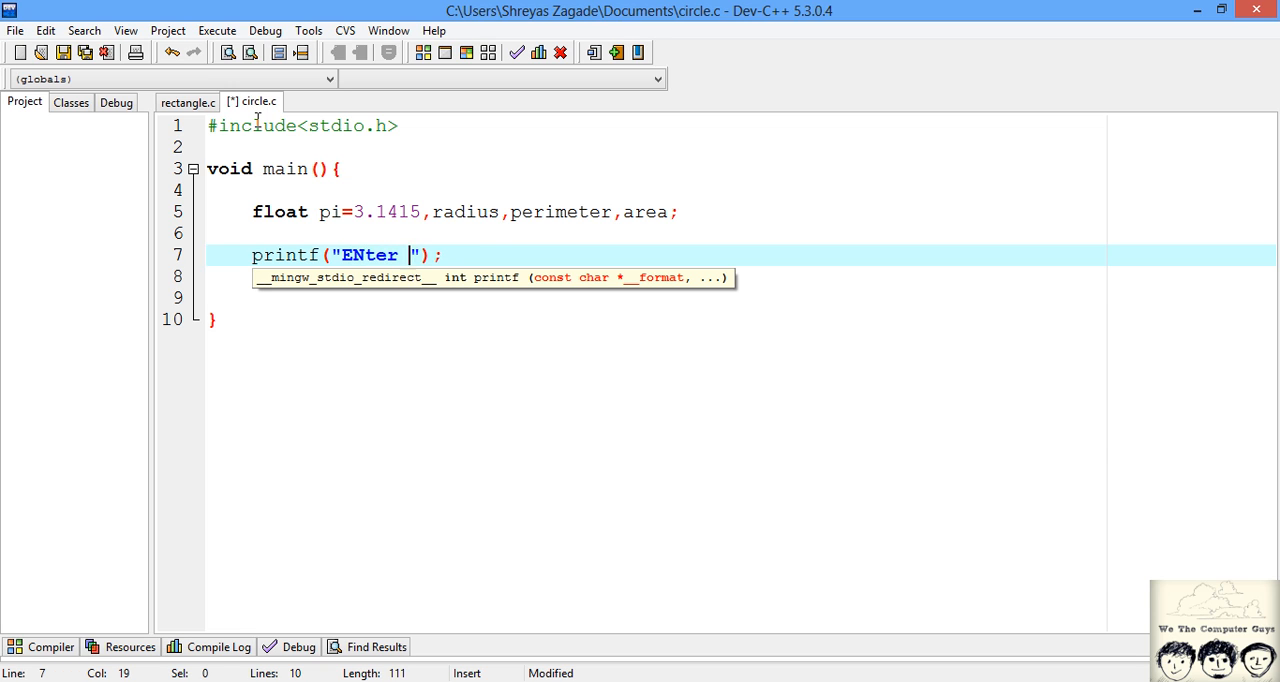
text(the radi)
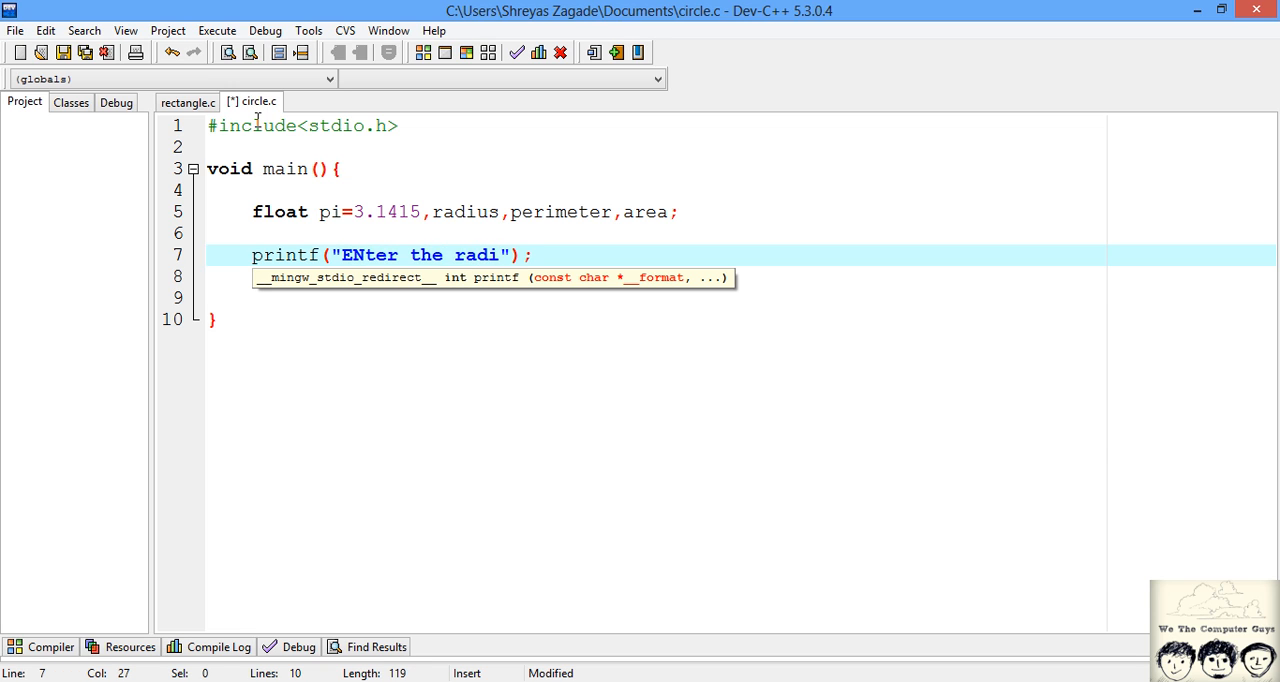
text(us)
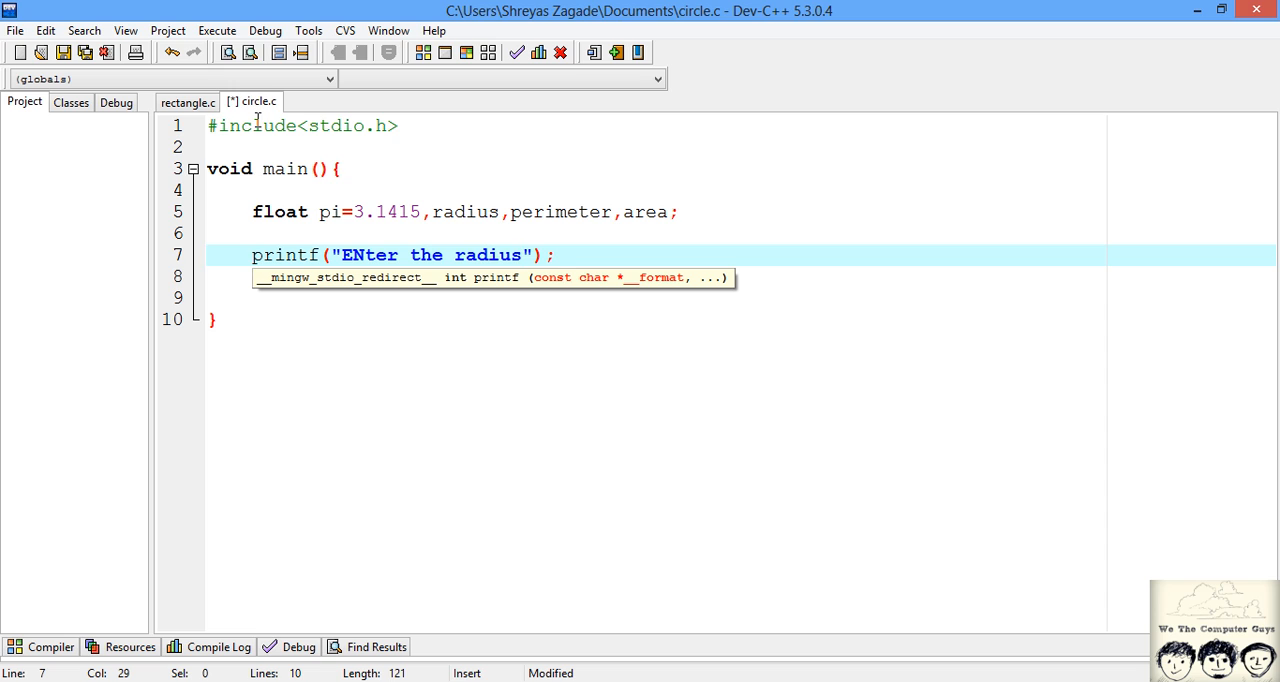
text(\n)
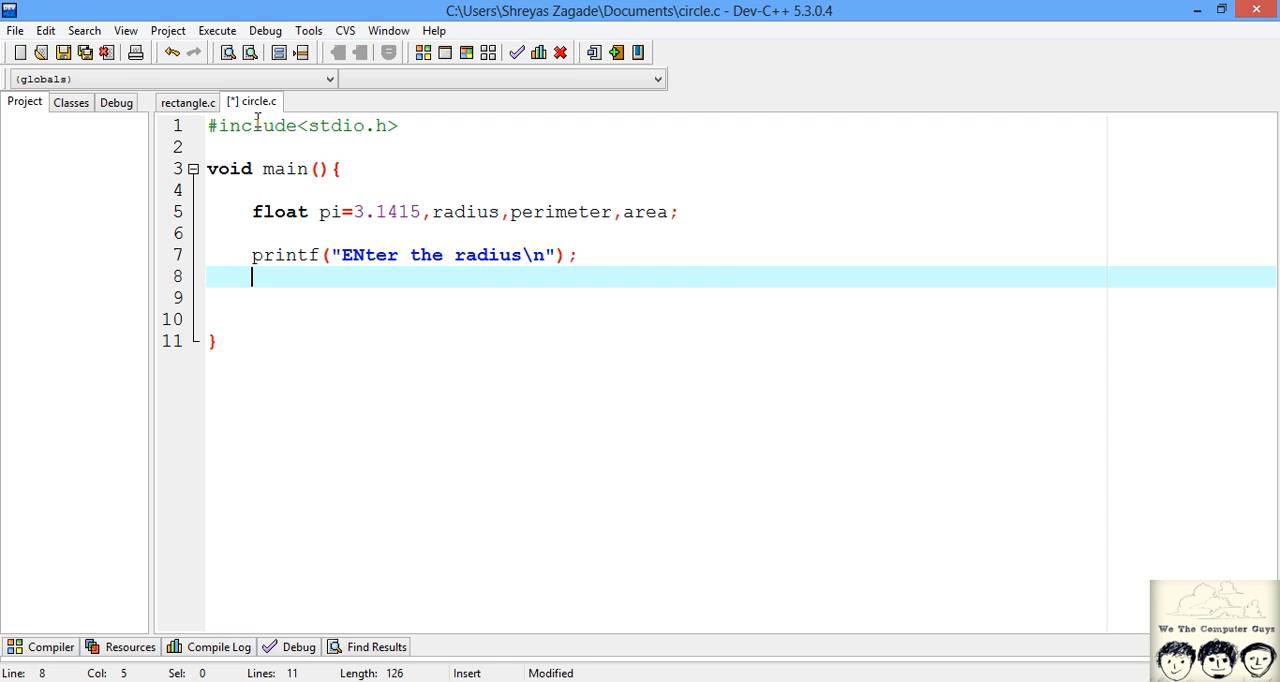
Write scanf("%f",&radius); to read the radius value.
text(scan)
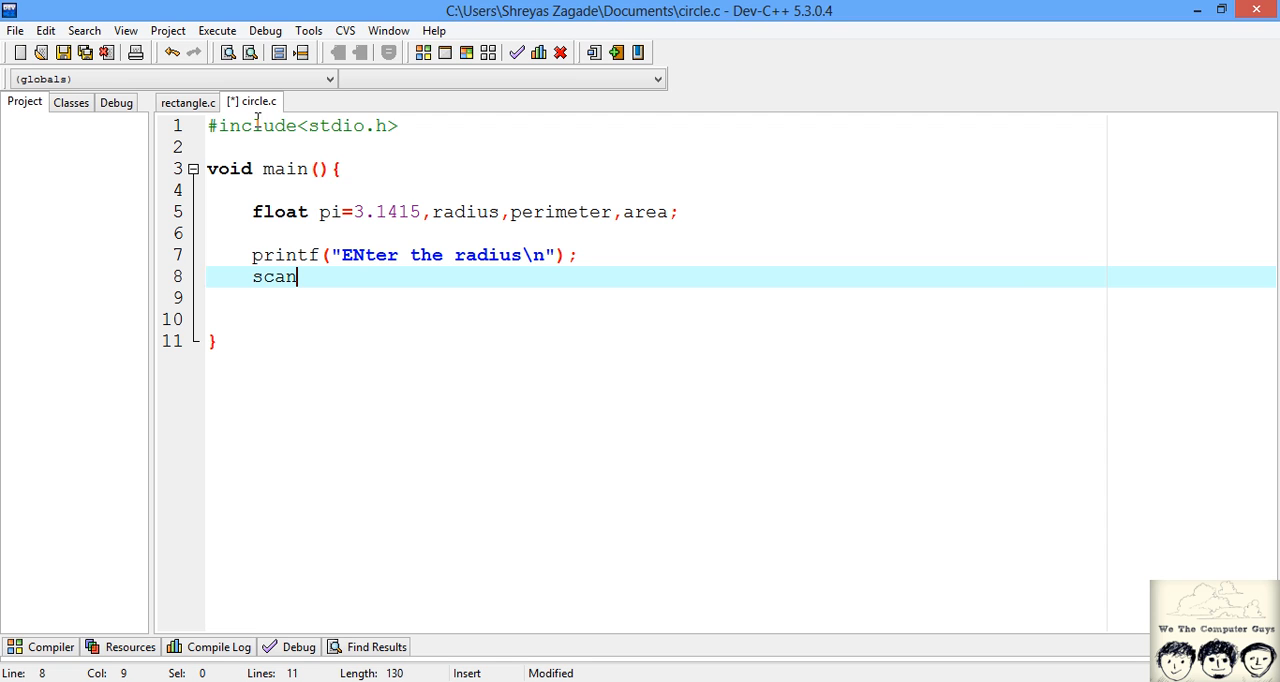
text(()
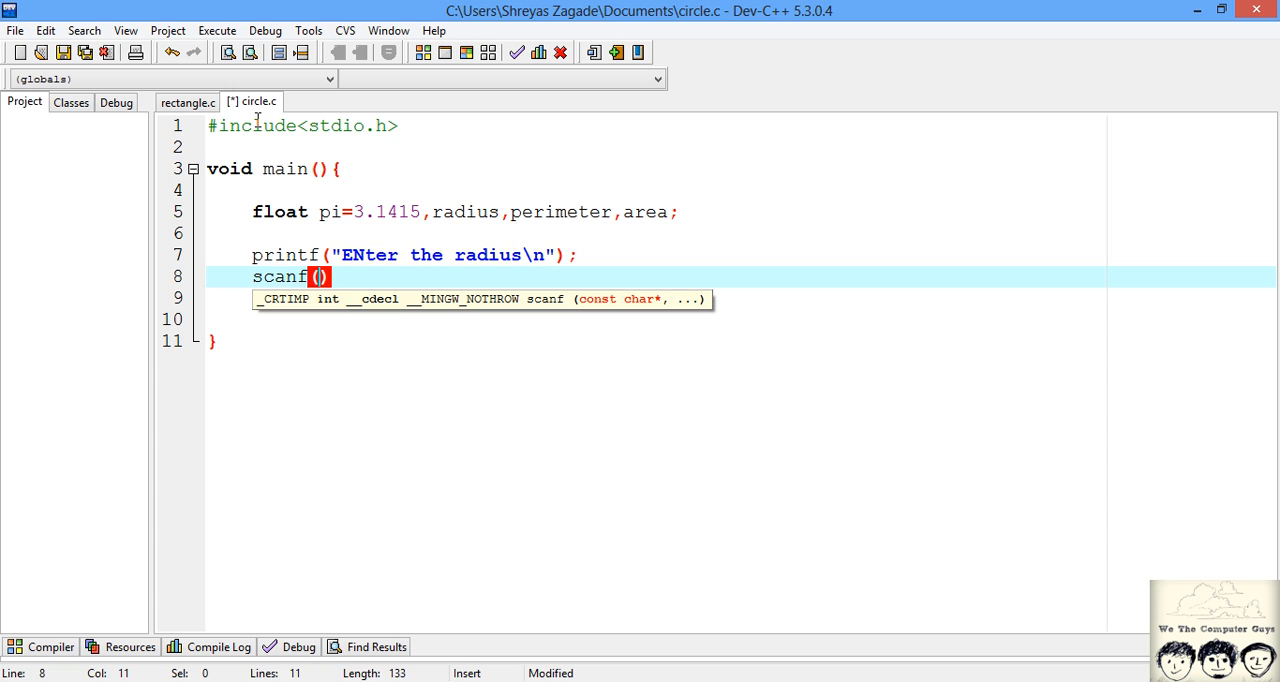
text(")
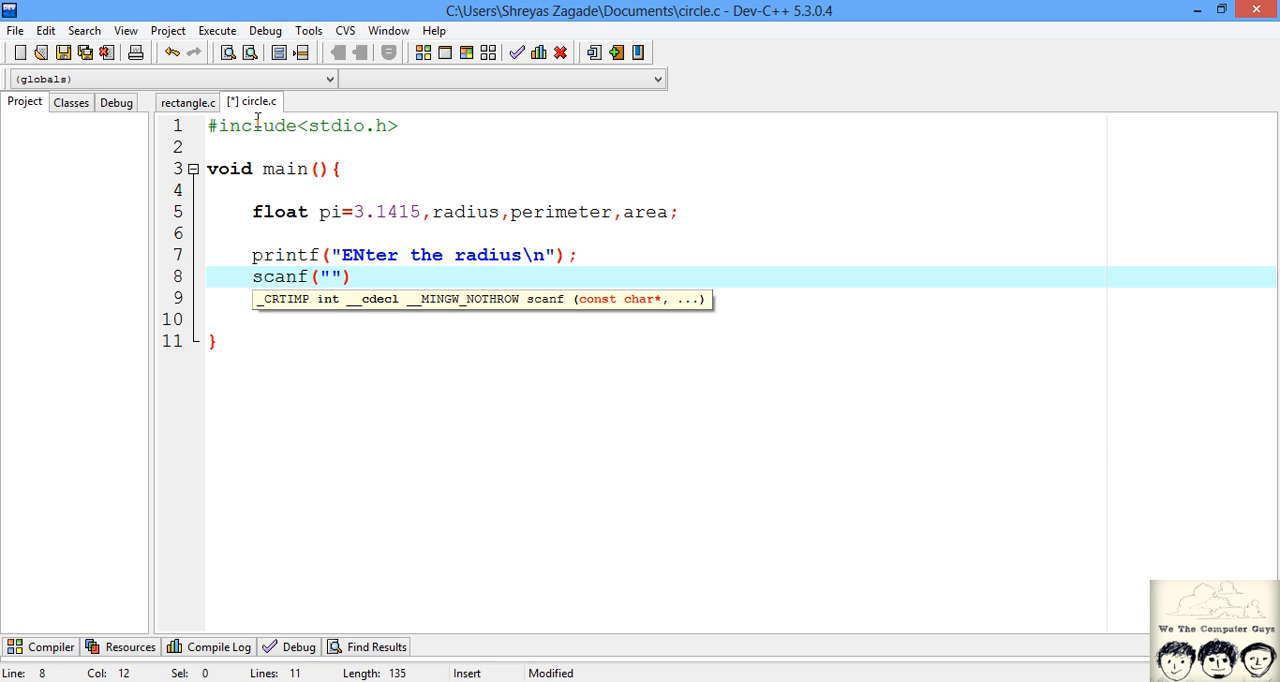
text(%f)
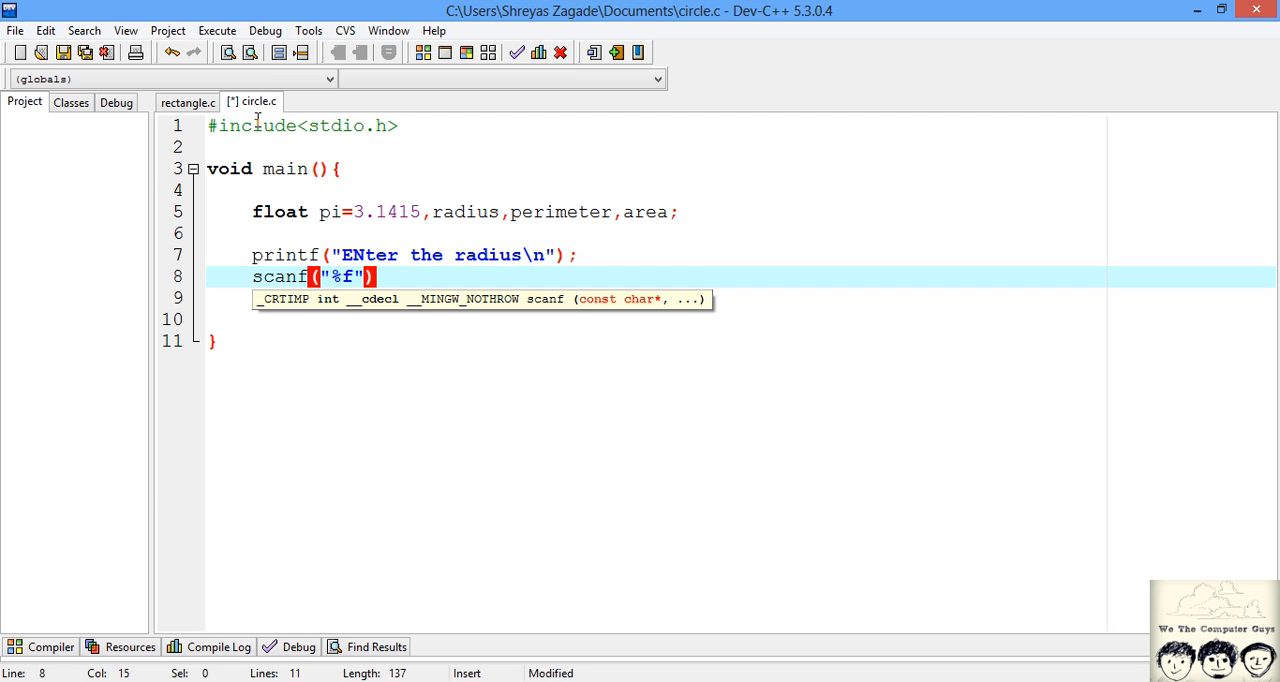
text(,)
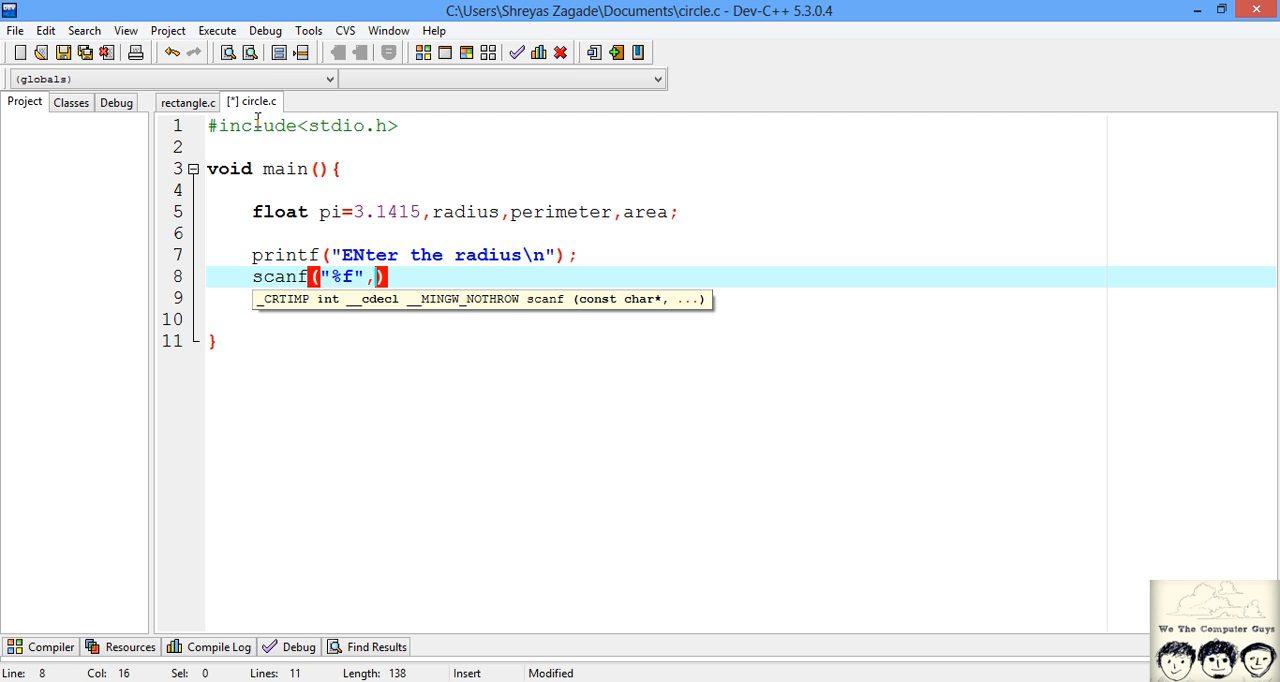
text(&ra)
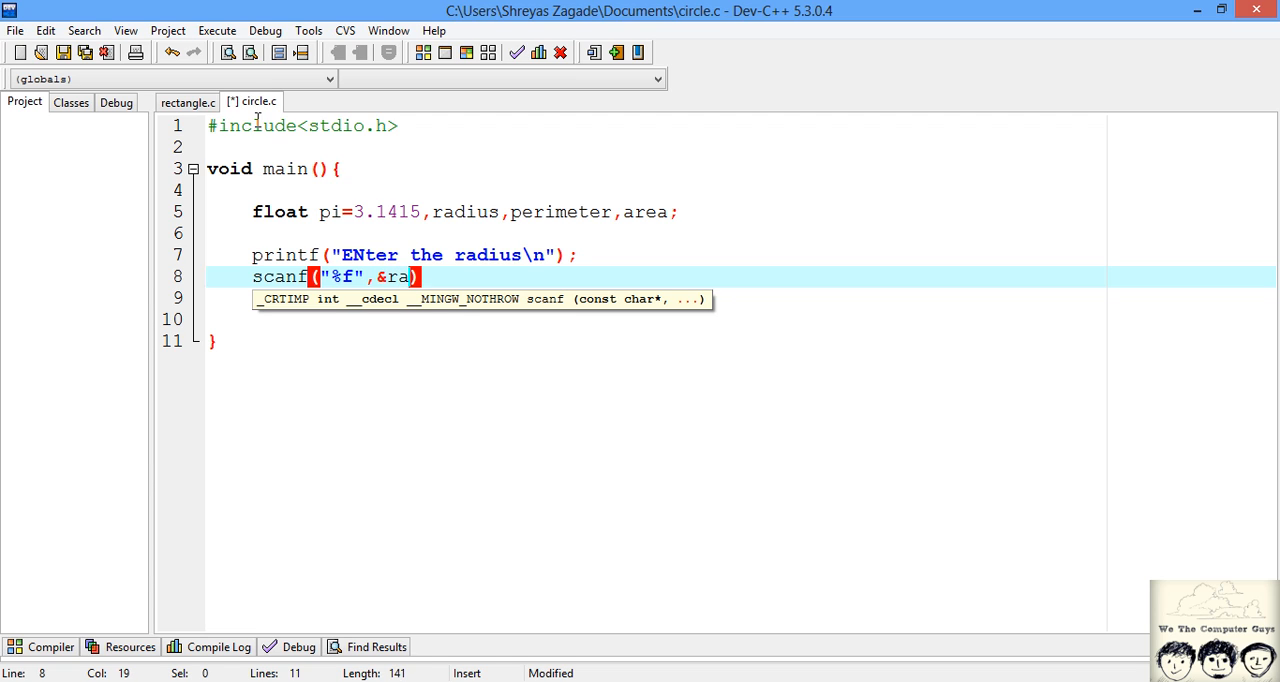
text(dius))
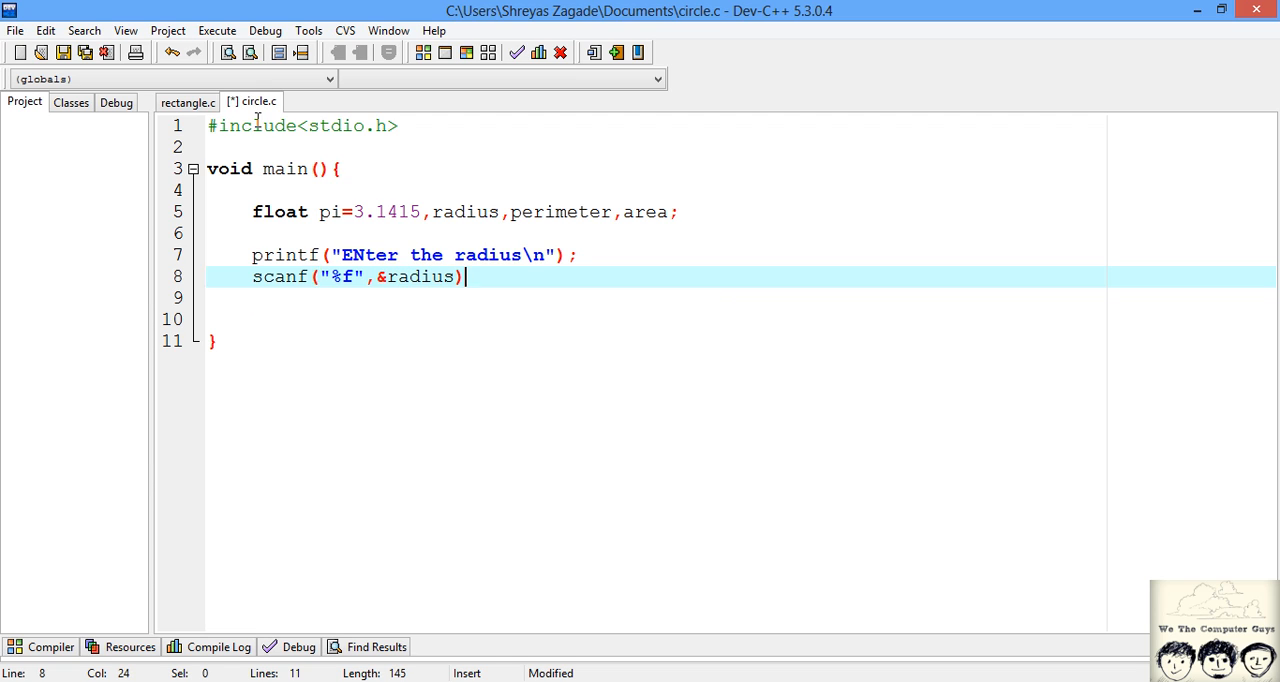
text(;)
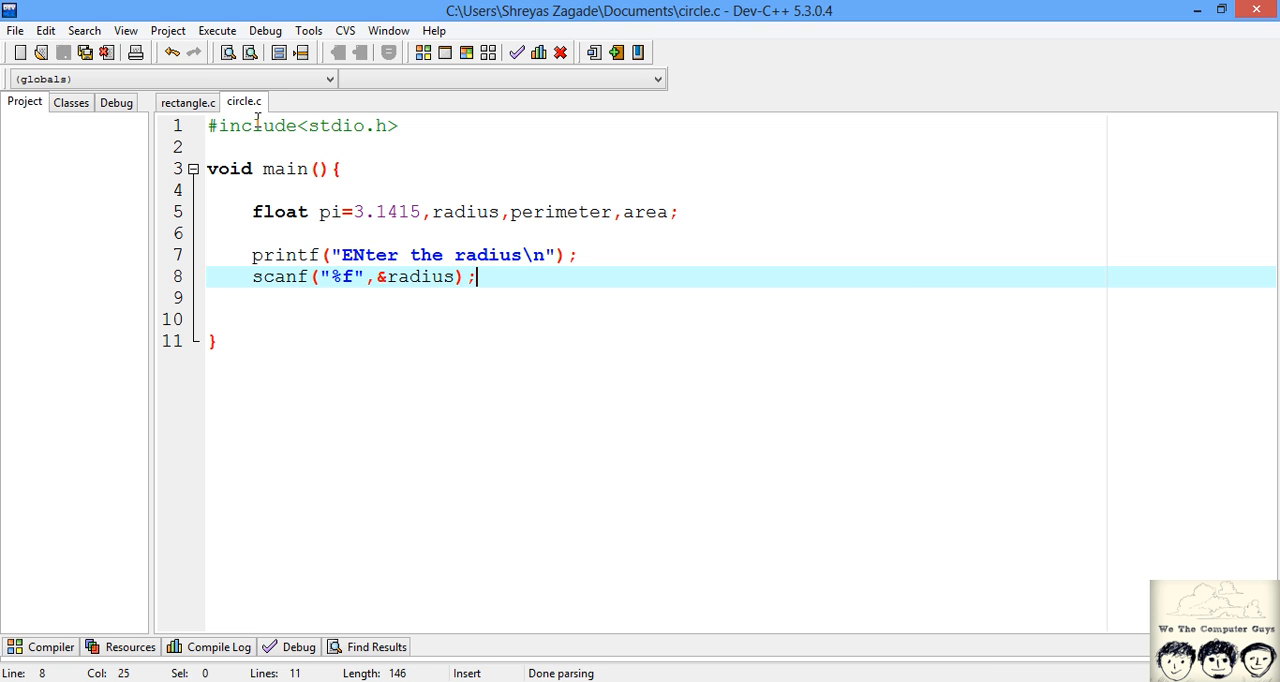
Write area=pi*radius*radius; on a new line after the scanf.
key(enter)
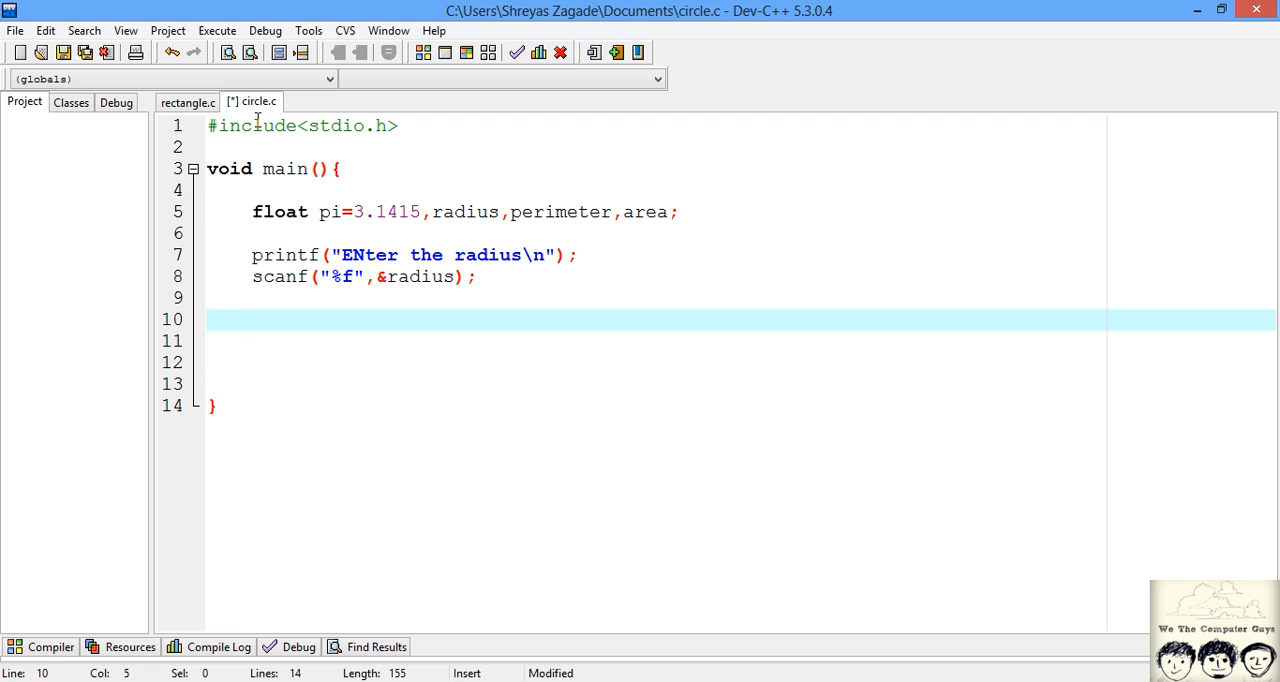
text(area)
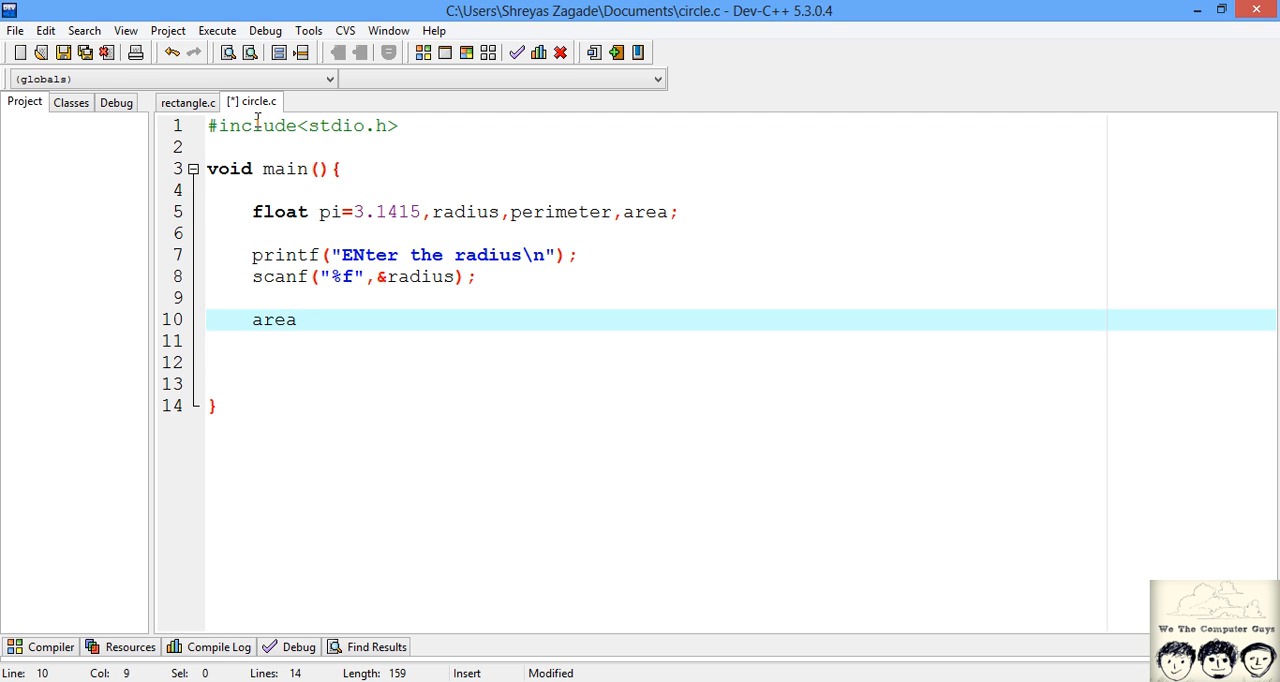
text(=p)
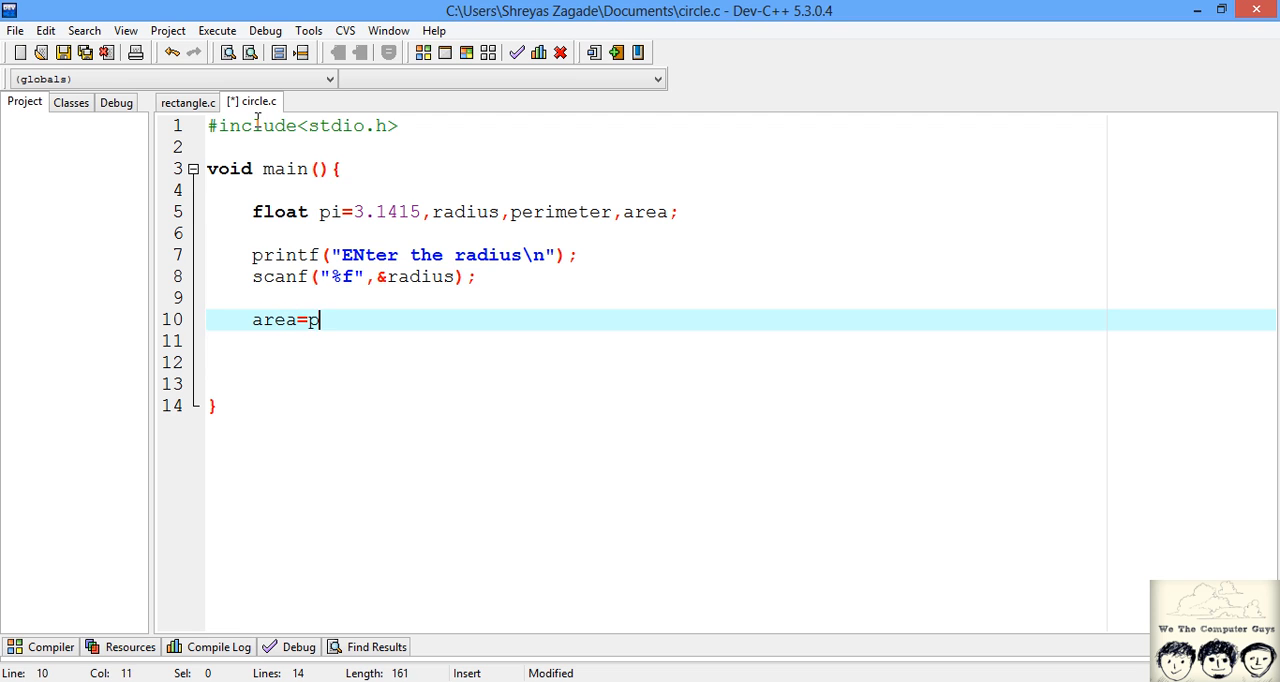
text(i)
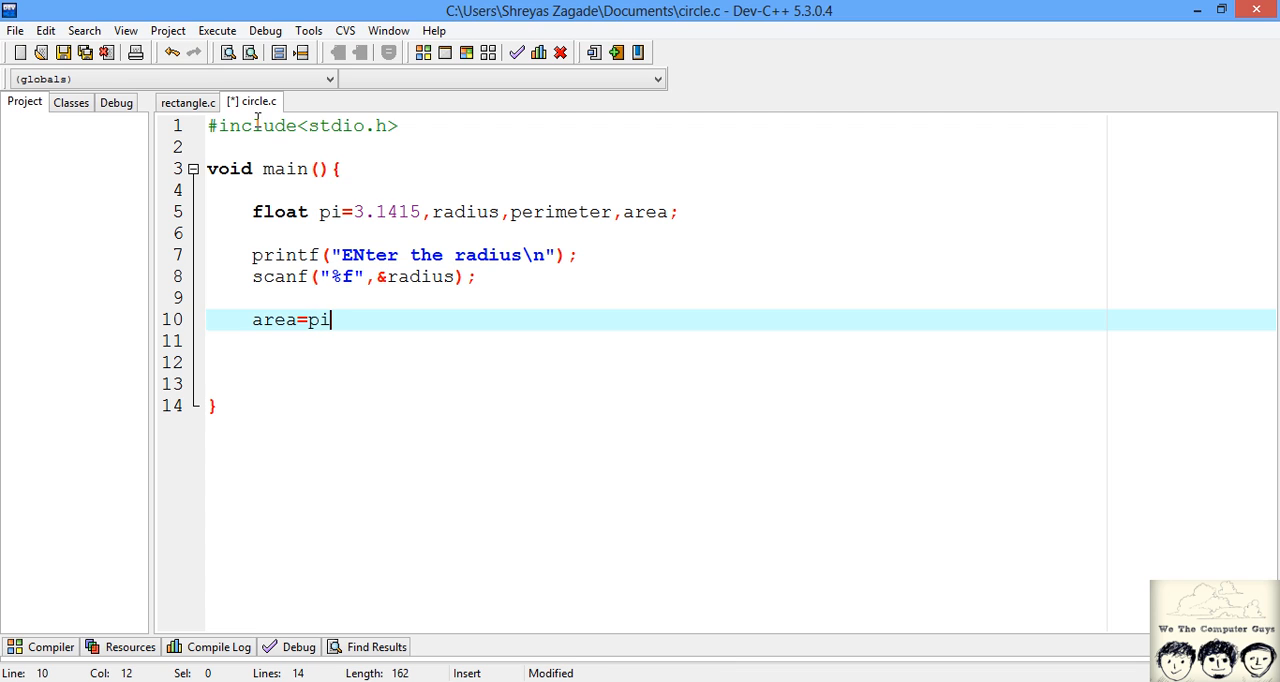
text(*)
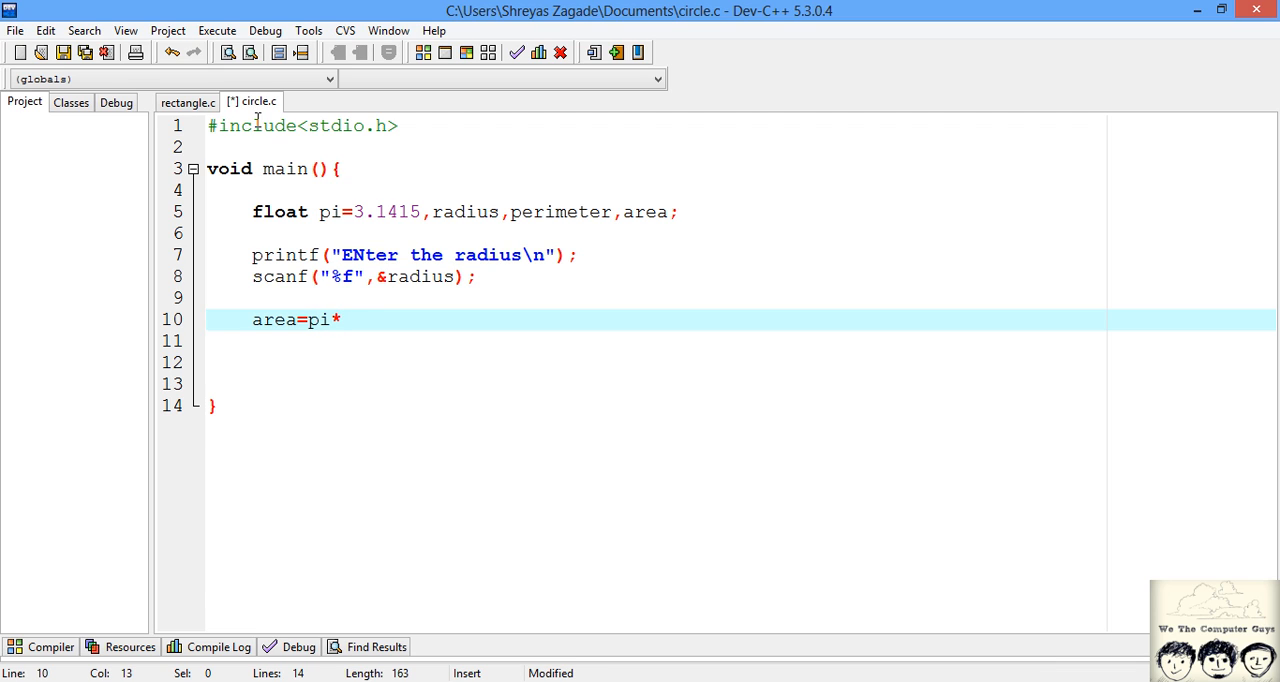
text(r)
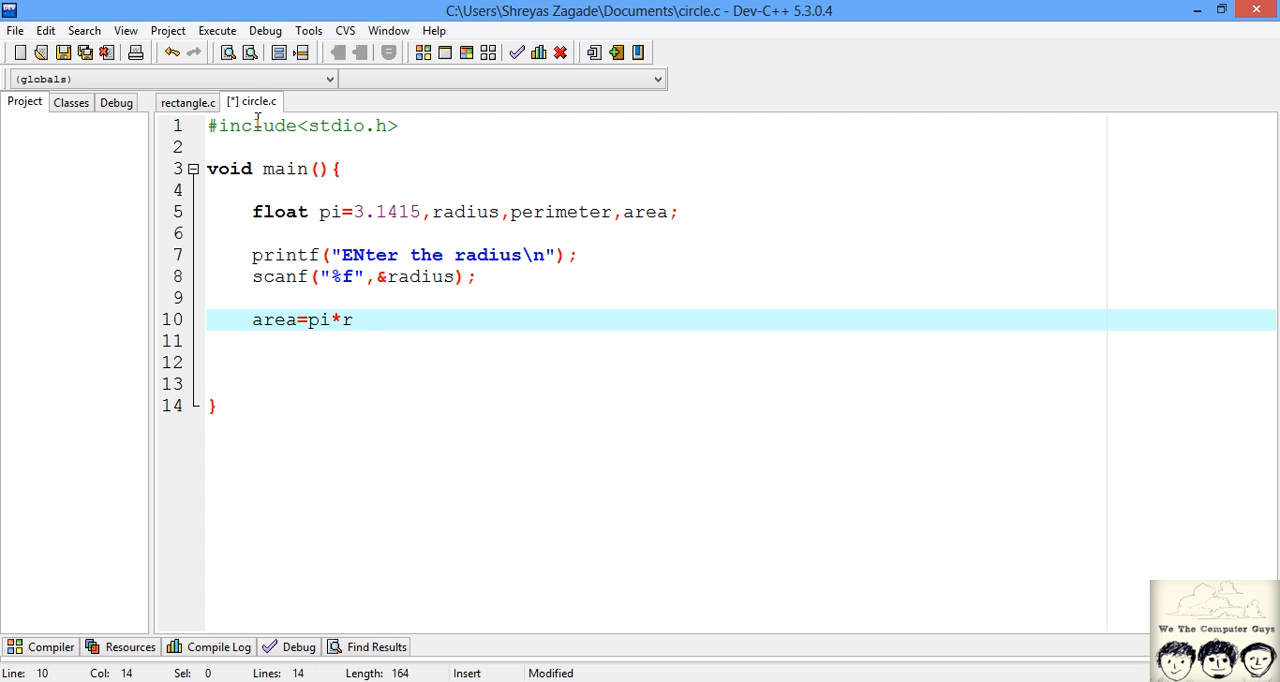
text(adius)
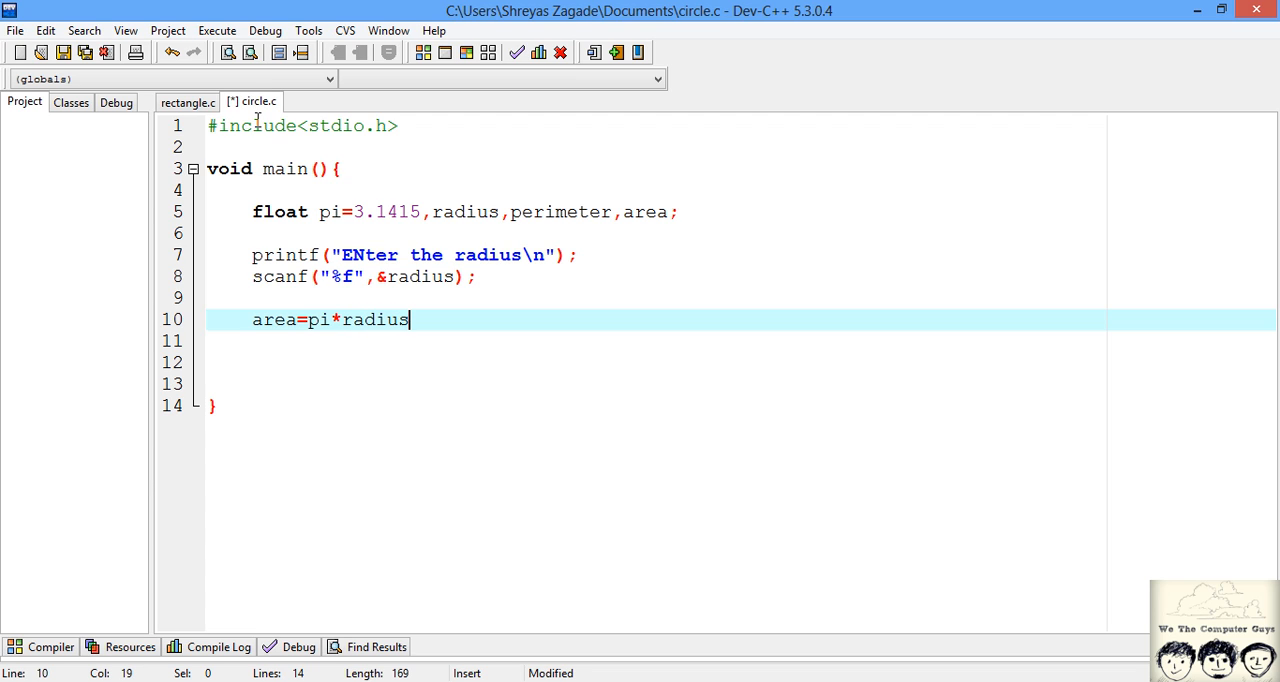
text(*r)
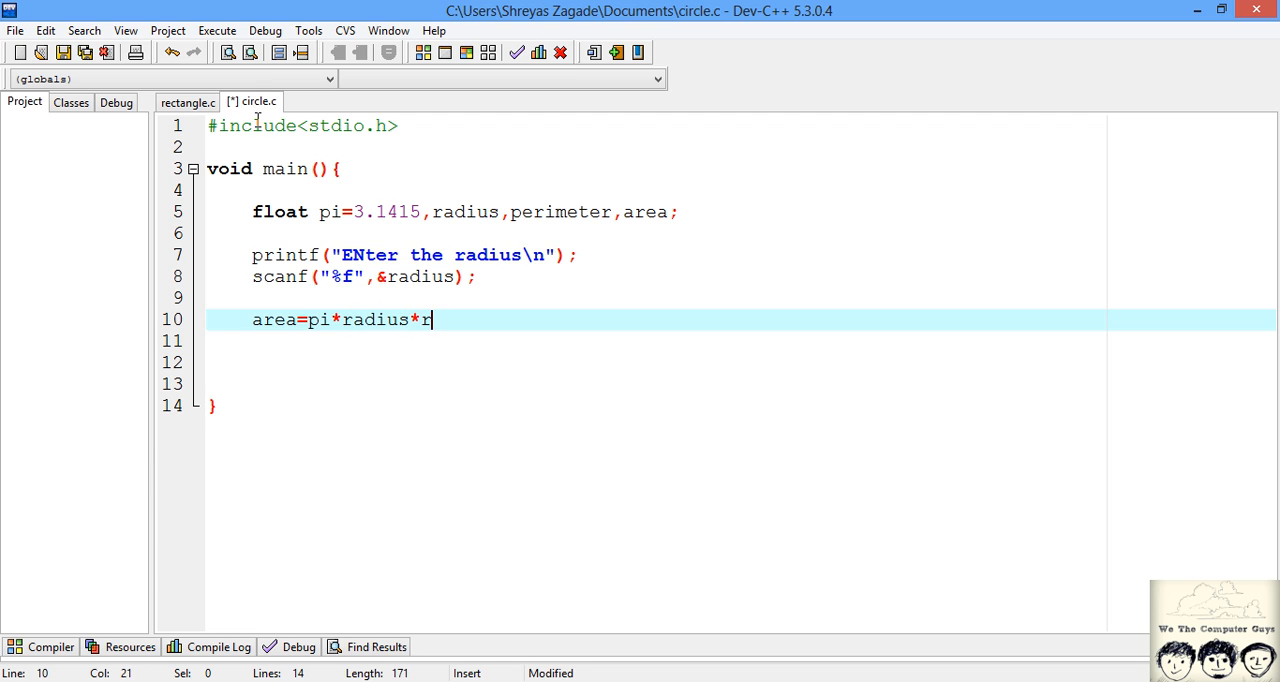
text(adius;)
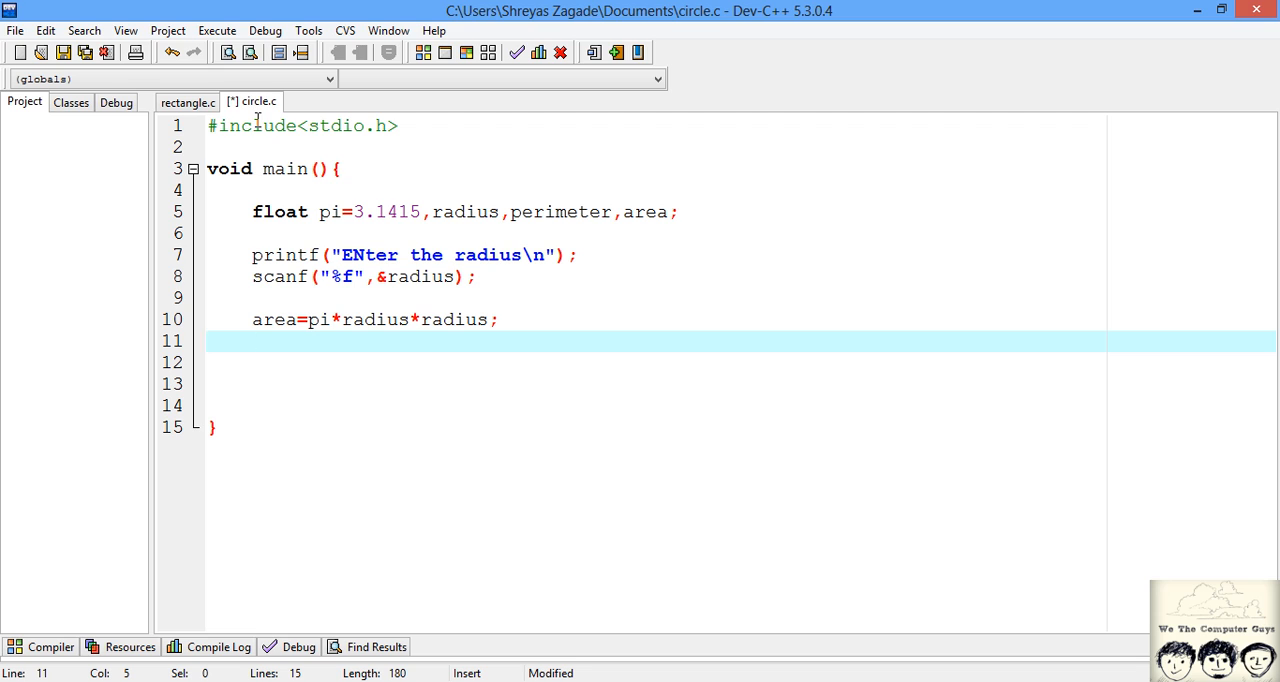
Write perimeter=2*pi*radius; on the following line.
text(pre)
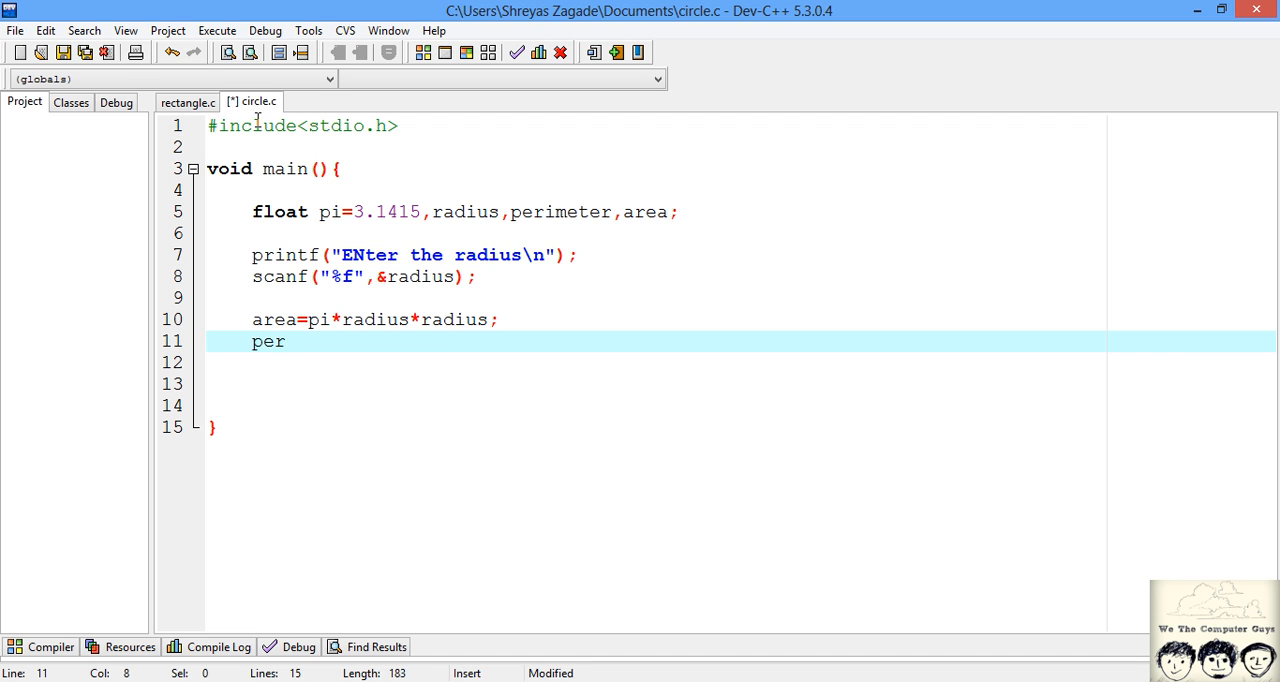
text(ime)
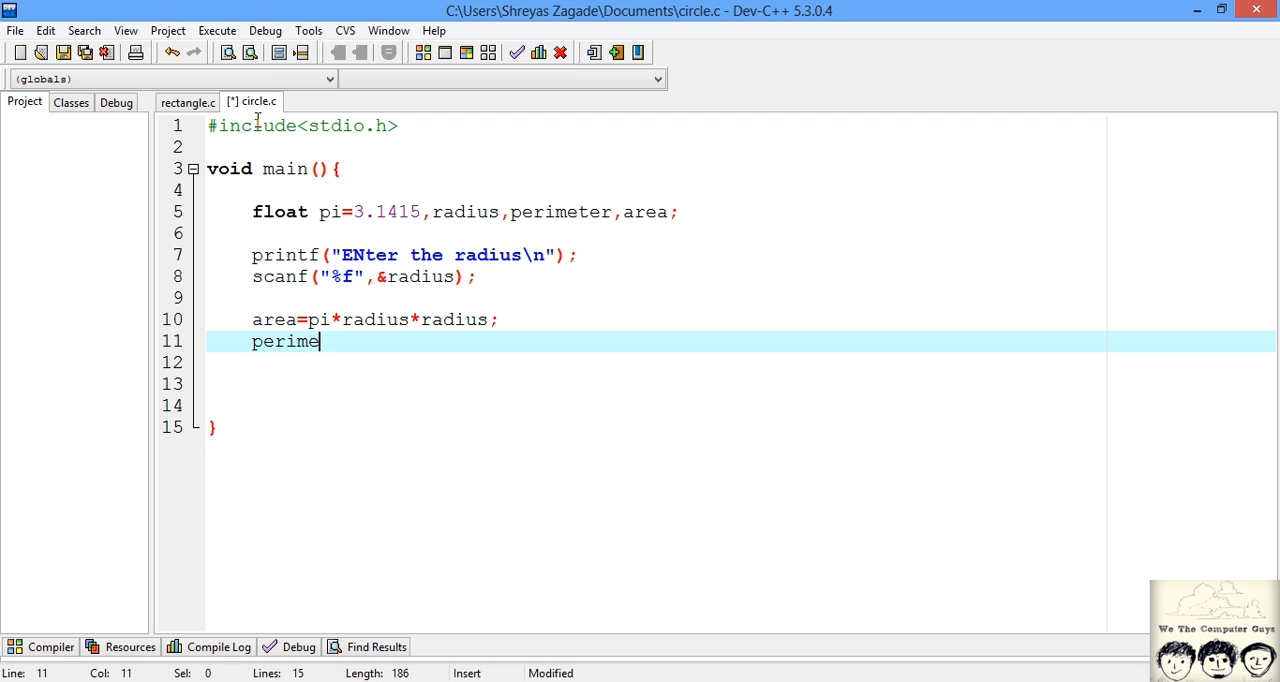
text(ter)
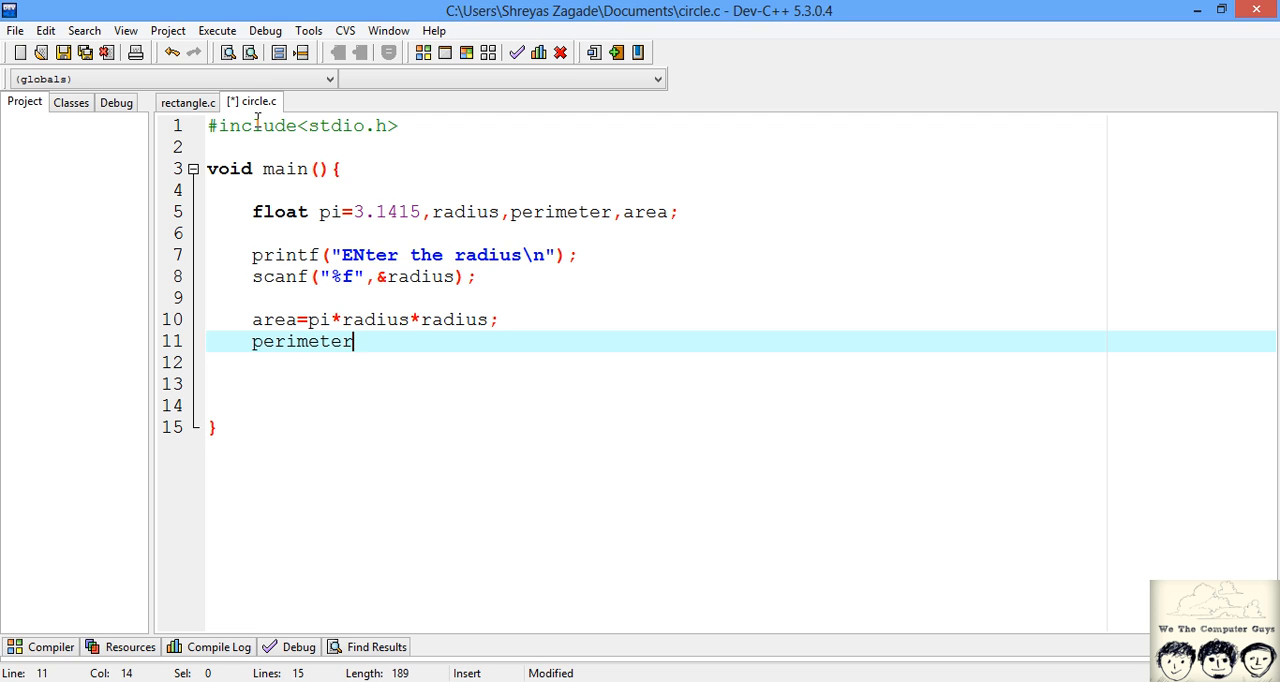
text(=)
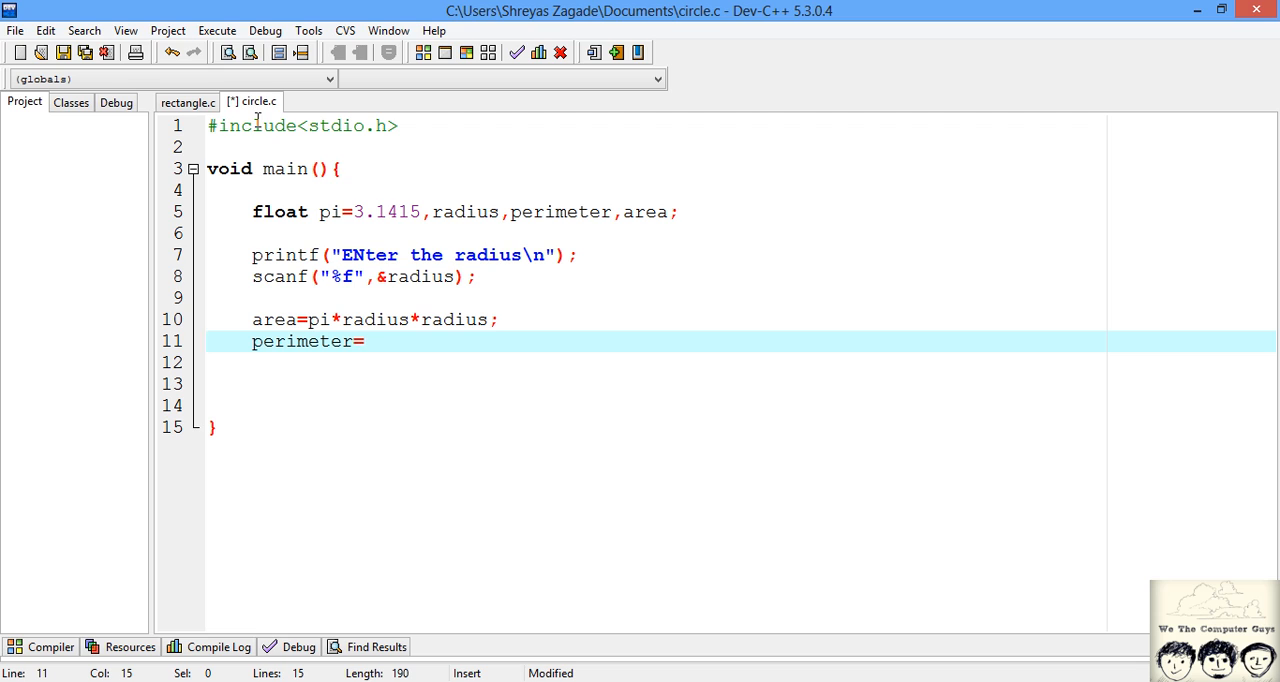
text(2*)
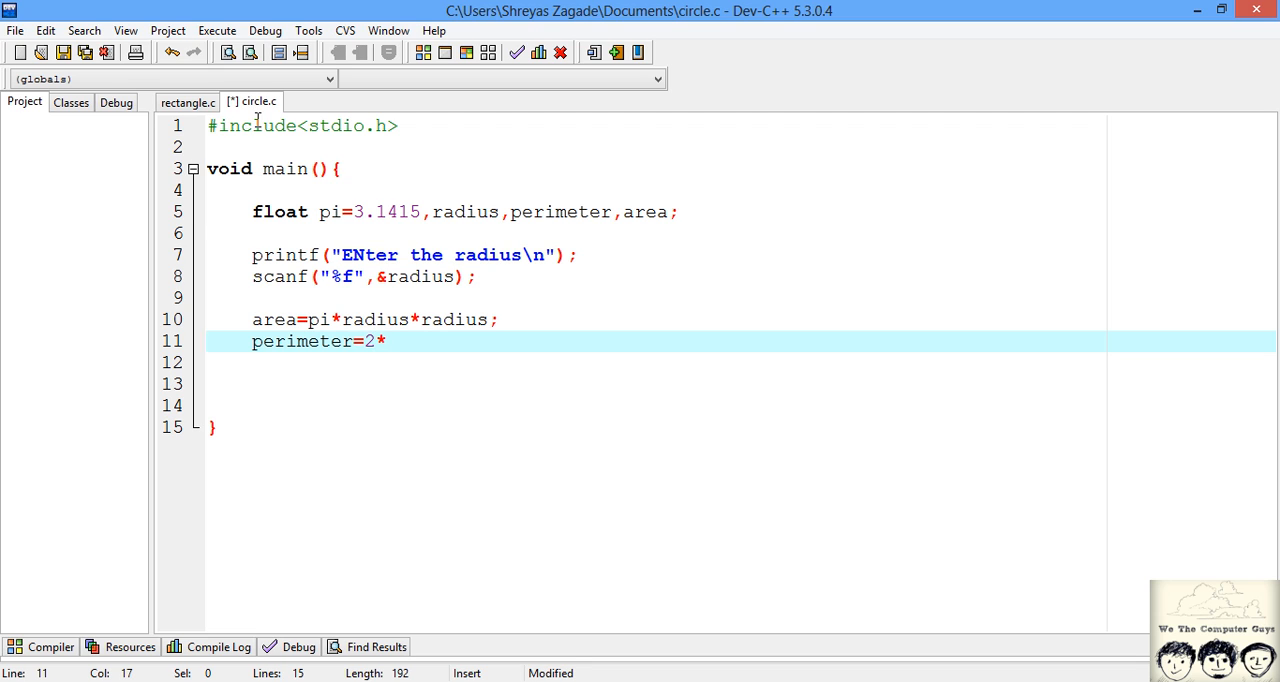
text(pi)
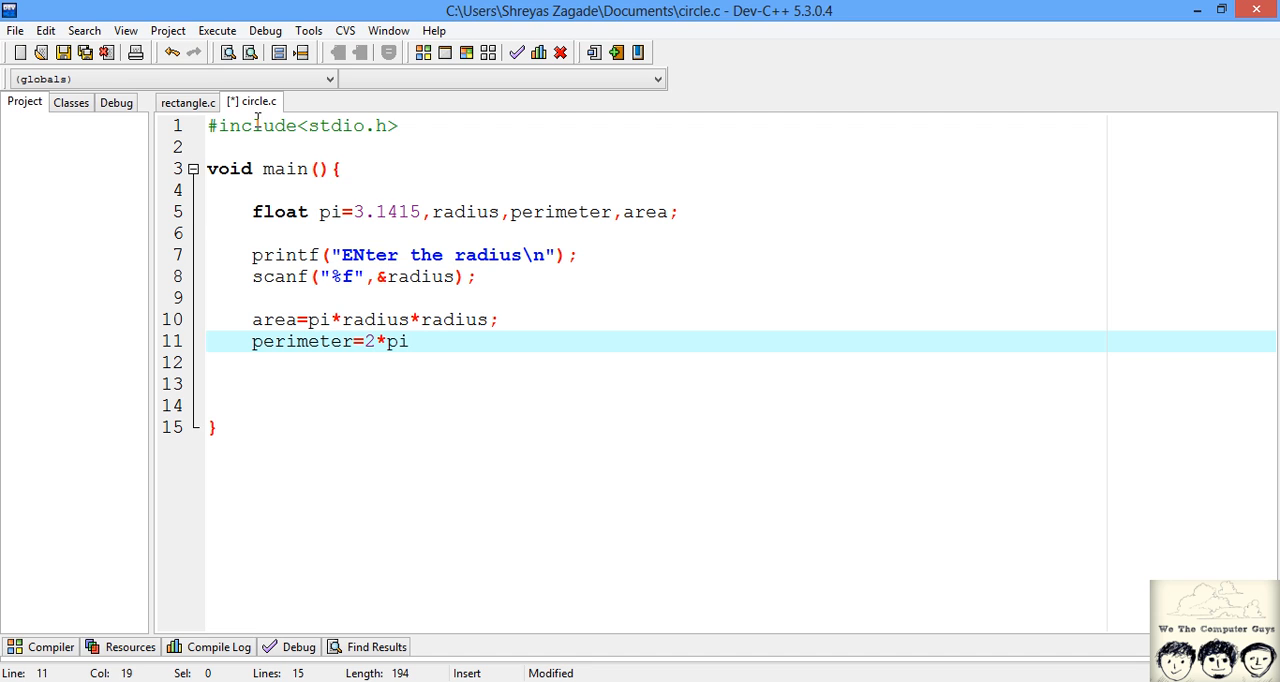
text(*)
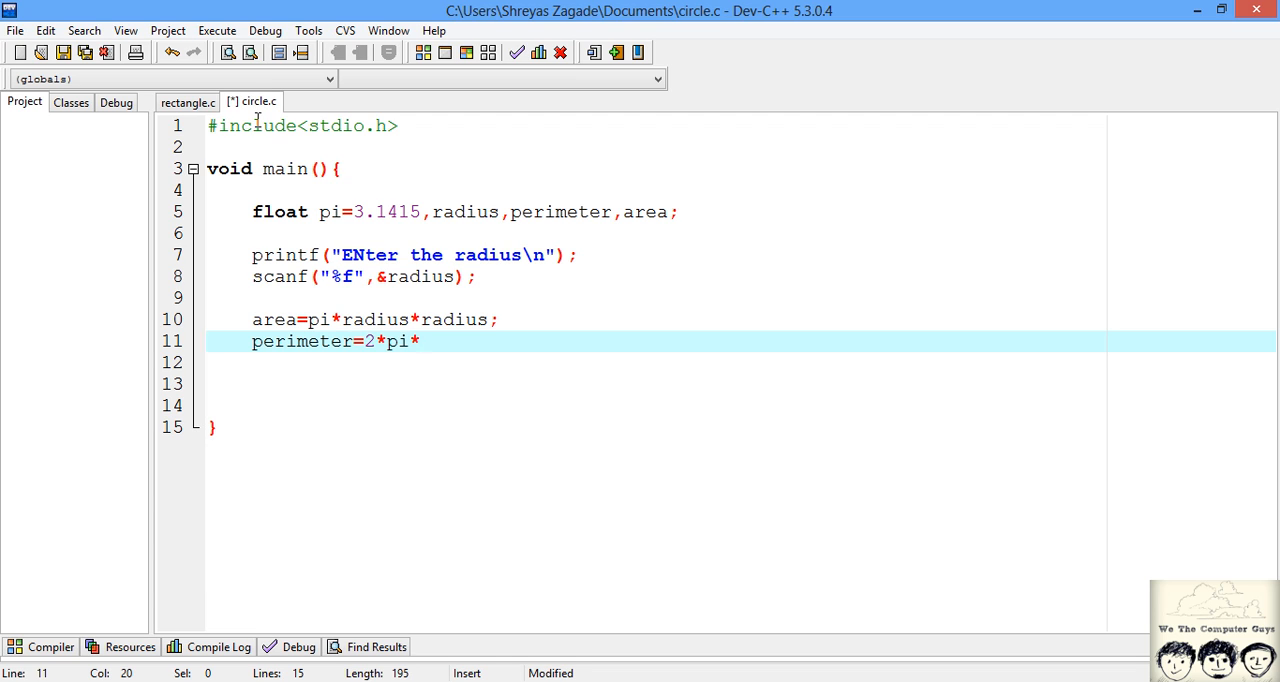
text(radius)
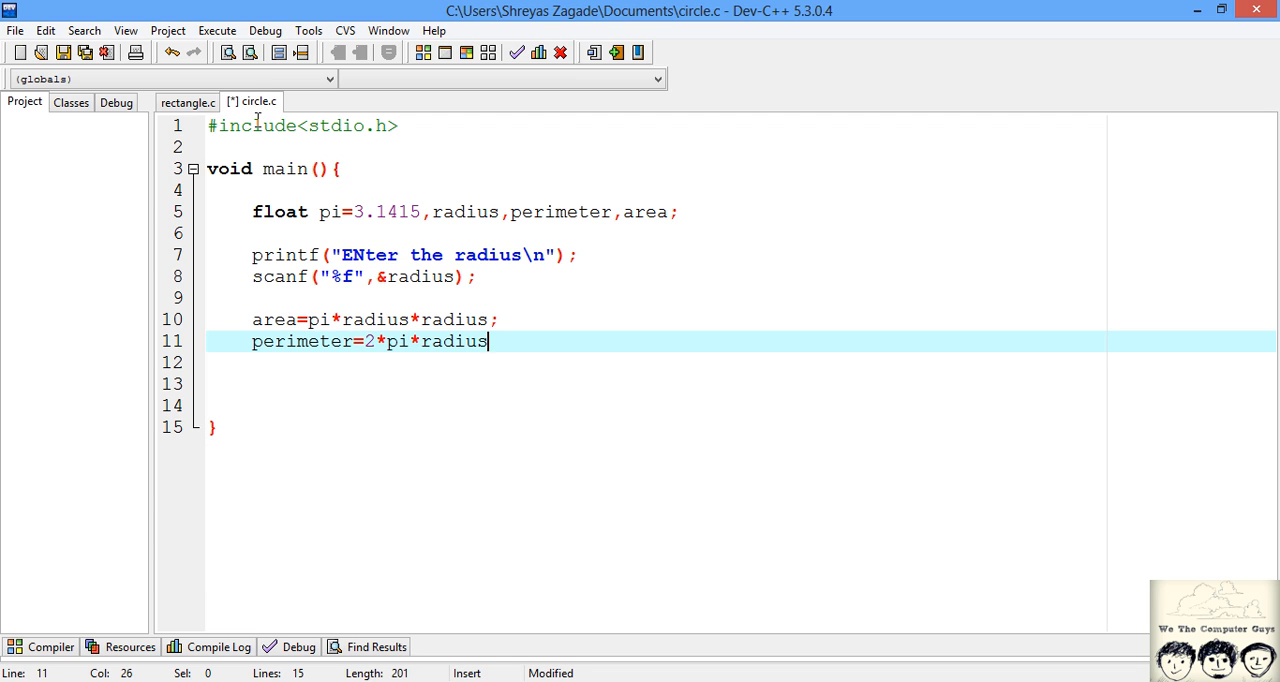
text(;)
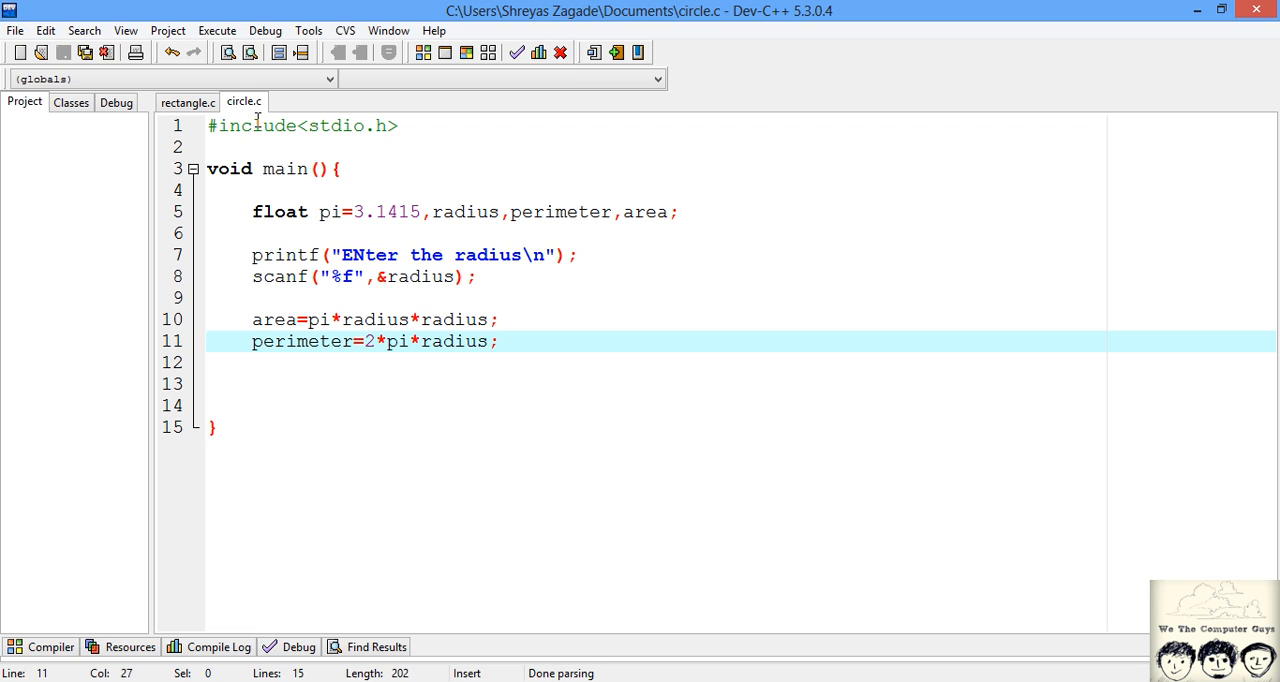
key(Enter)
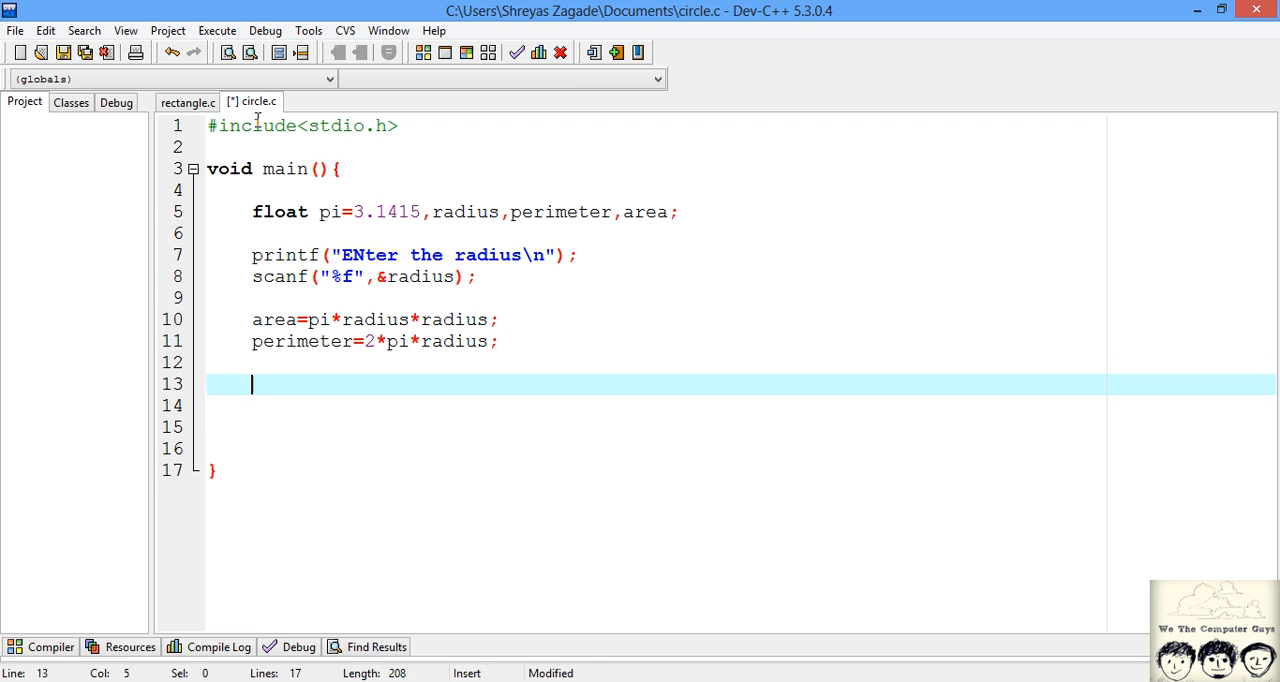
Write the printf format string "Area of circle is %f and perimeter is %f".
text(pr)
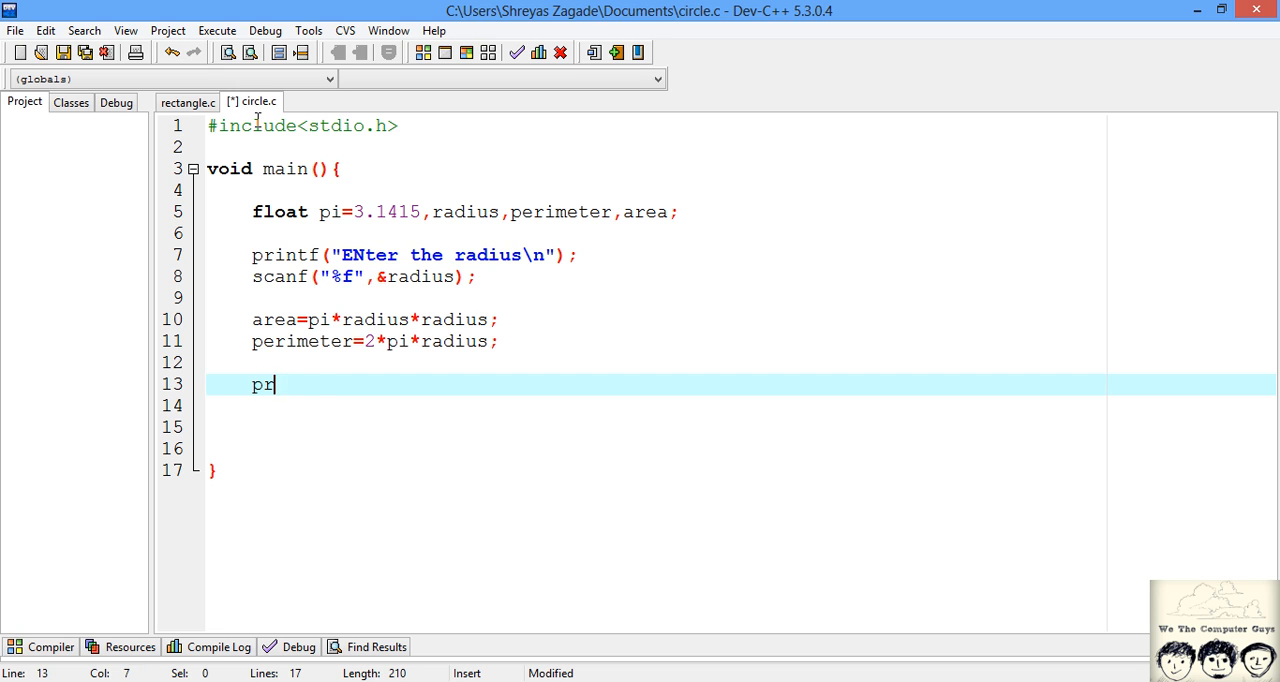
text(intf())
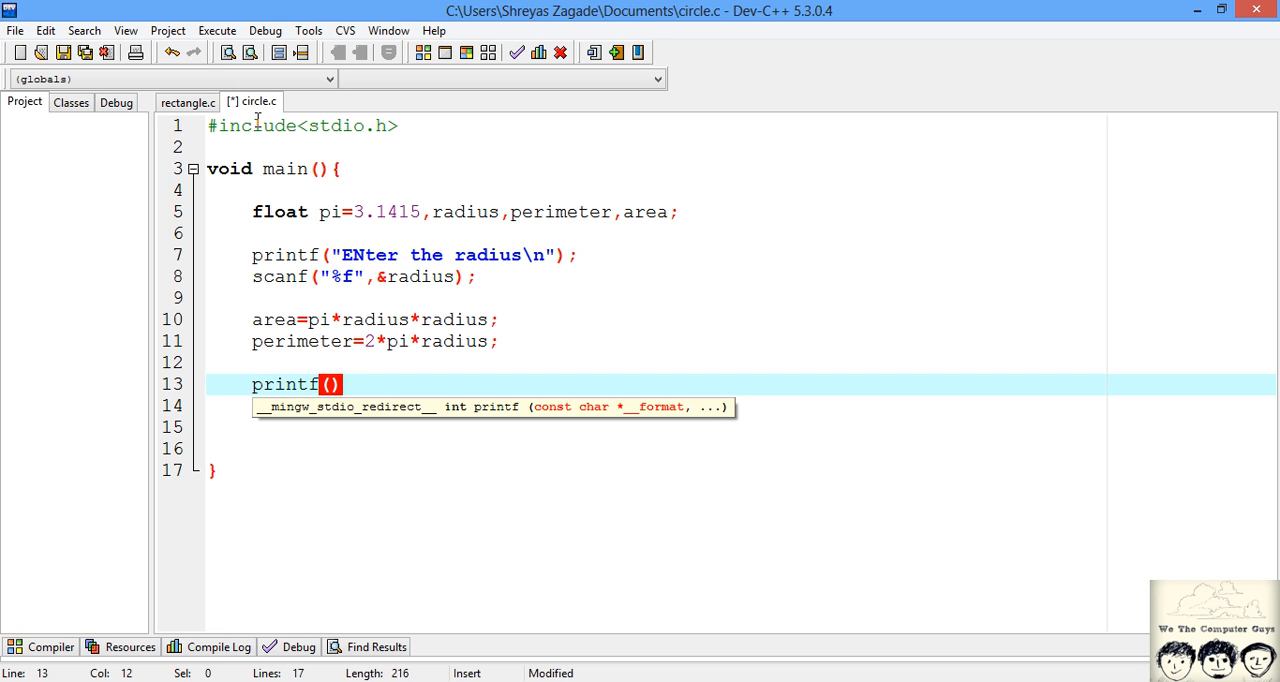
text(;)
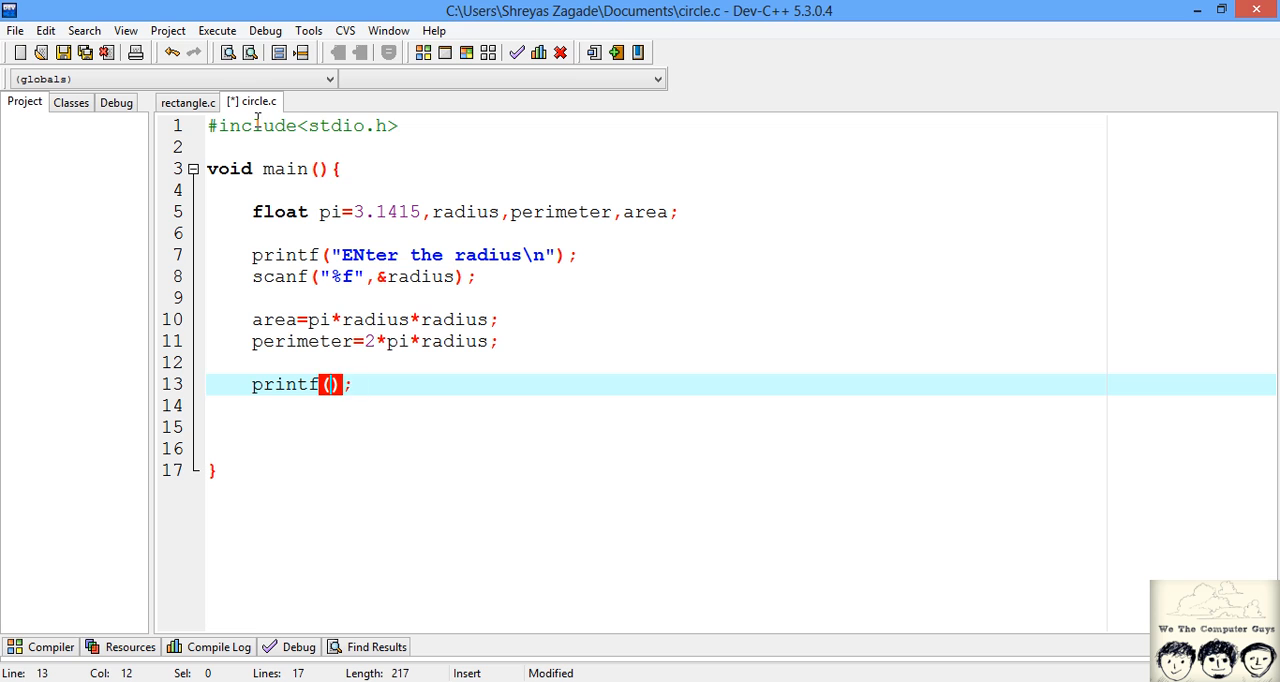
text("")
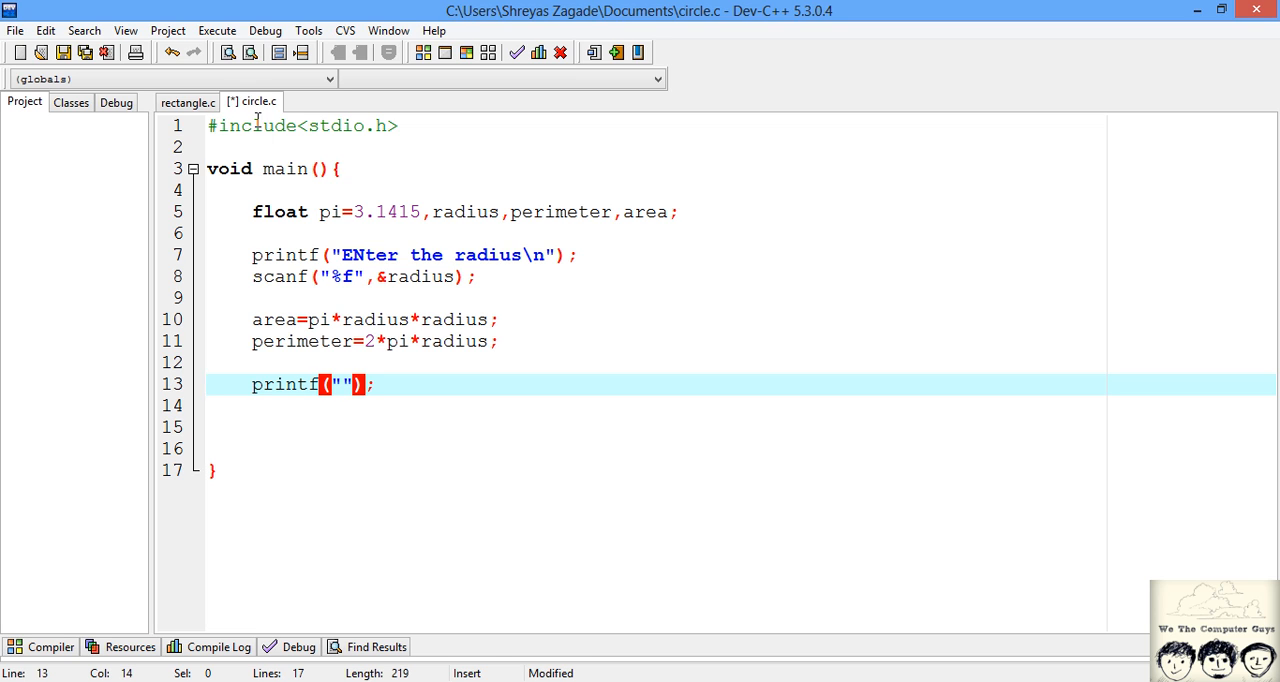
text(Area of)
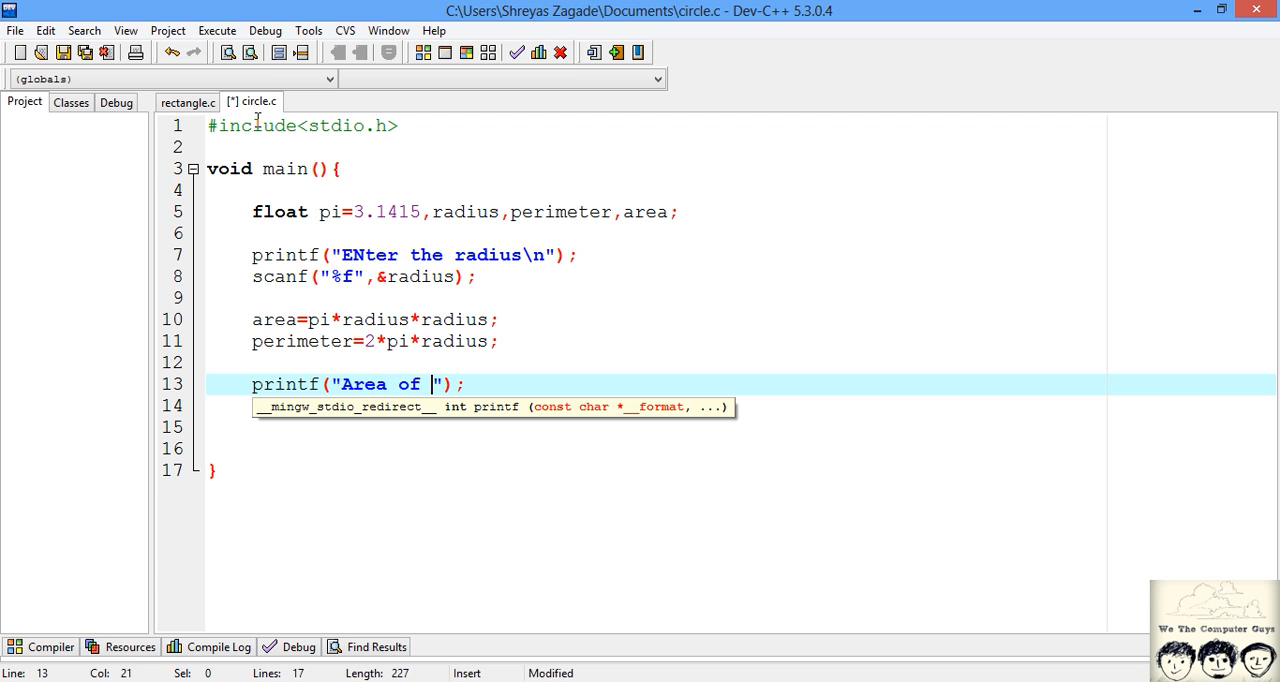
text(circle is)
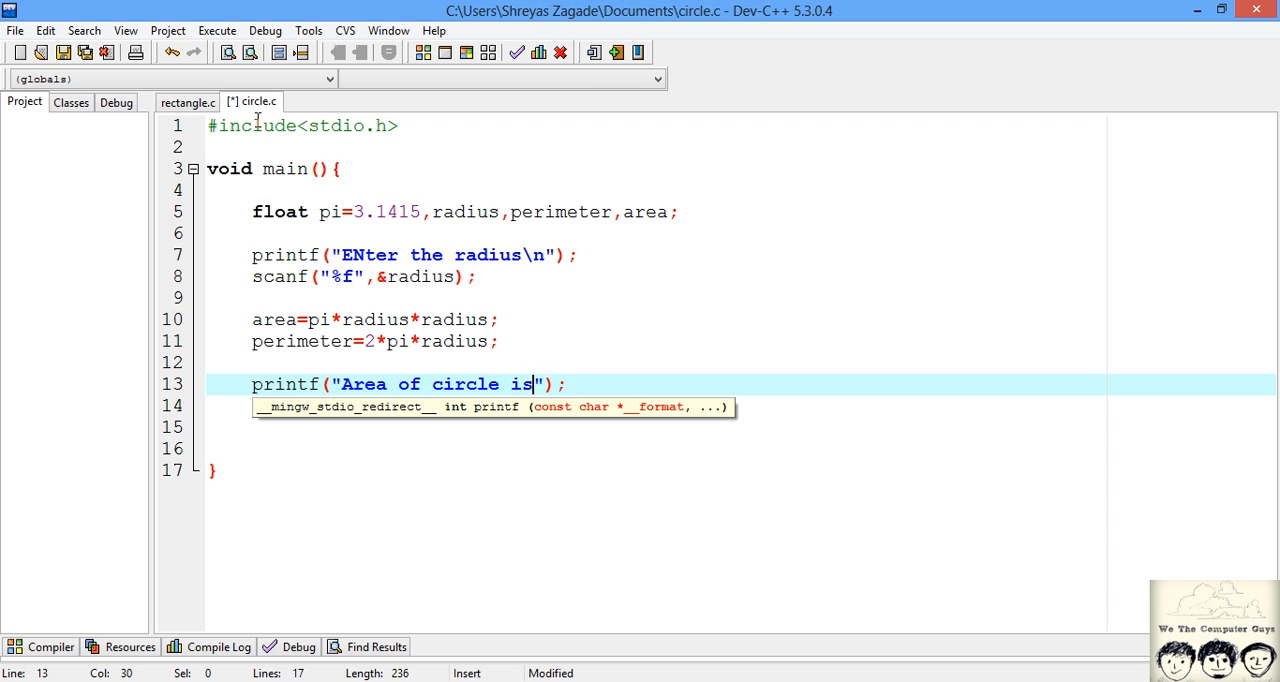
text(" ")
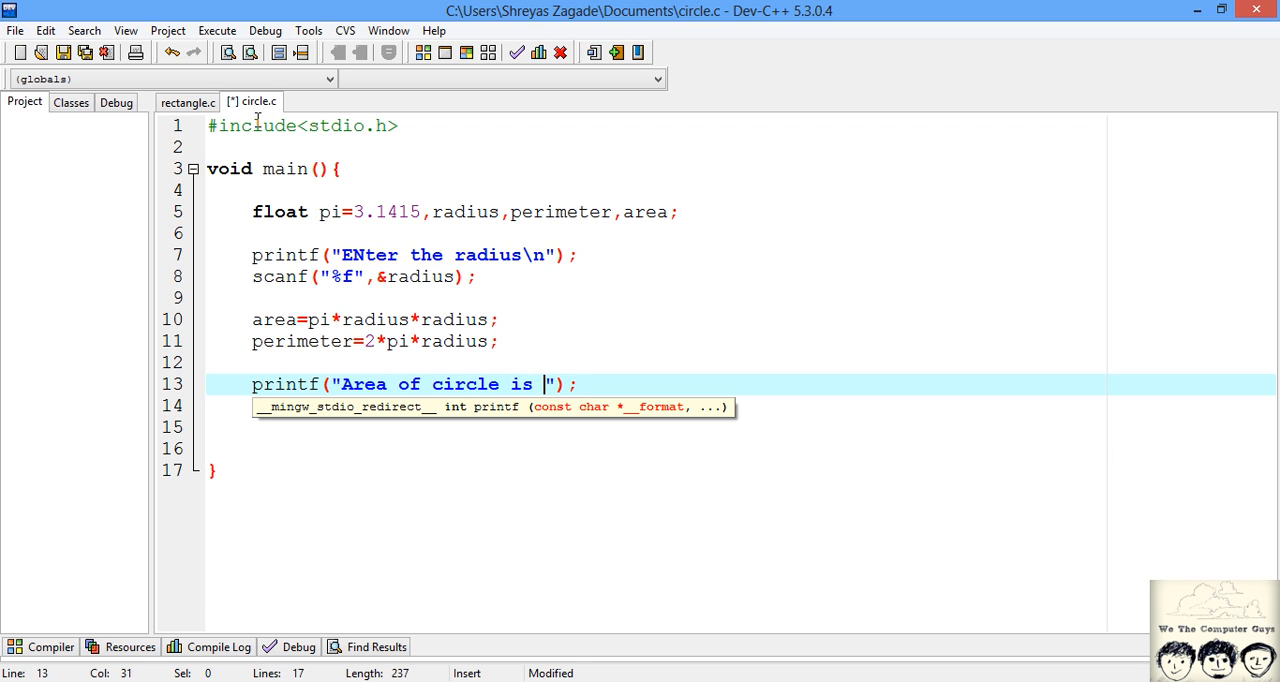
text(%)
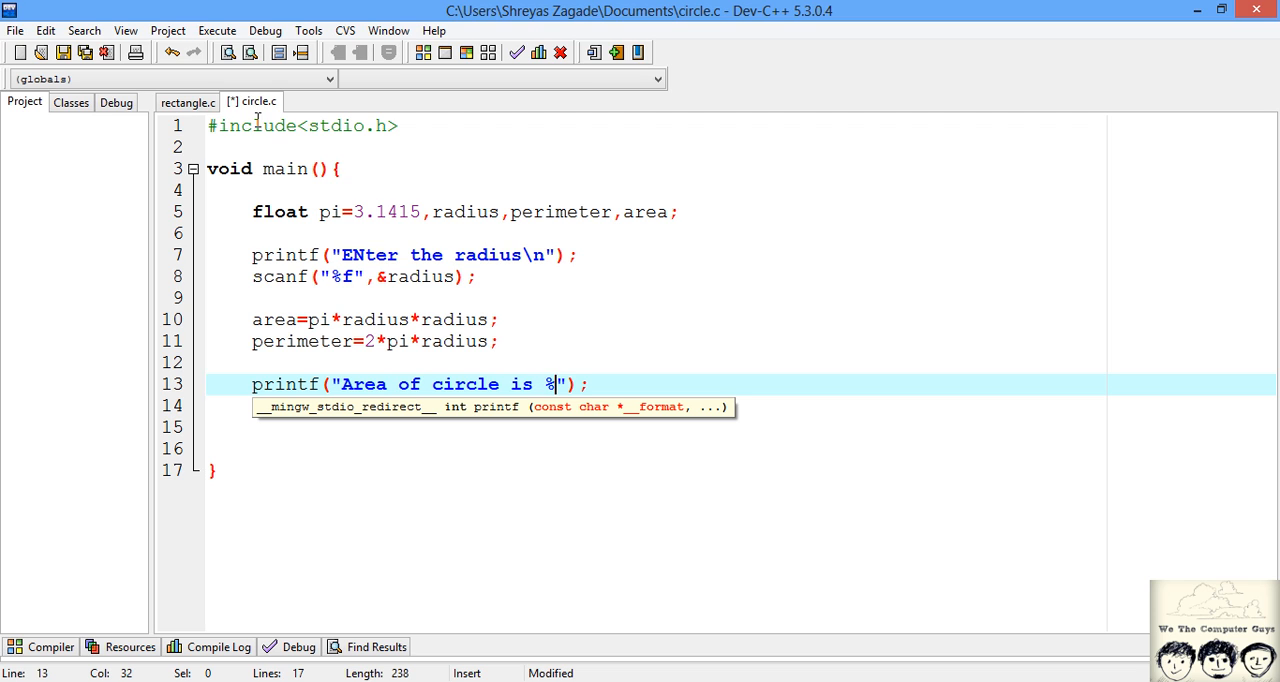
text(f and)
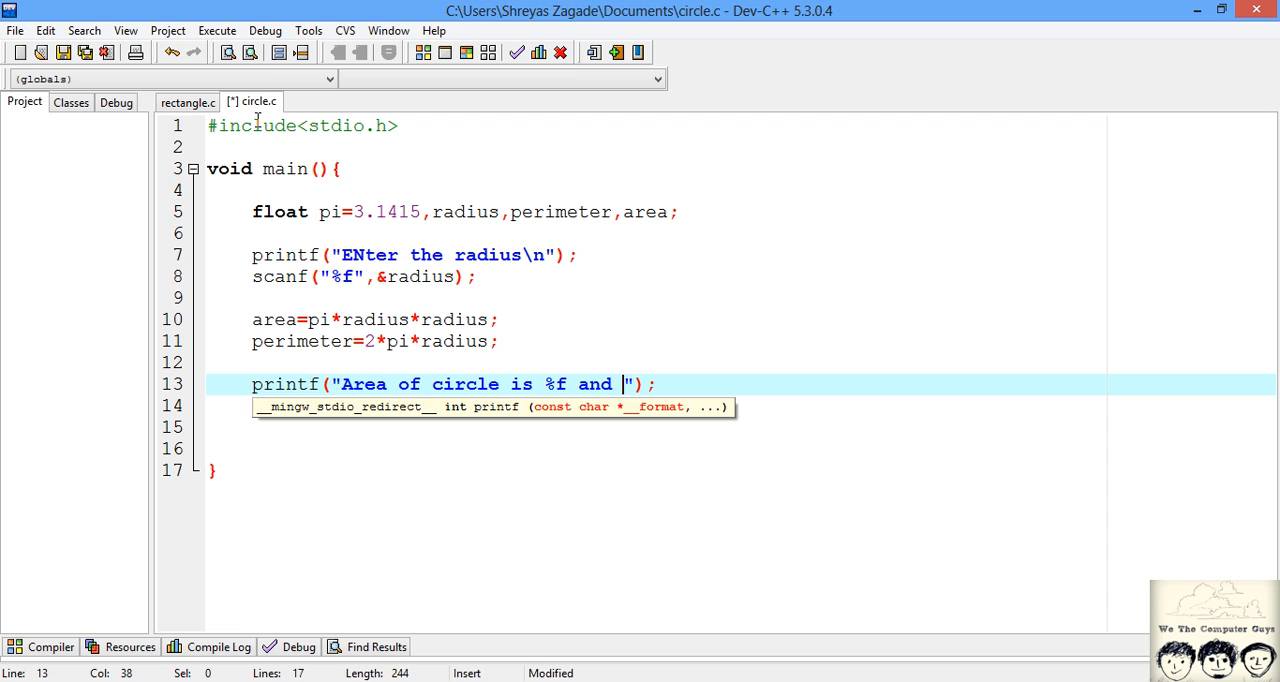
text(perimeter is)
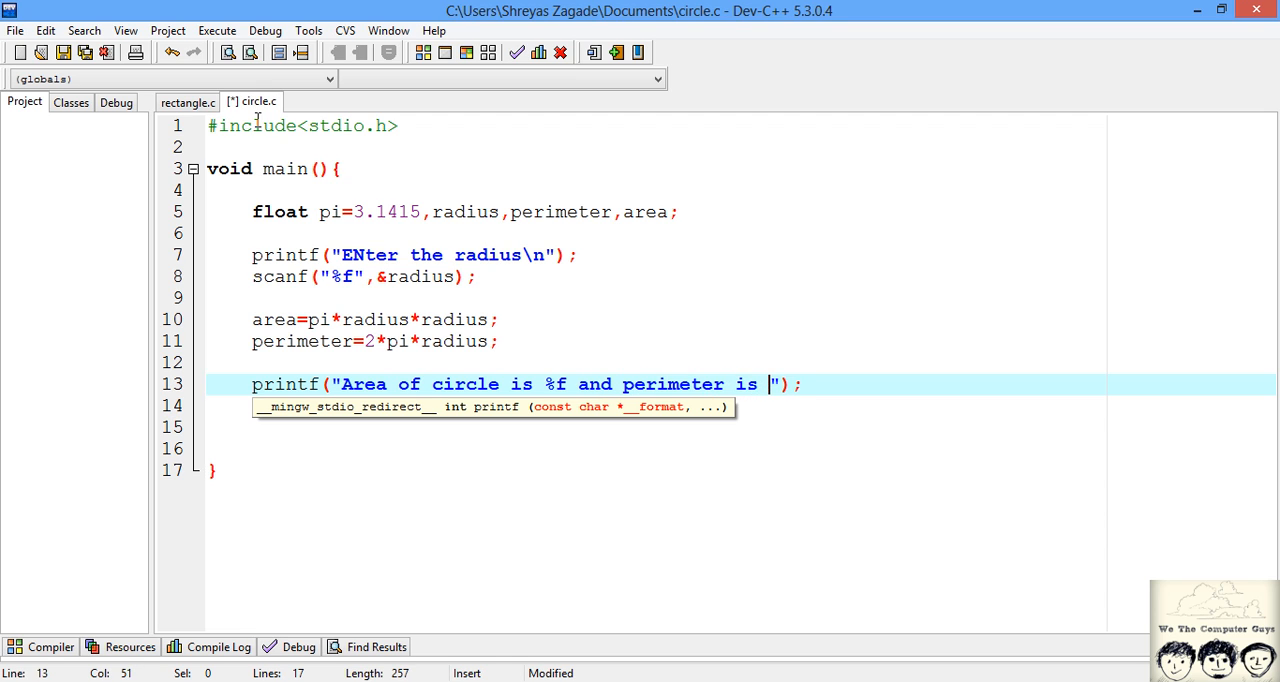
text(%f)
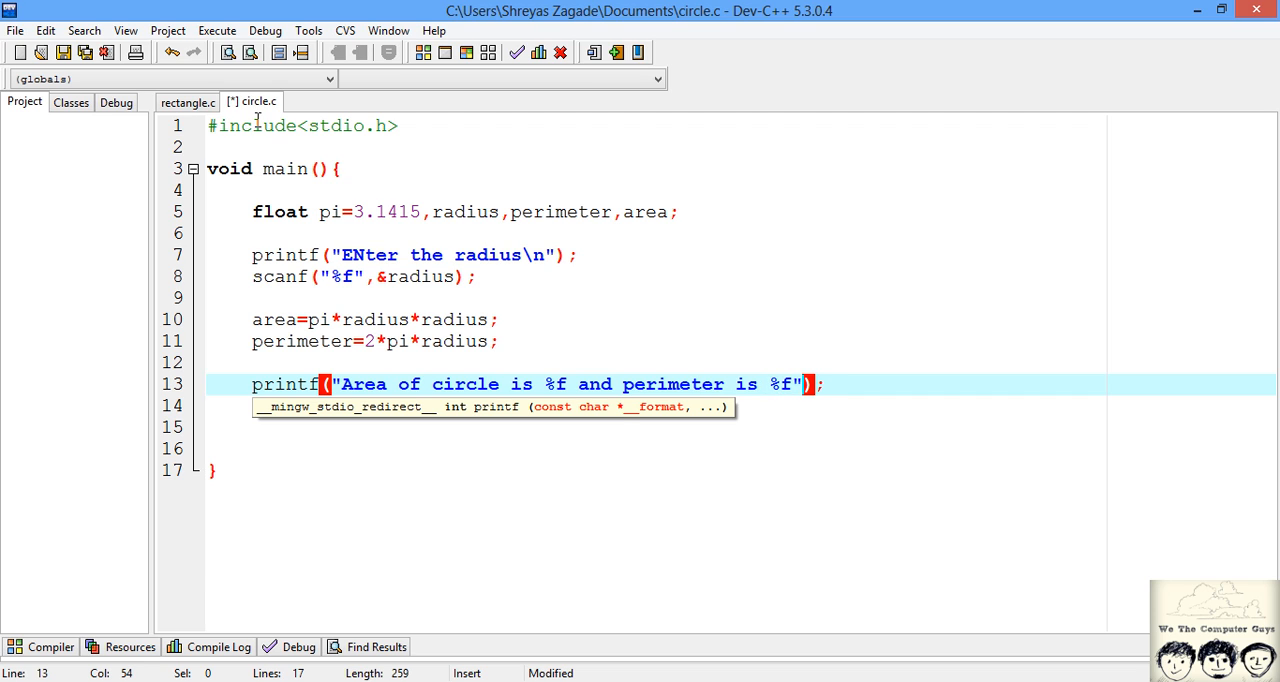
Pass area and perimeter as the printf arguments, fixing a stray bracket.
text(,area,[)
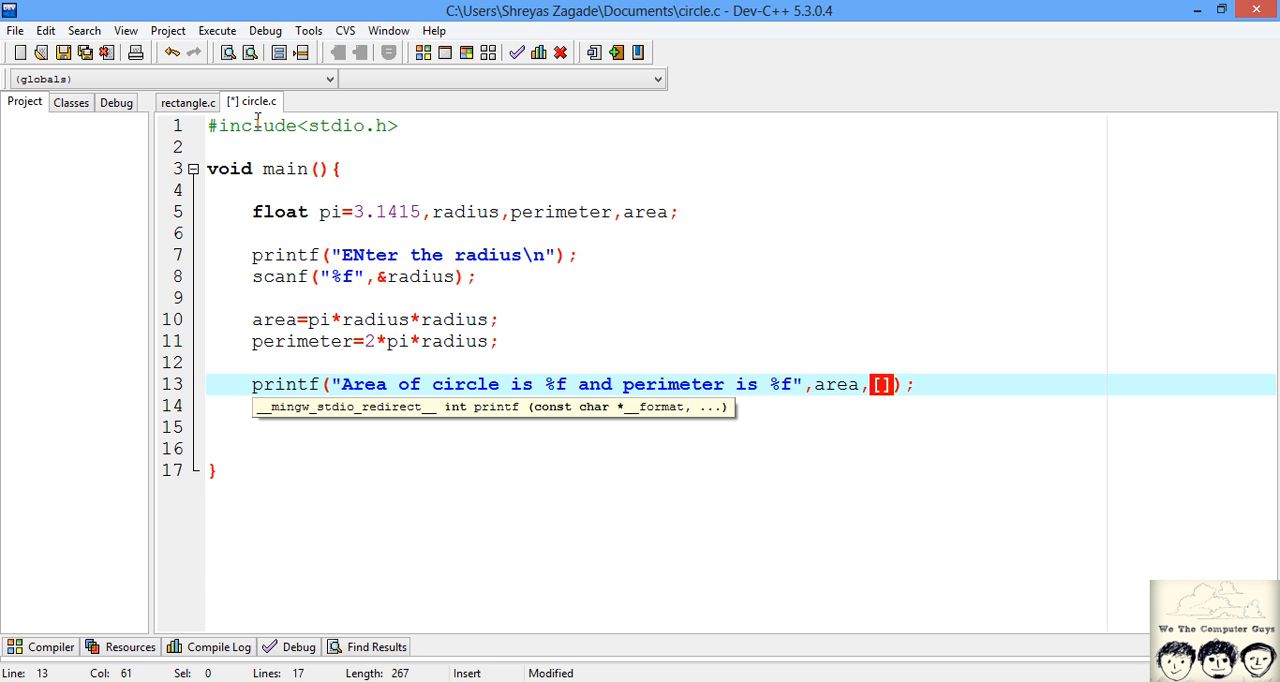
key(BackSpace)
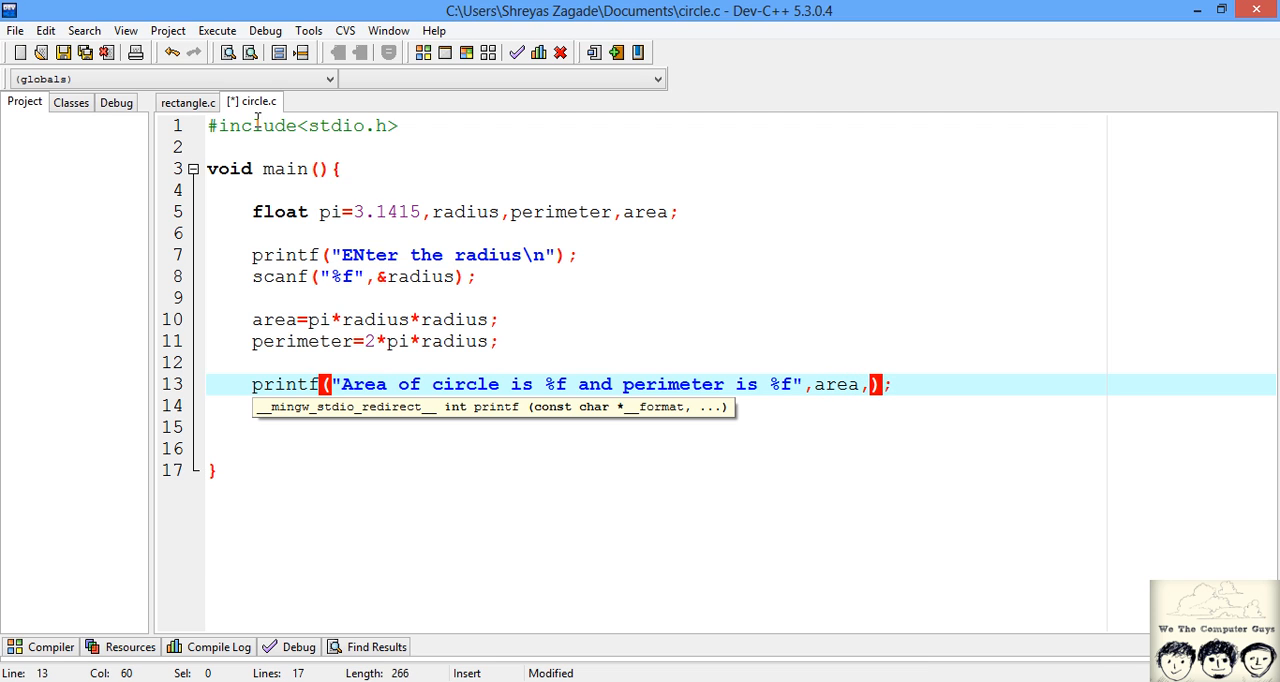
text(perimeter)
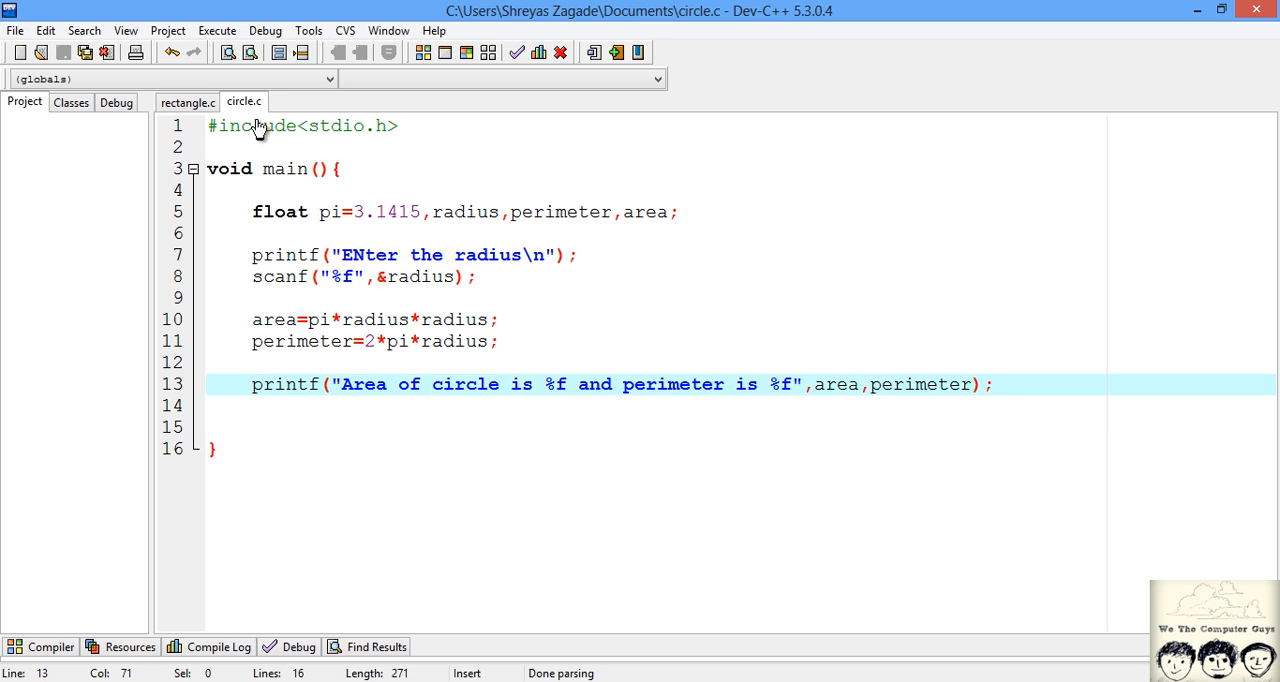
Compile circle.c from the Execute menu with zero errors, then reopen Execute.
click(216, 30)
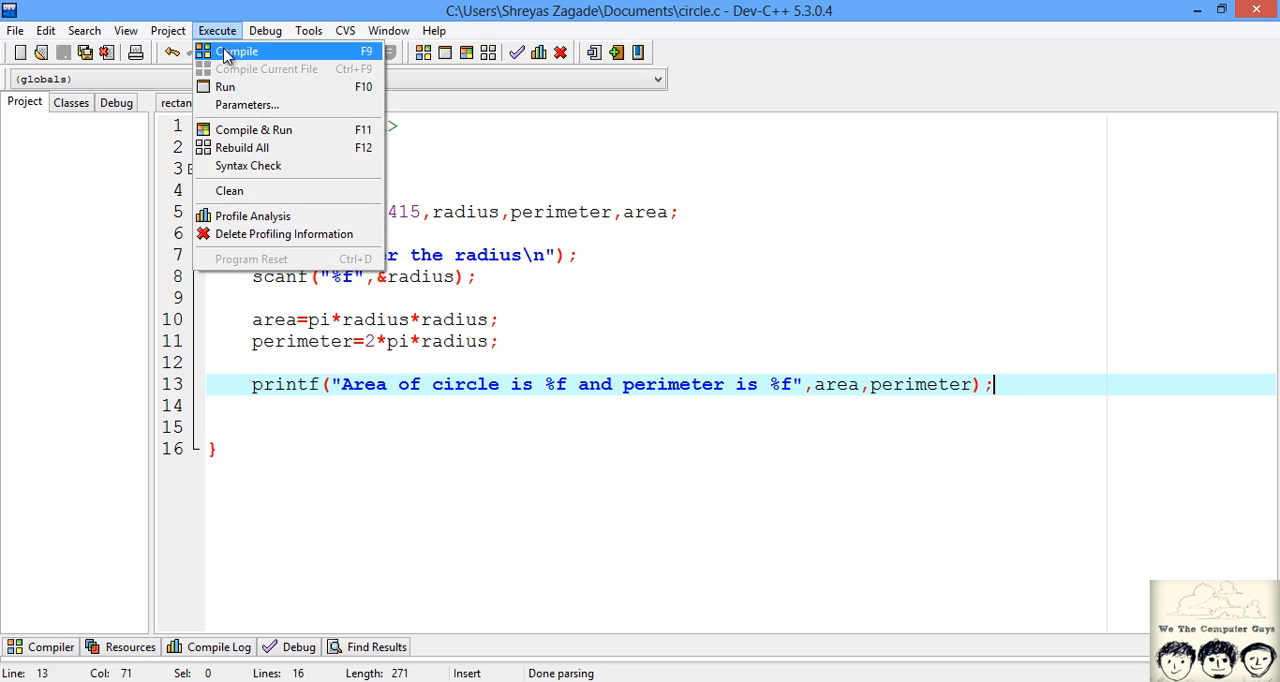
click(236, 52)
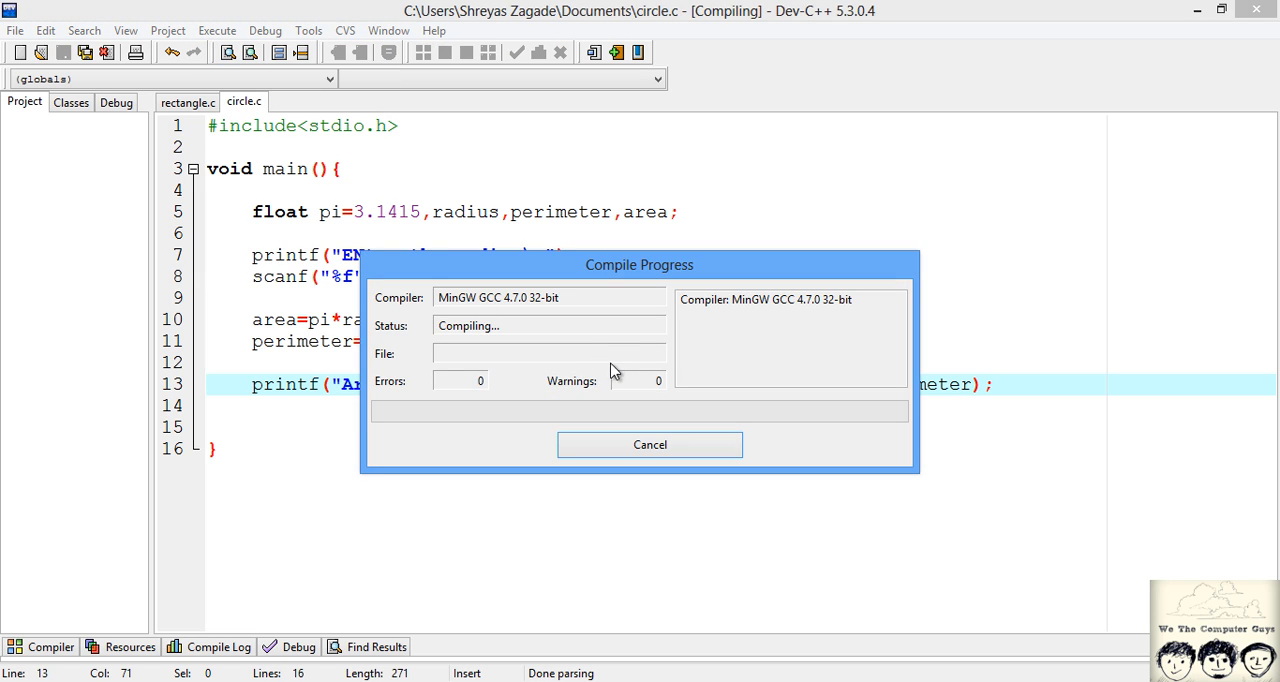
mouse_move(620, 356)
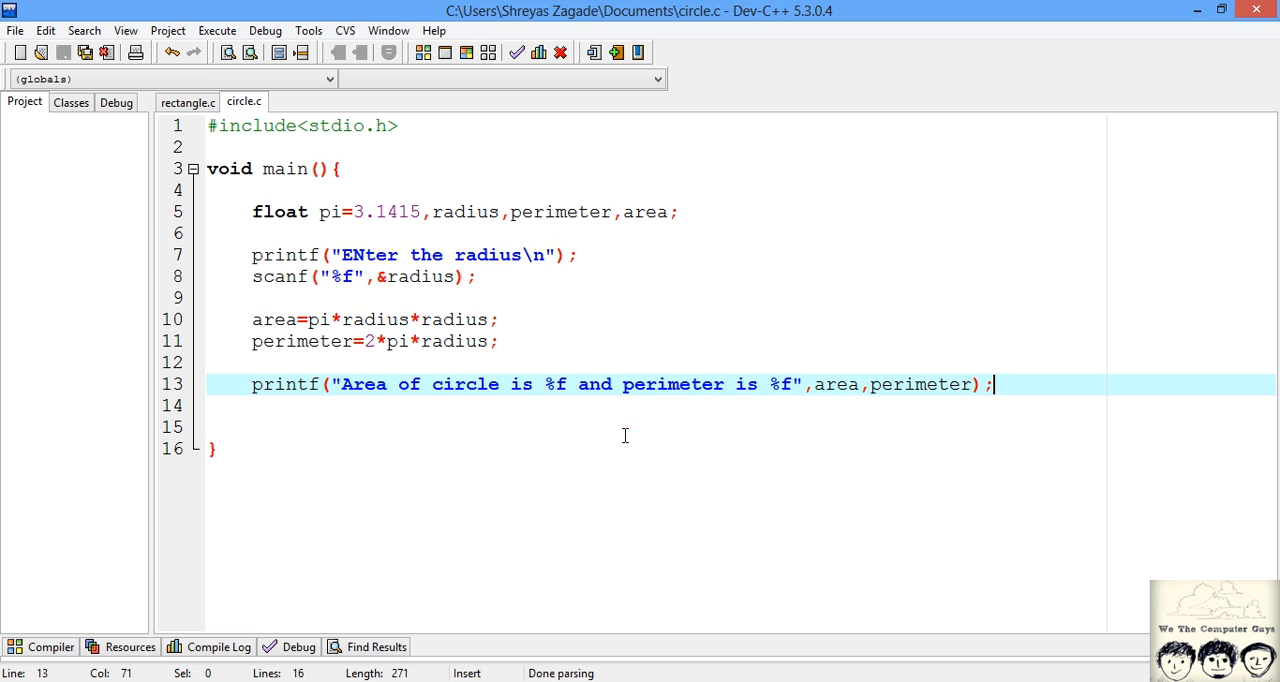
click(216, 30)
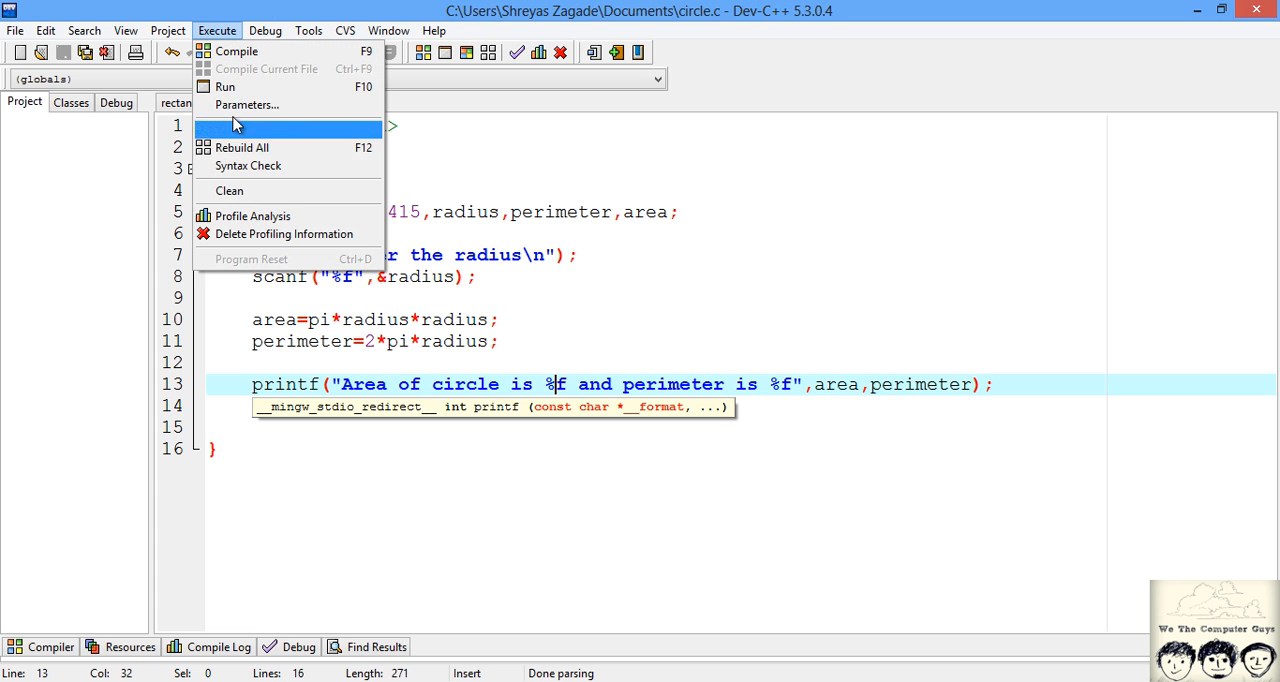
Run the circle program and enter radius 10 to get area 314.149994 and perimeter 62.830002.
click(224, 88)
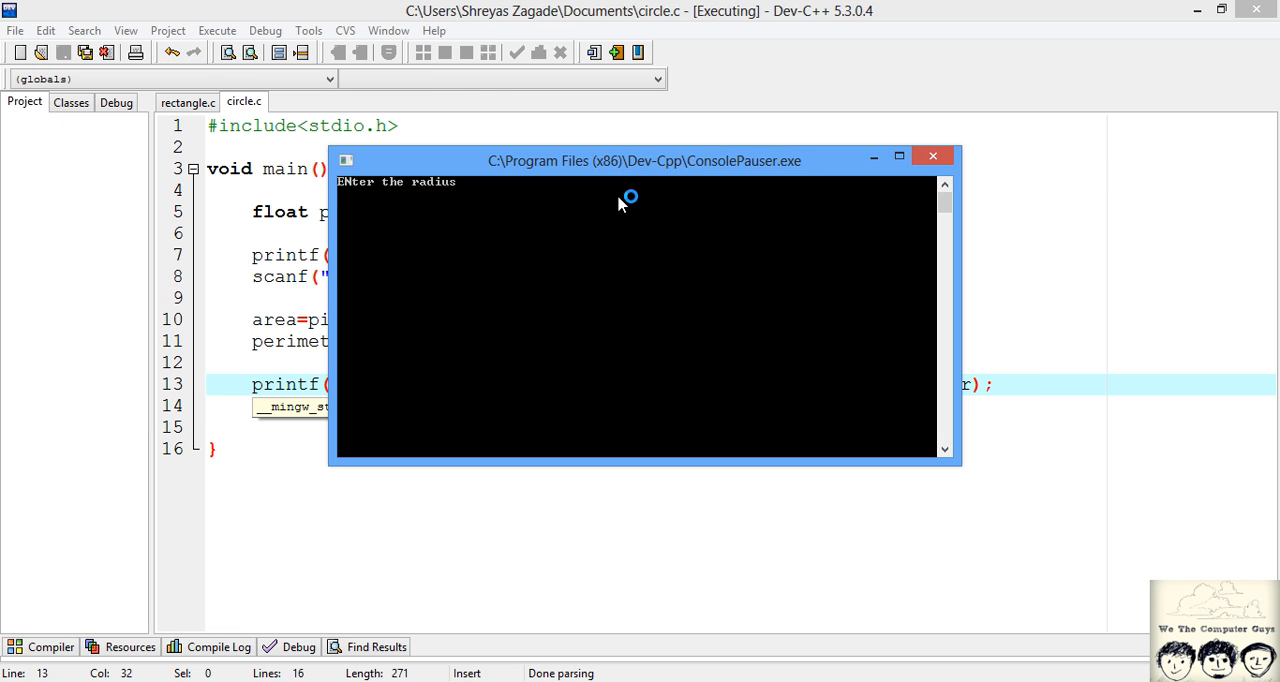
text(10)
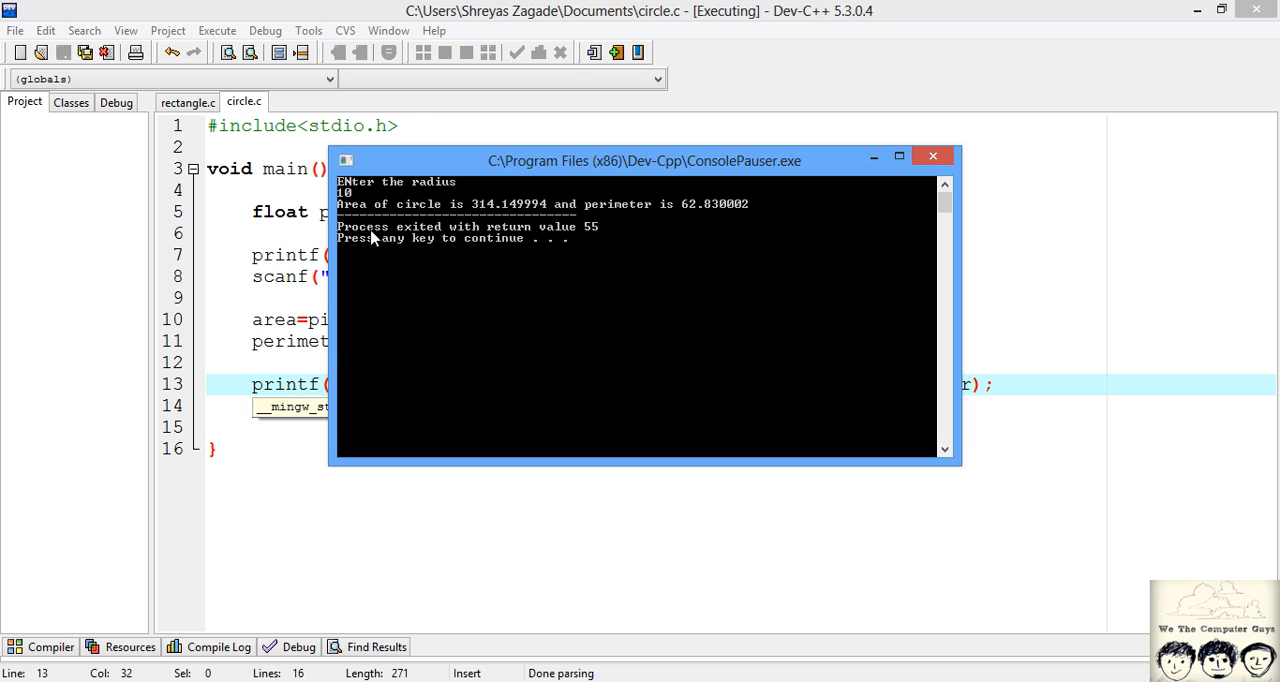
mouse_move(504, 216)
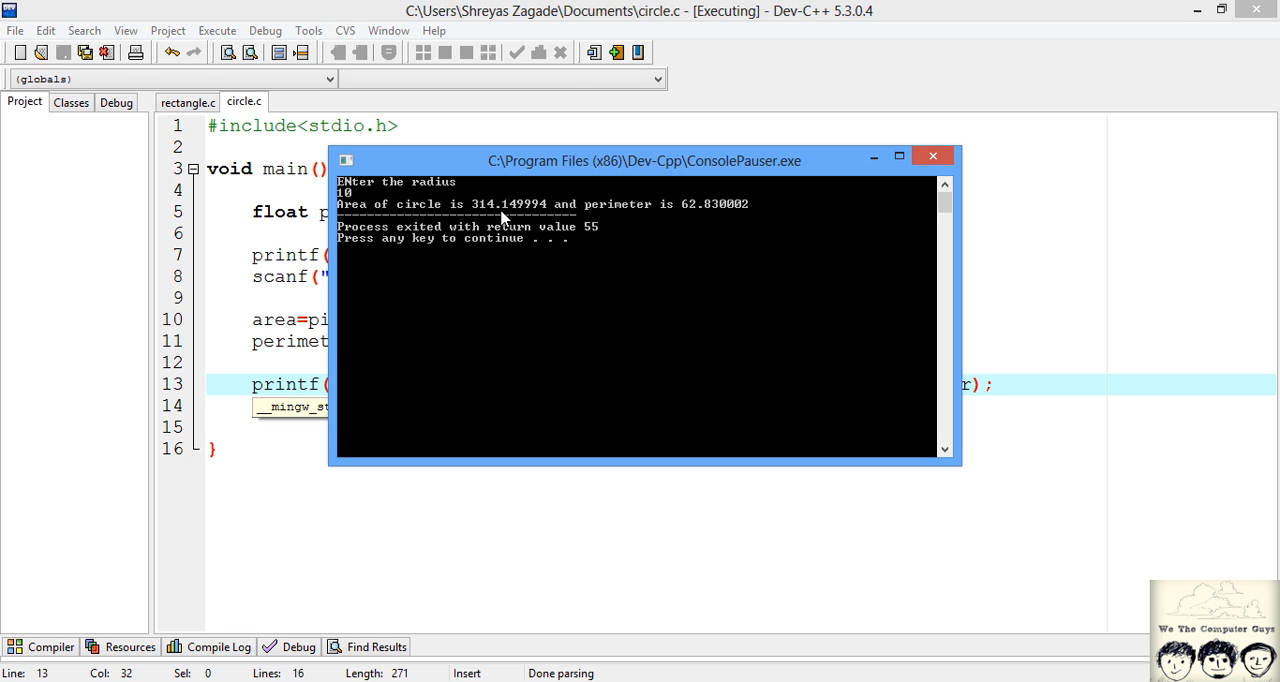
mouse_move(672, 224)
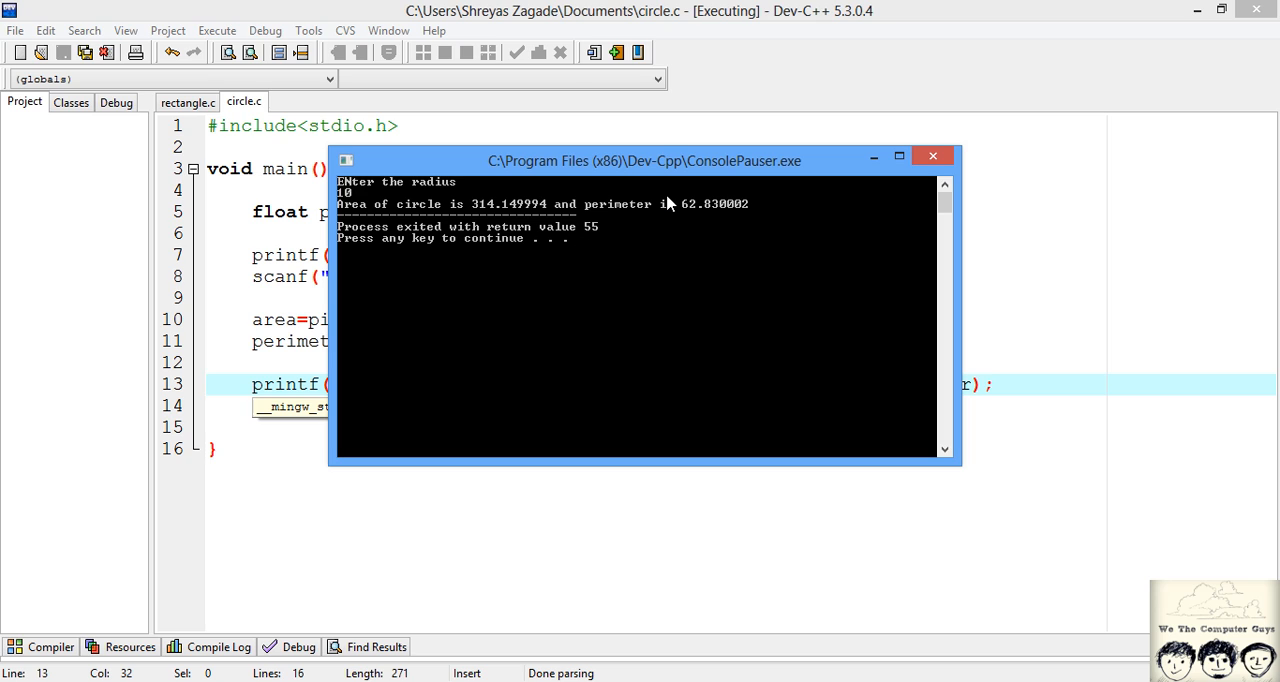
mouse_move(660, 254)
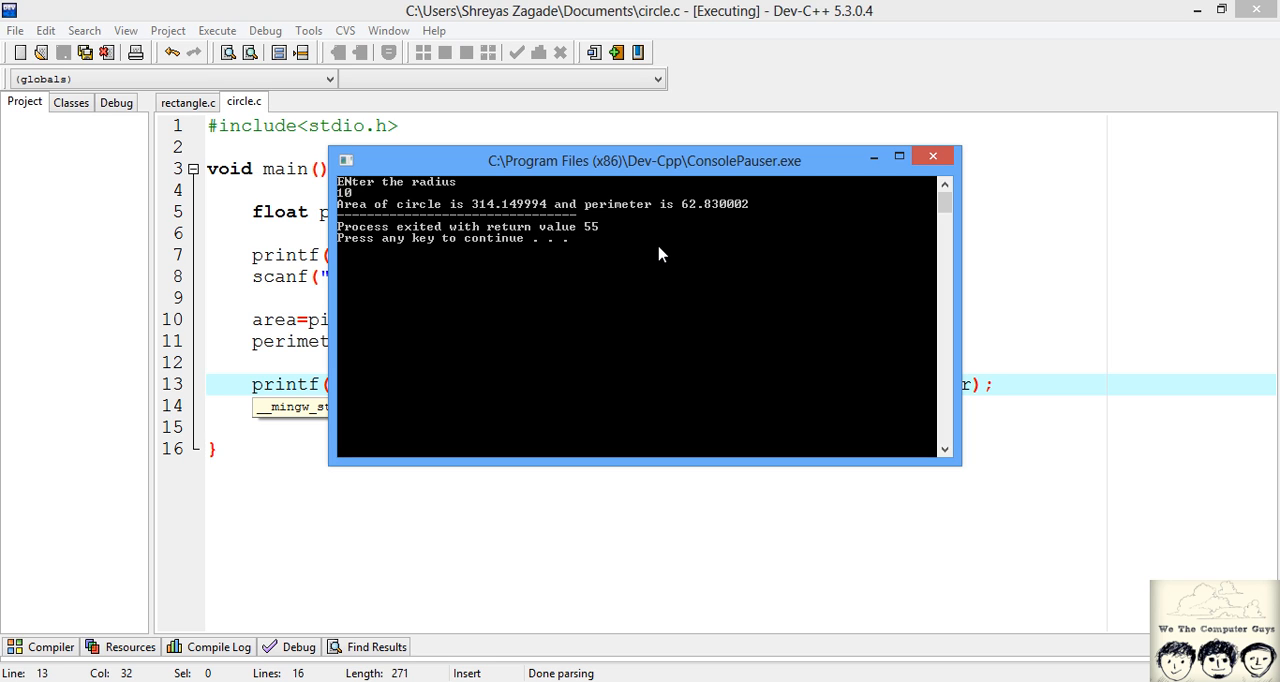
mouse_move(670, 260)
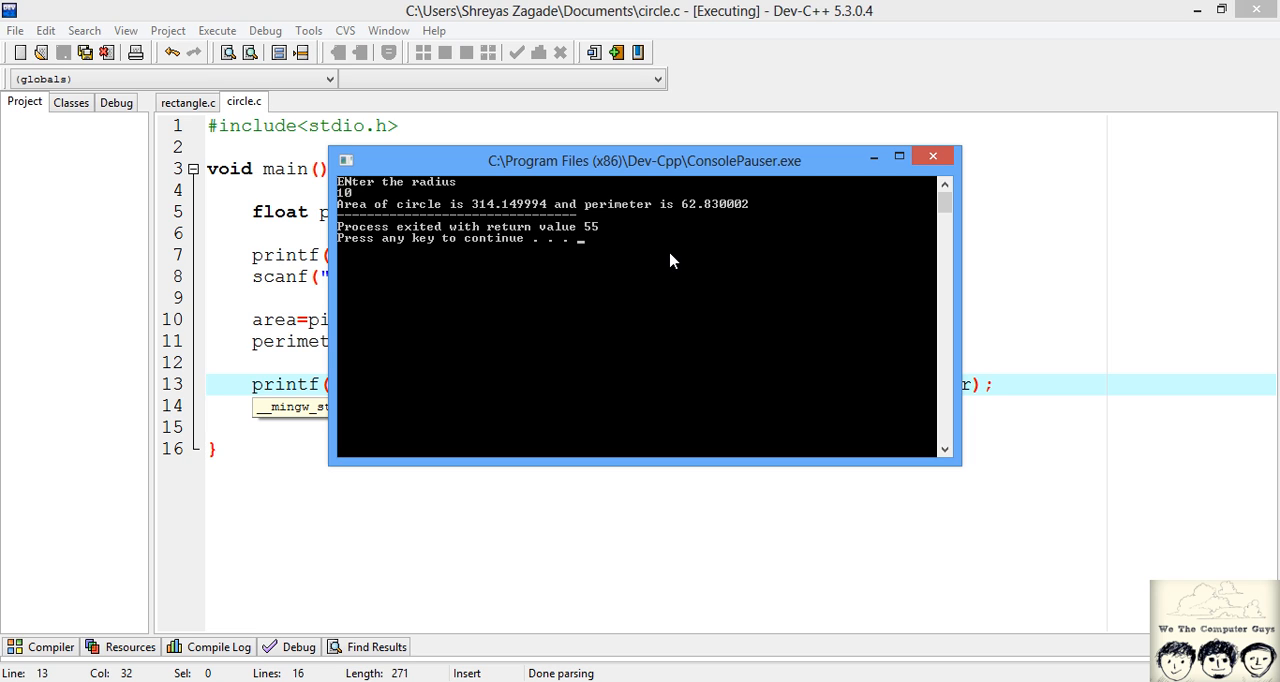